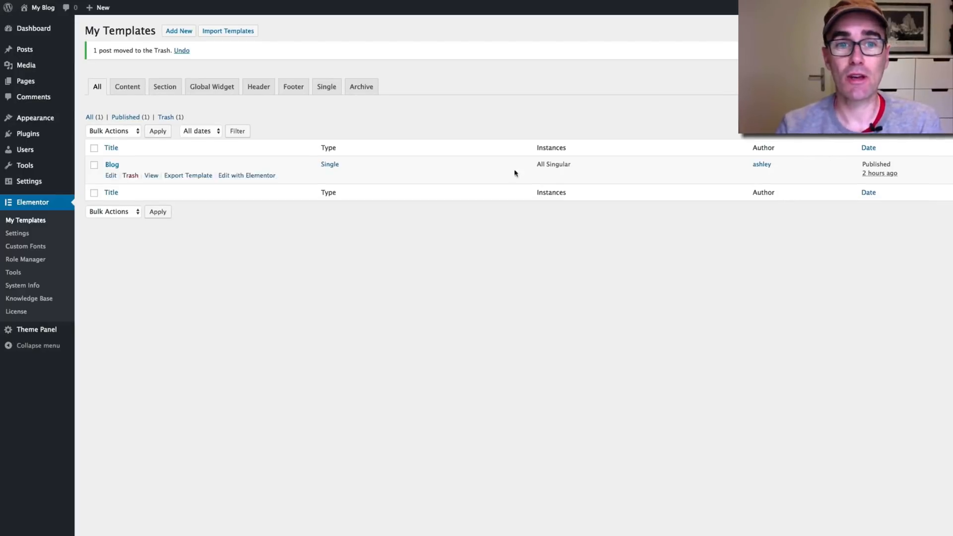
mouse_move(475, 122)
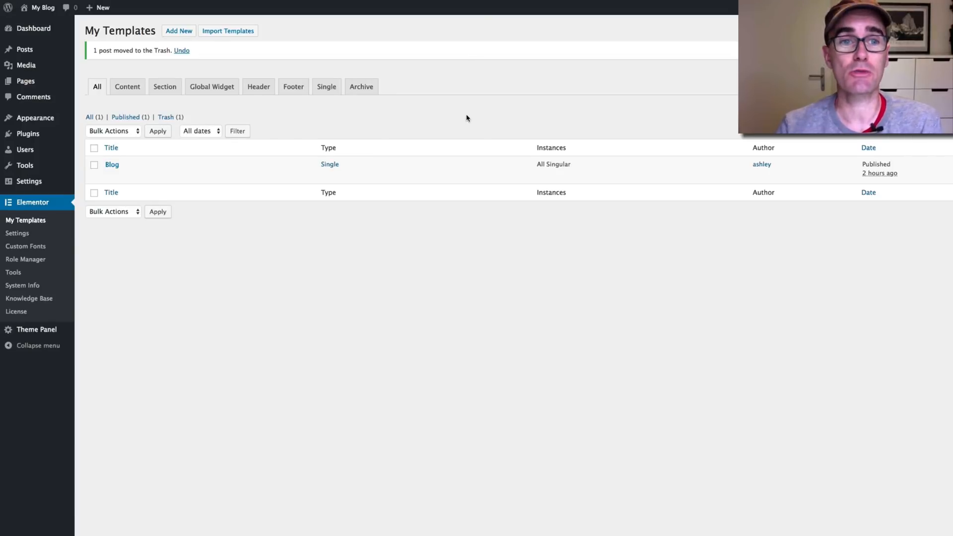
mouse_move(443, 124)
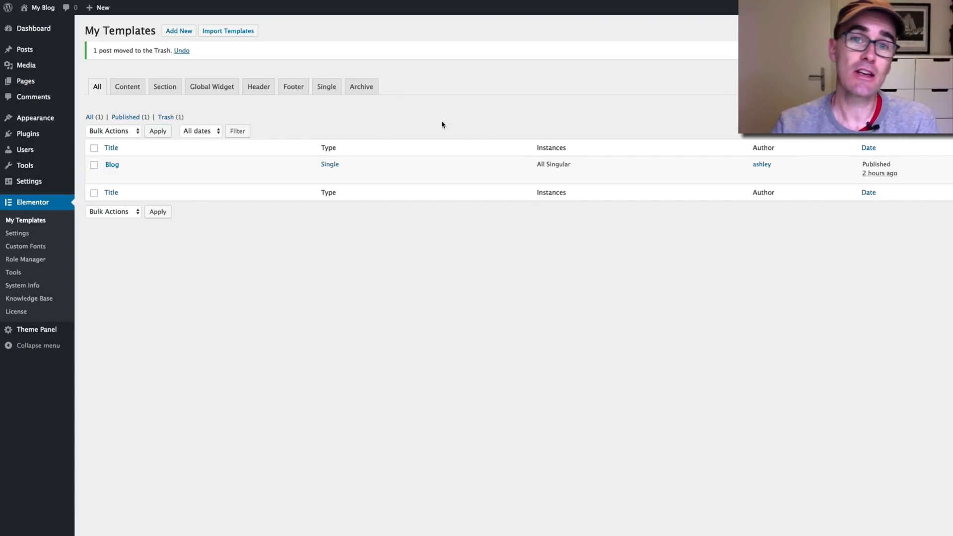
mouse_move(414, 102)
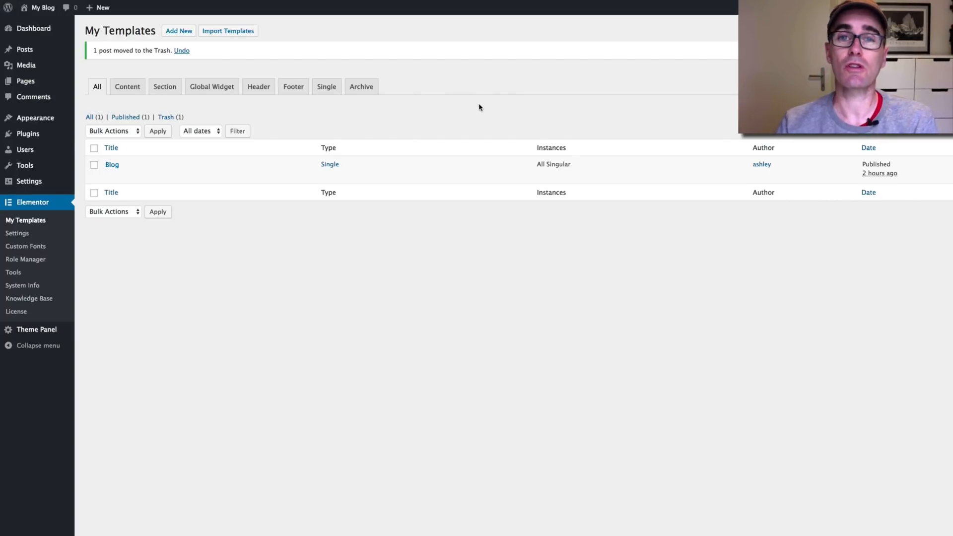
mouse_move(559, 69)
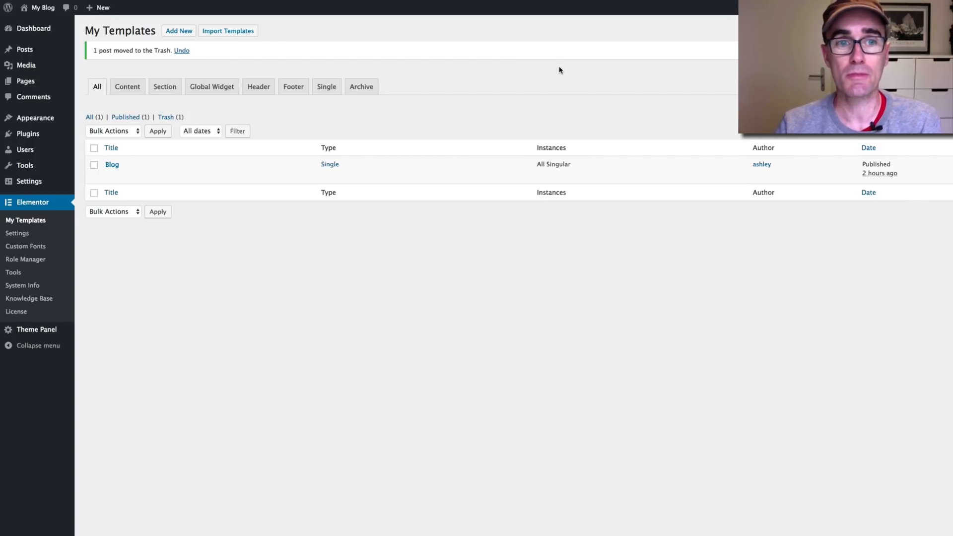
mouse_move(550, 79)
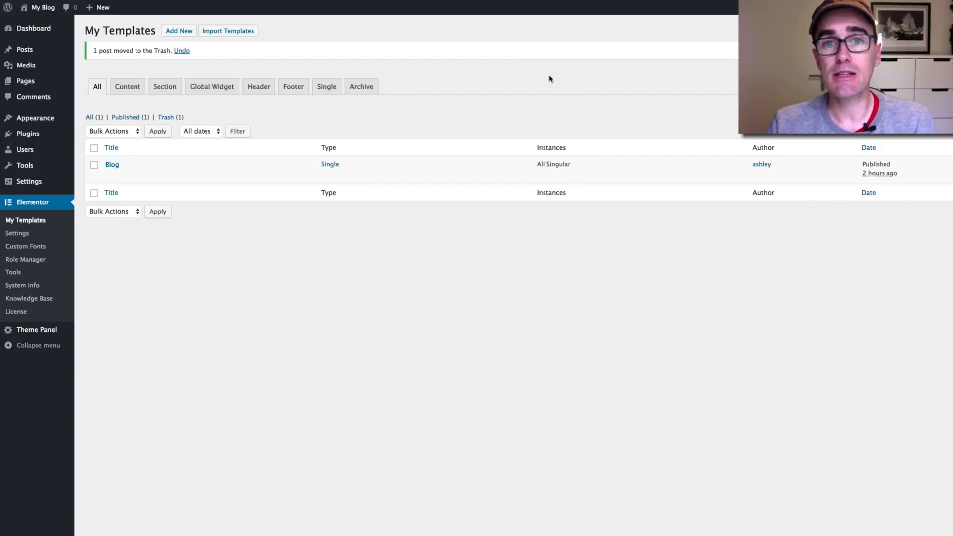
mouse_move(535, 81)
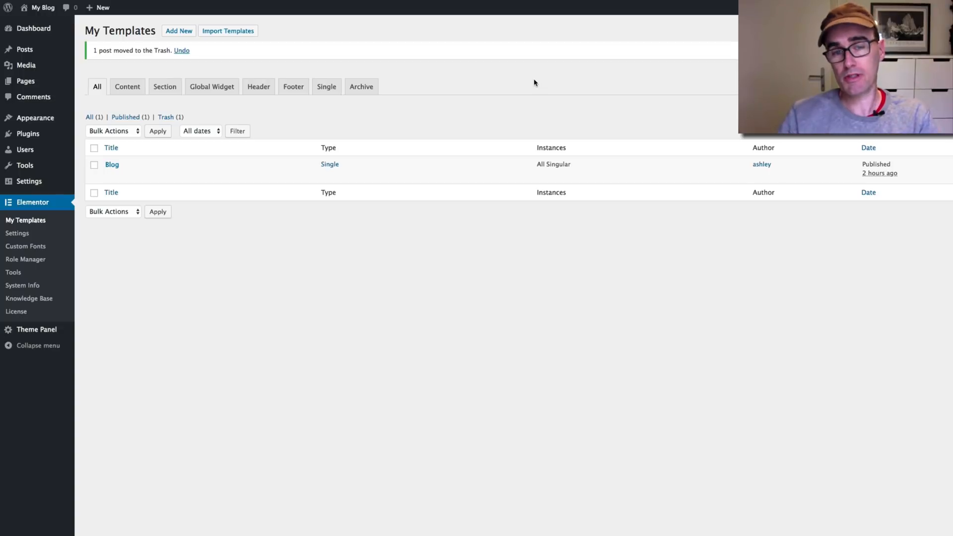
mouse_move(290, 108)
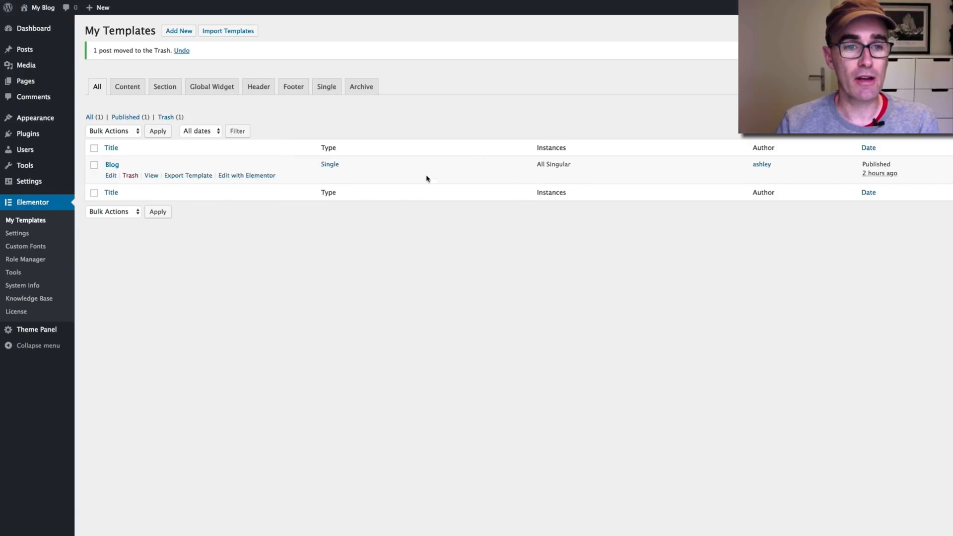
mouse_move(296, 162)
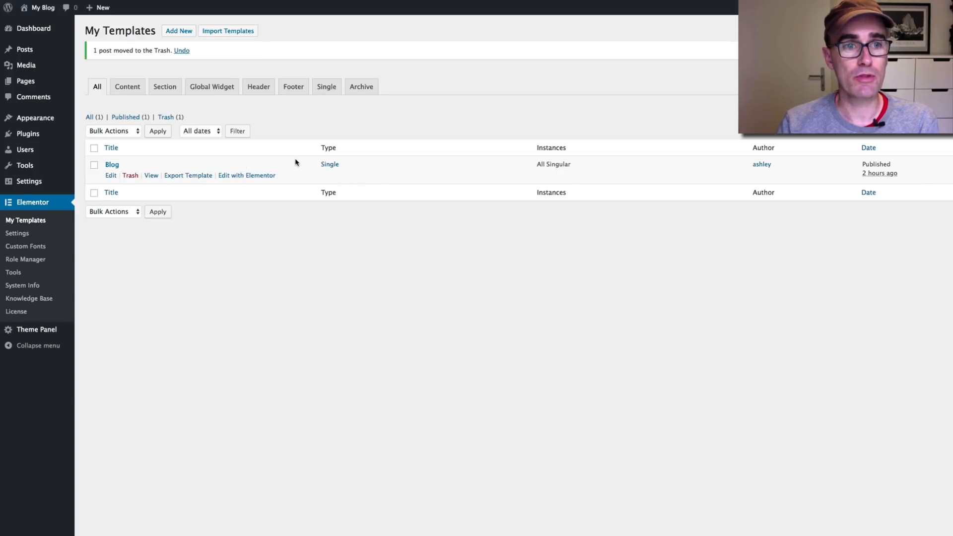
mouse_move(188, 46)
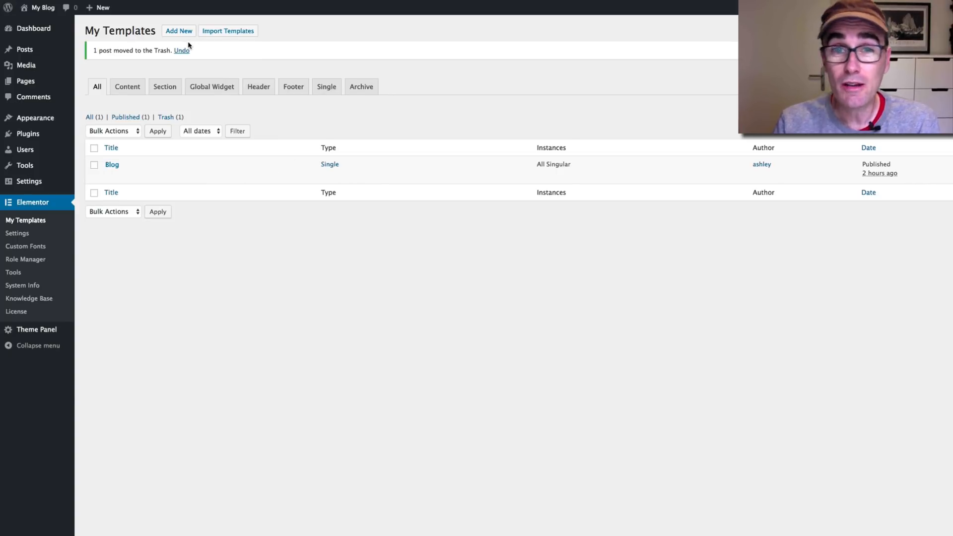
Step: Start a new template and browse the template type list, from Page through Archive
left_click(178, 31)
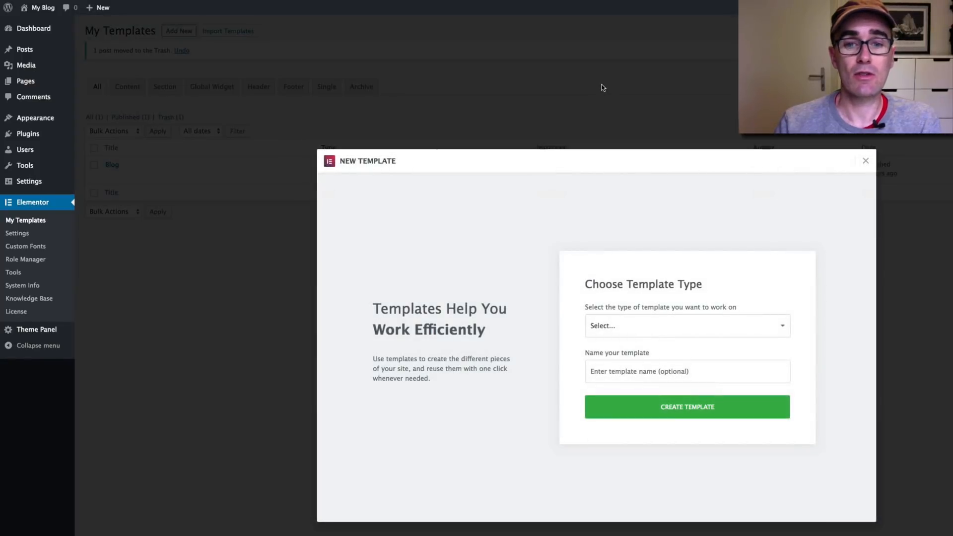
mouse_move(613, 296)
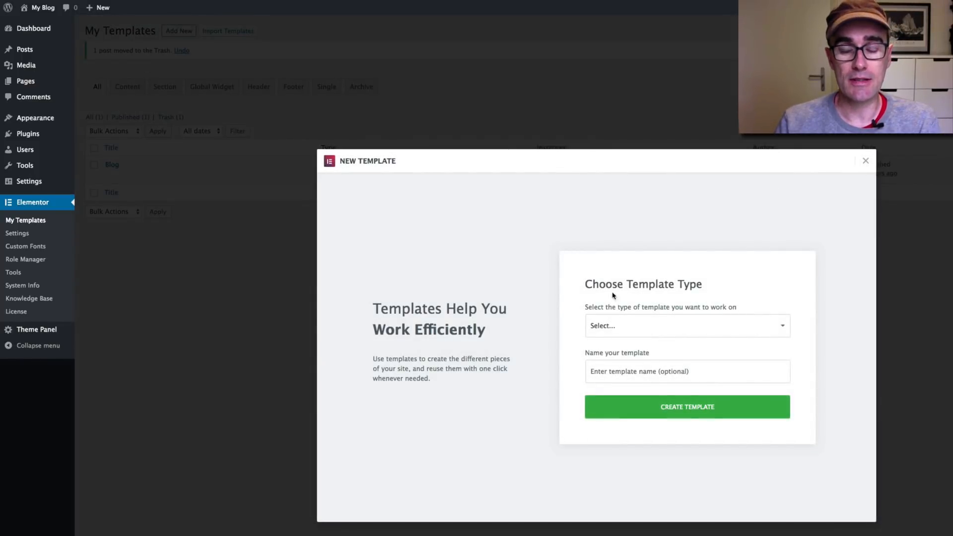
left_click(687, 326)
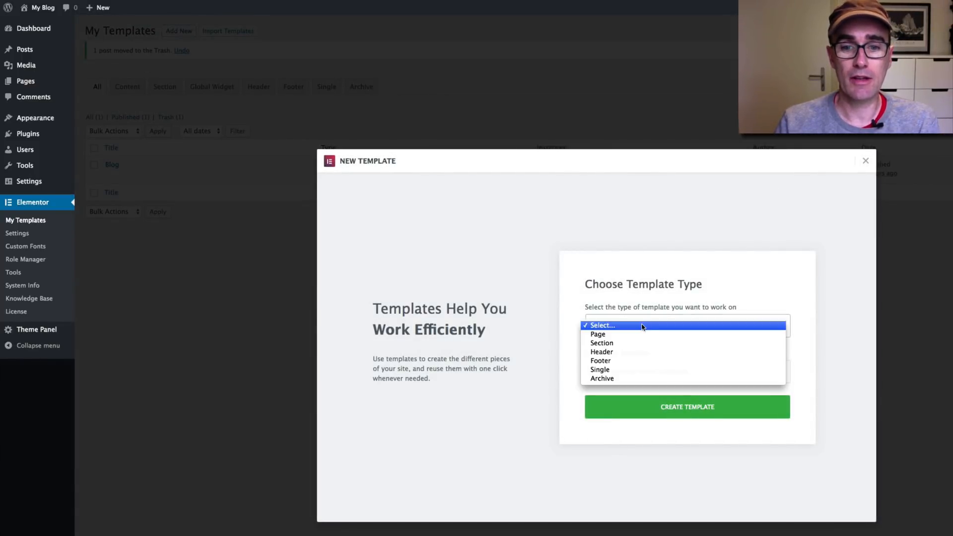
mouse_move(637, 357)
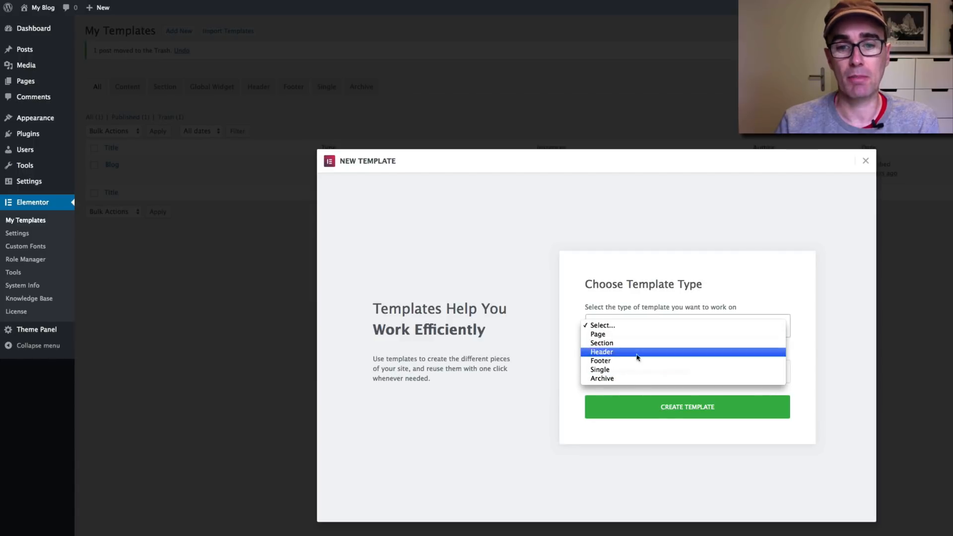
mouse_move(636, 382)
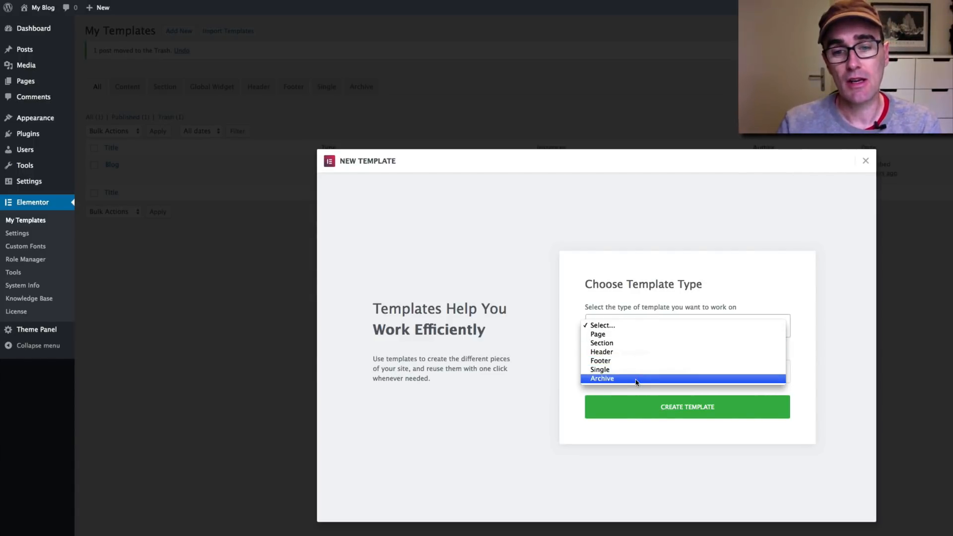
mouse_move(629, 348)
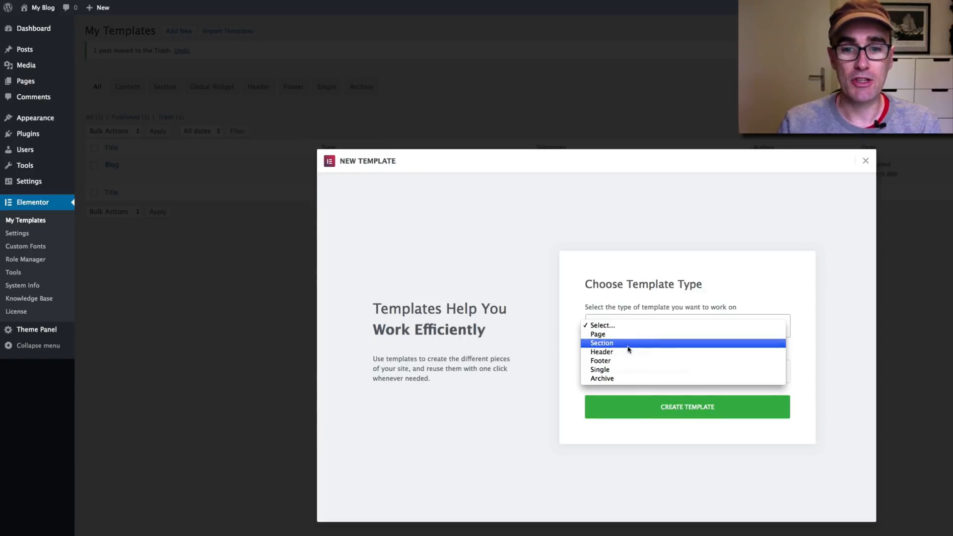
mouse_move(634, 334)
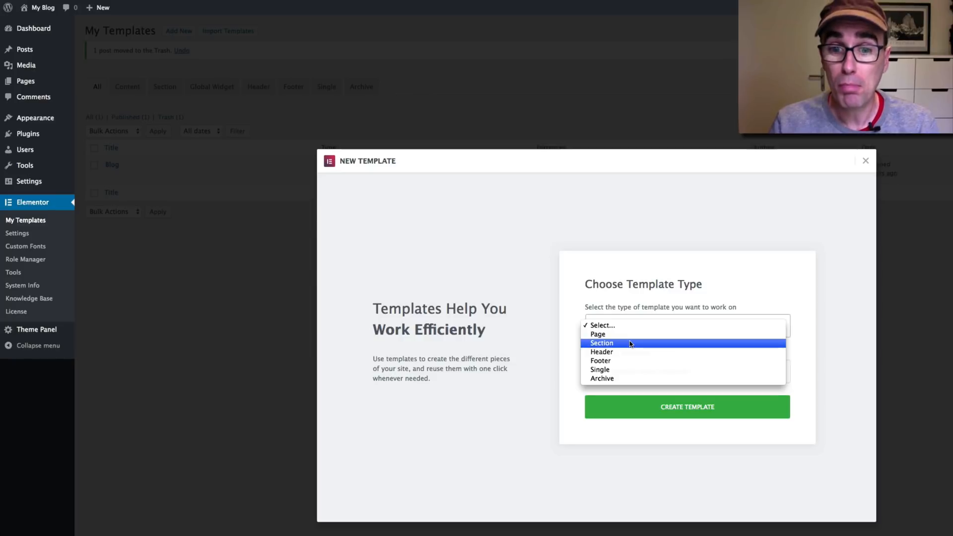
mouse_move(623, 352)
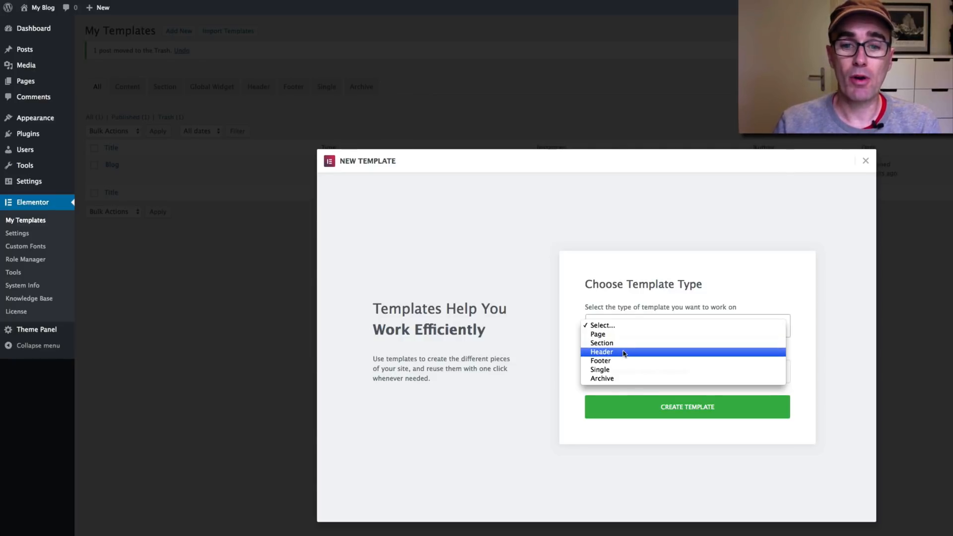
mouse_move(620, 380)
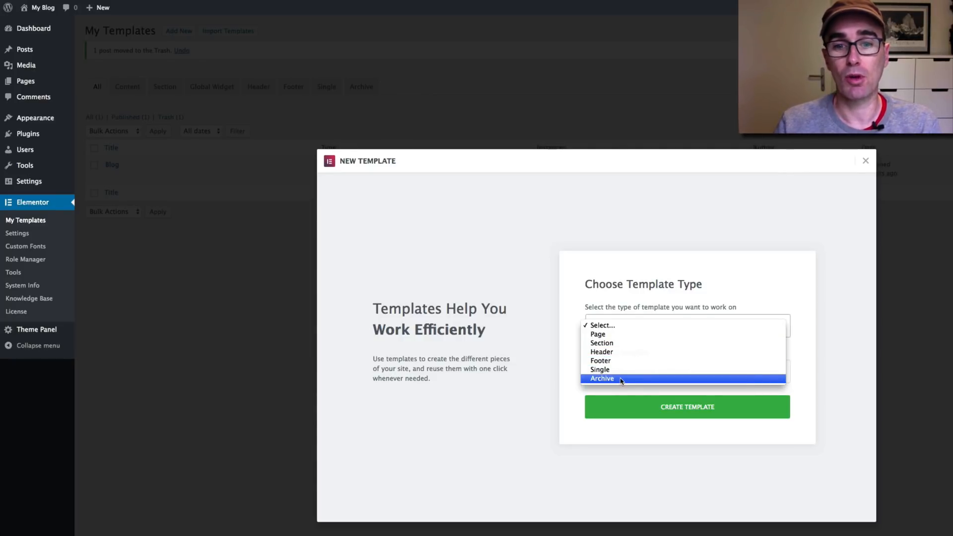
mouse_move(628, 351)
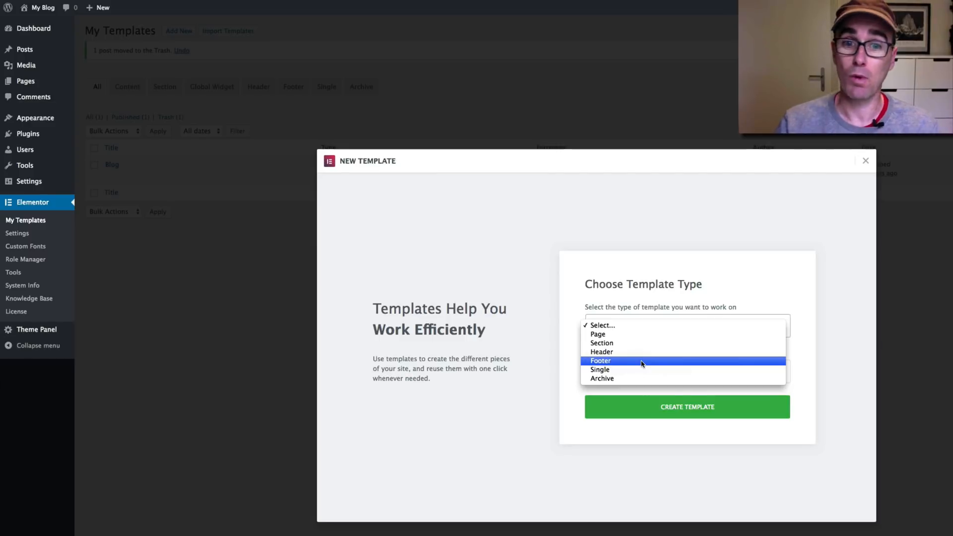
mouse_move(647, 357)
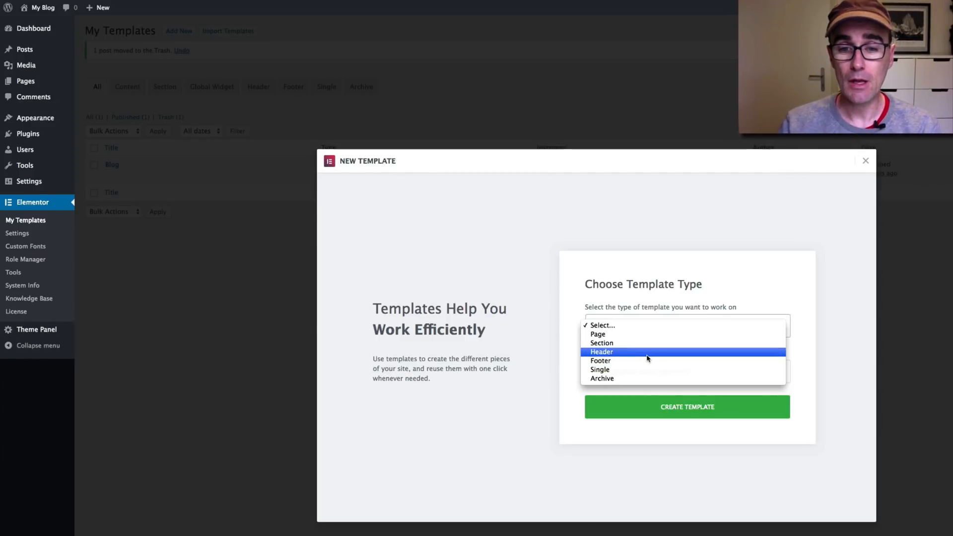
mouse_move(645, 357)
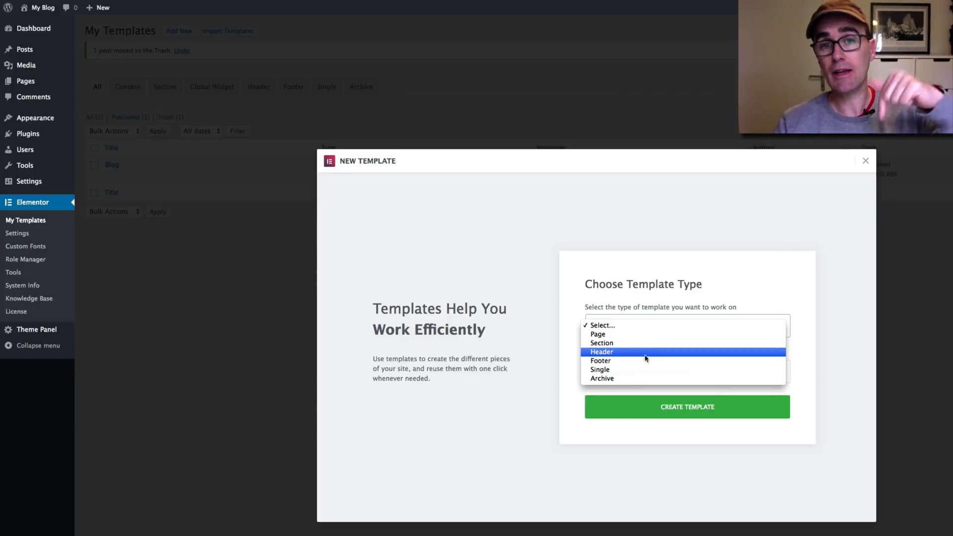
mouse_move(645, 365)
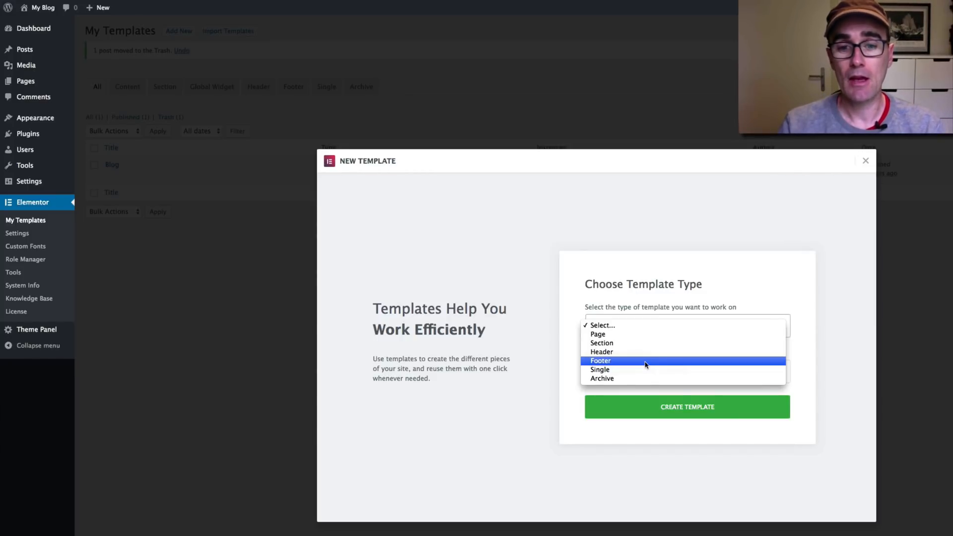
mouse_move(642, 375)
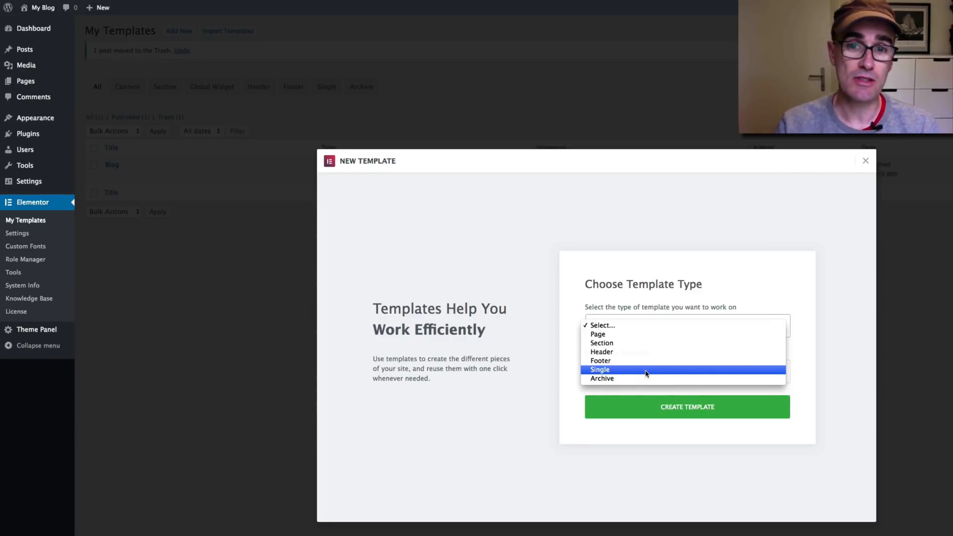
mouse_move(641, 375)
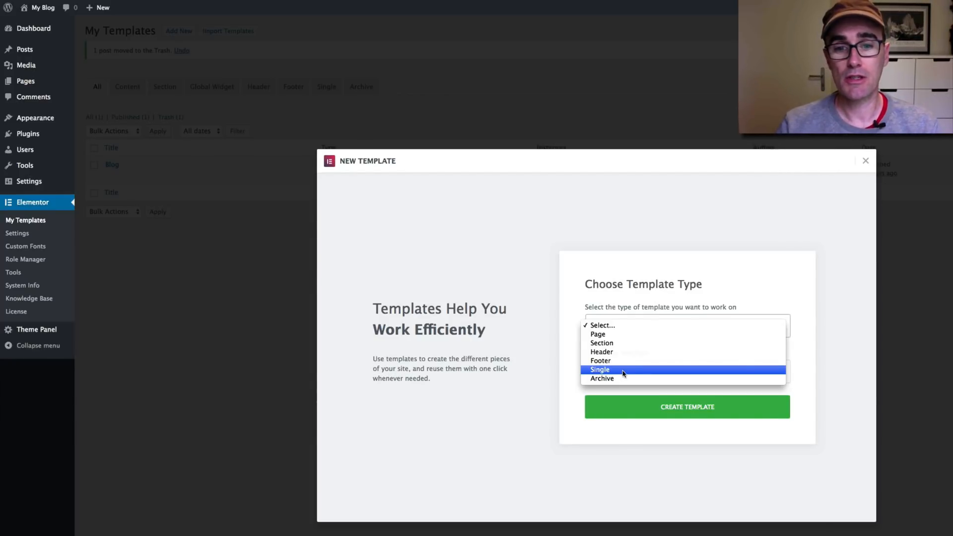
Step: Create a template of type Single named 'Blog Template'
left_click(600, 369)
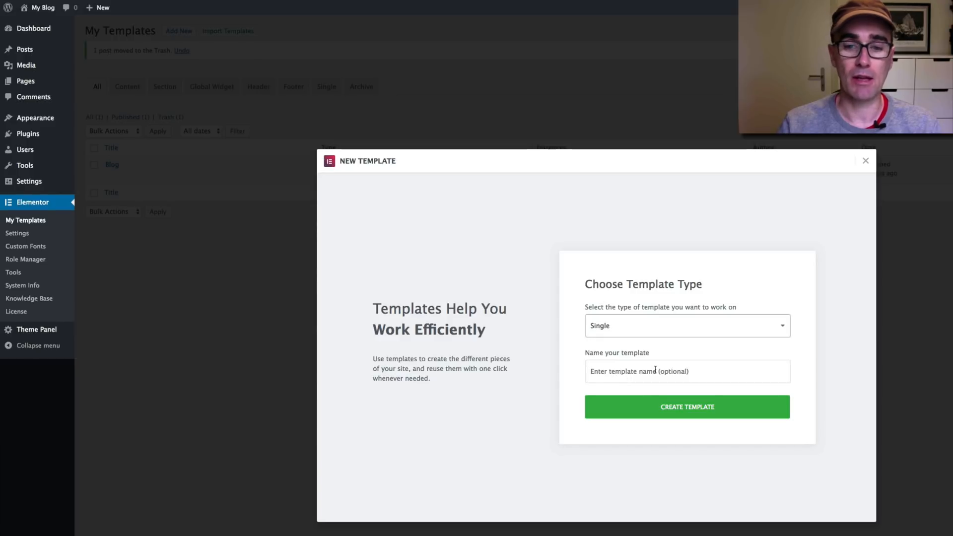
mouse_move(676, 418)
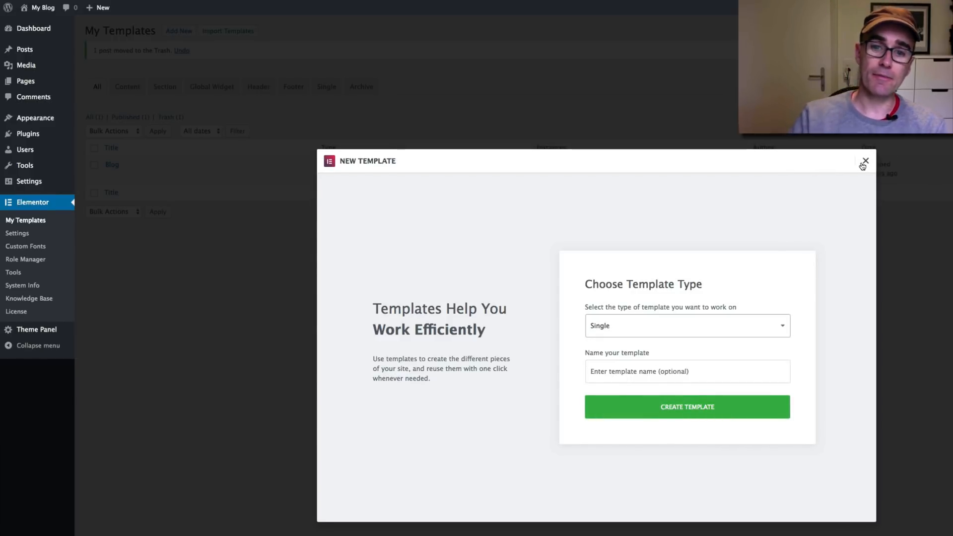
left_click(687, 371)
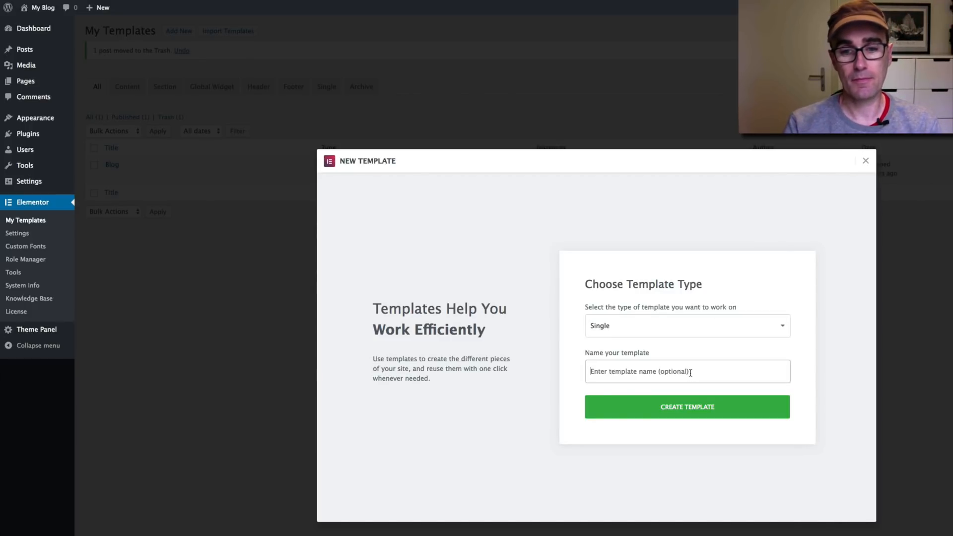
type("Blog Template")
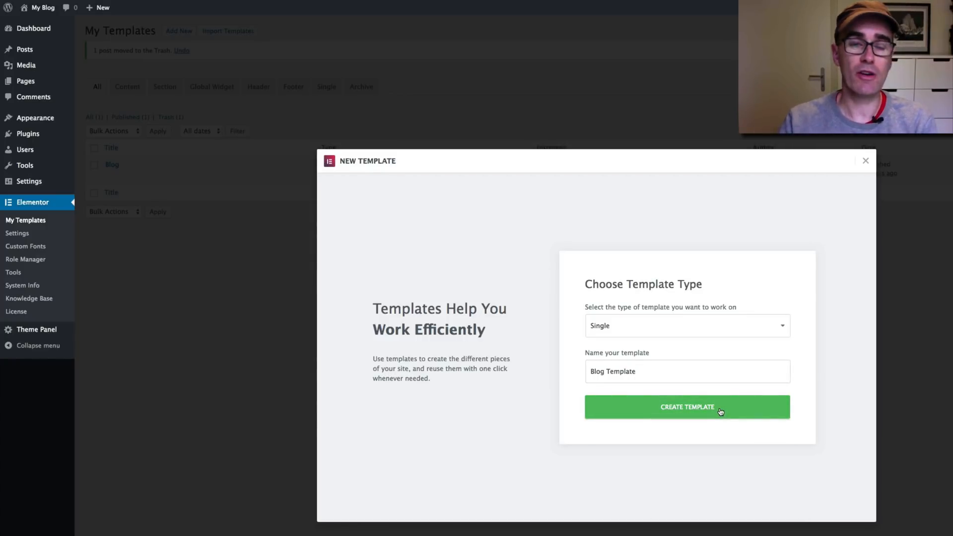
mouse_move(627, 243)
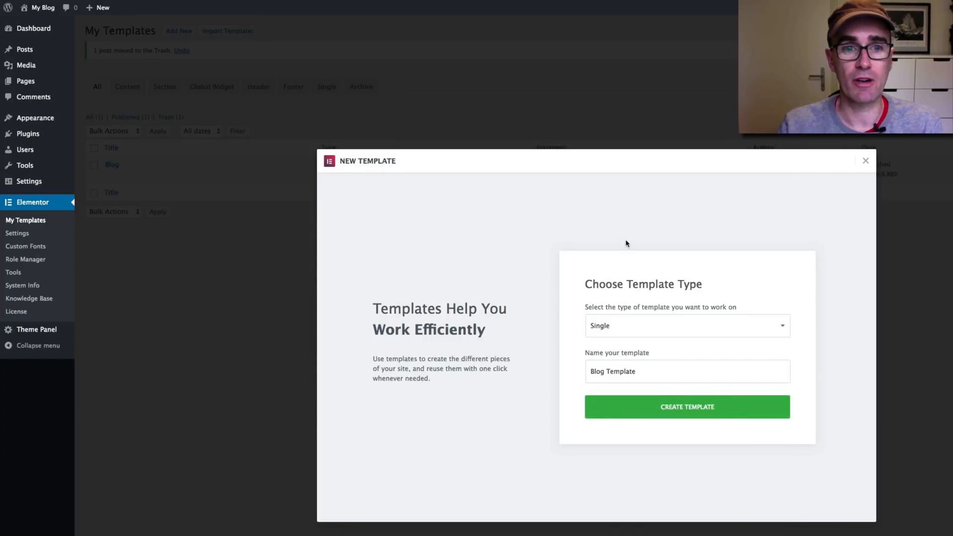
mouse_move(629, 240)
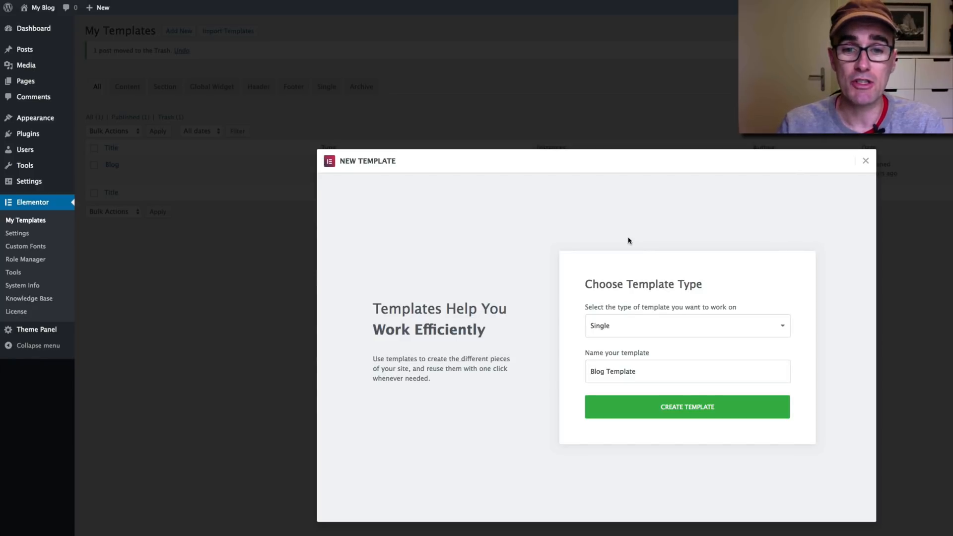
left_click(687, 407)
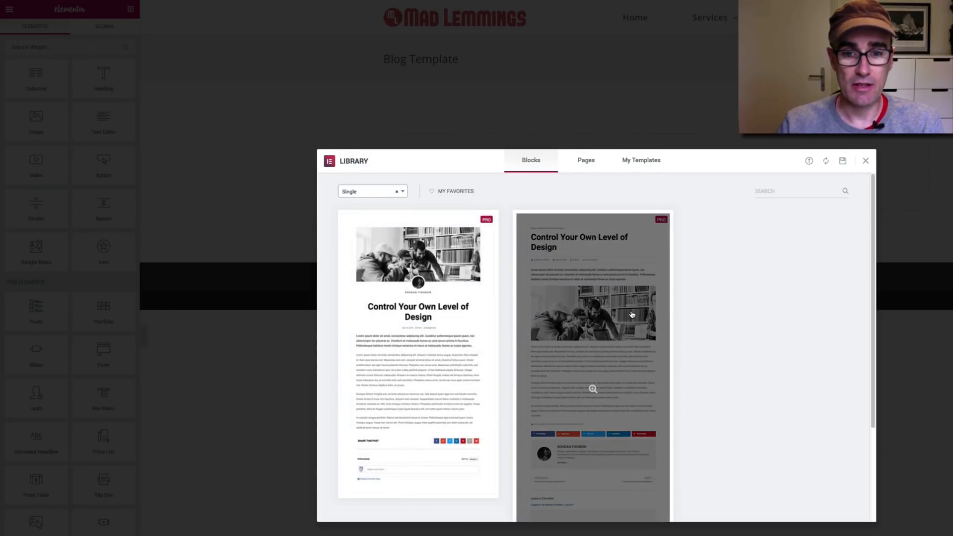
mouse_move(628, 310)
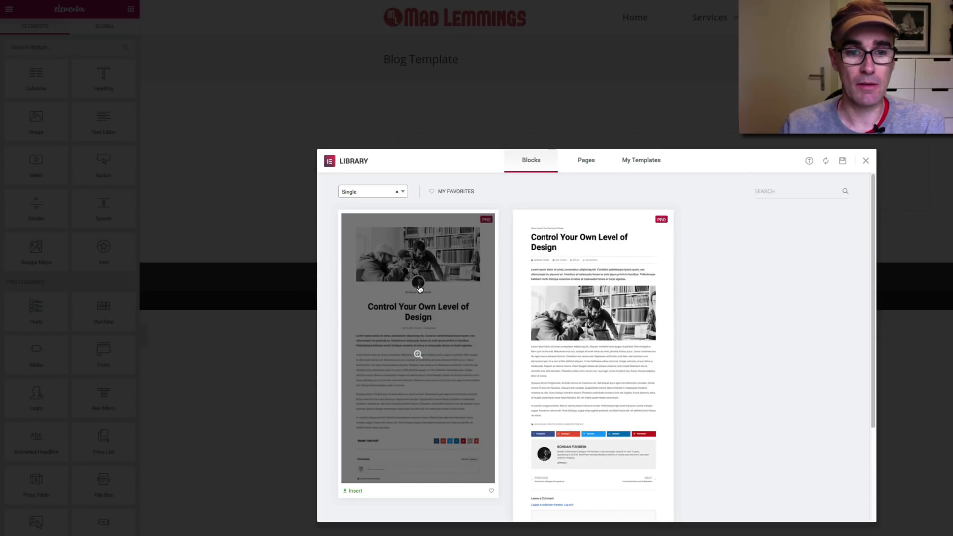
mouse_move(427, 346)
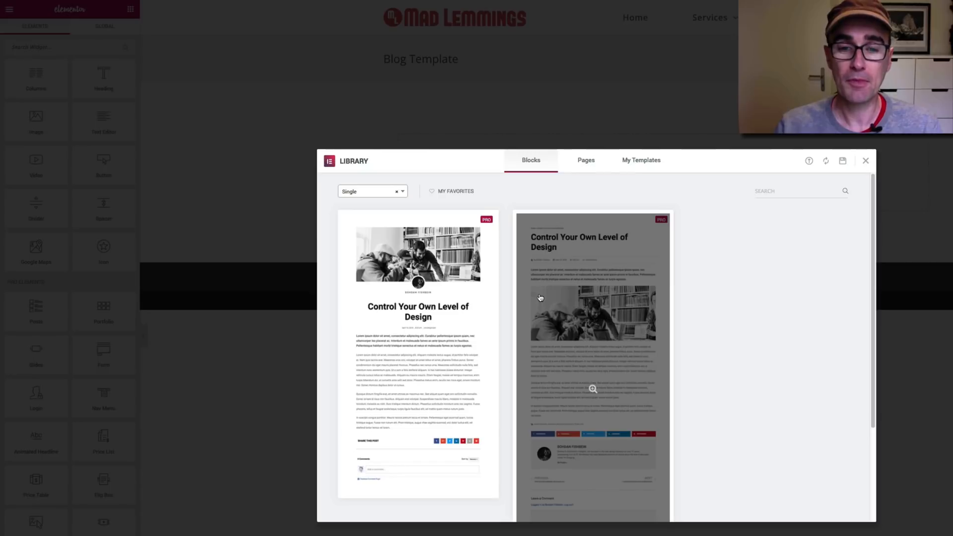
mouse_move(558, 297)
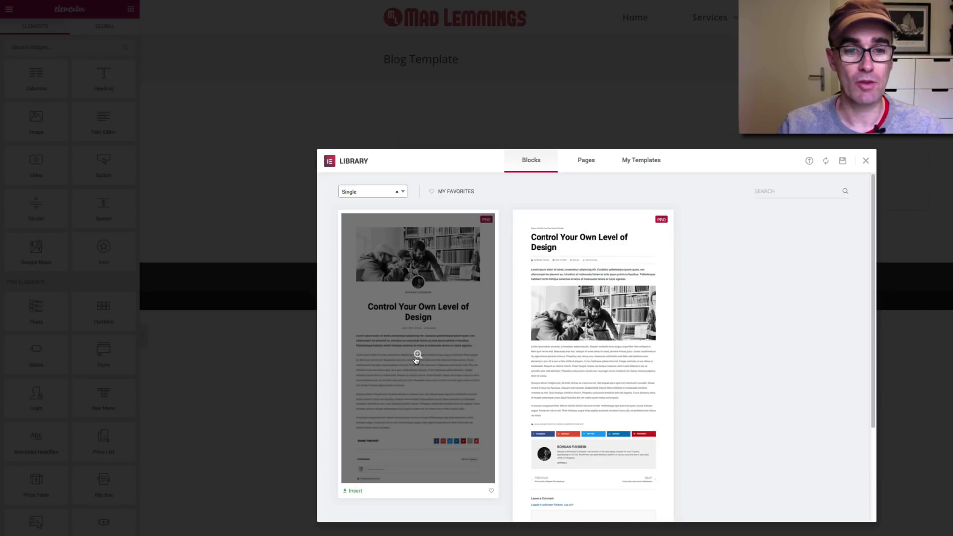
Step: Preview the first Single block with large photo and centred avatar, then insert it
left_click(416, 355)
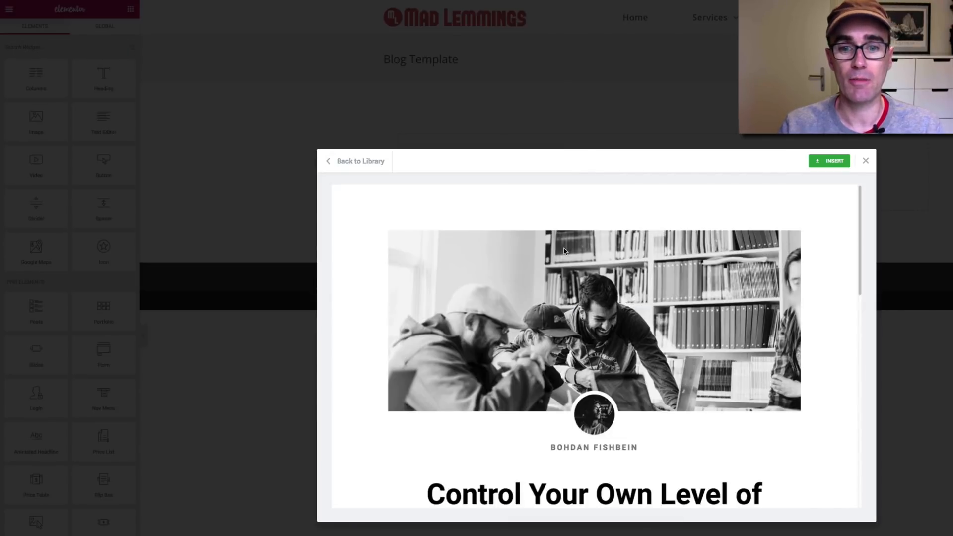
scroll("down", 3)
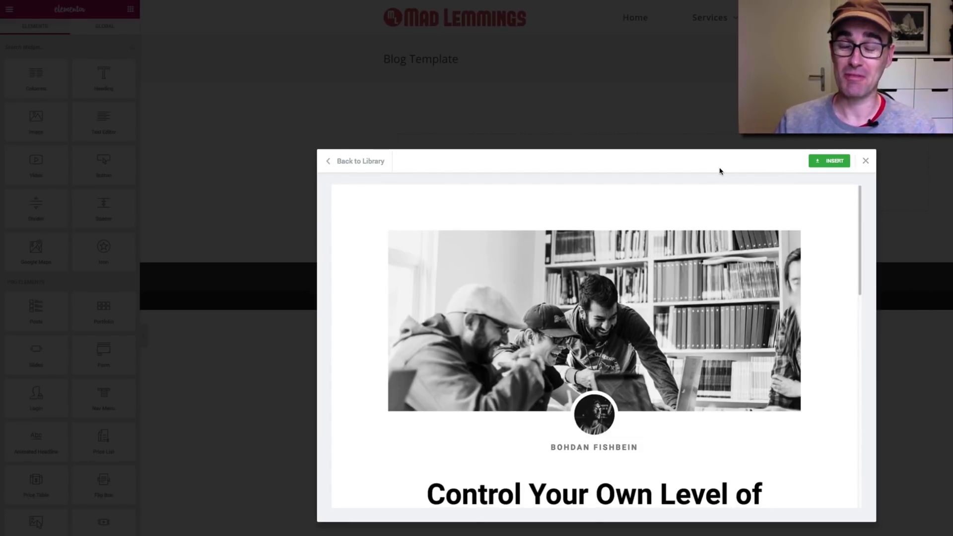
mouse_move(715, 173)
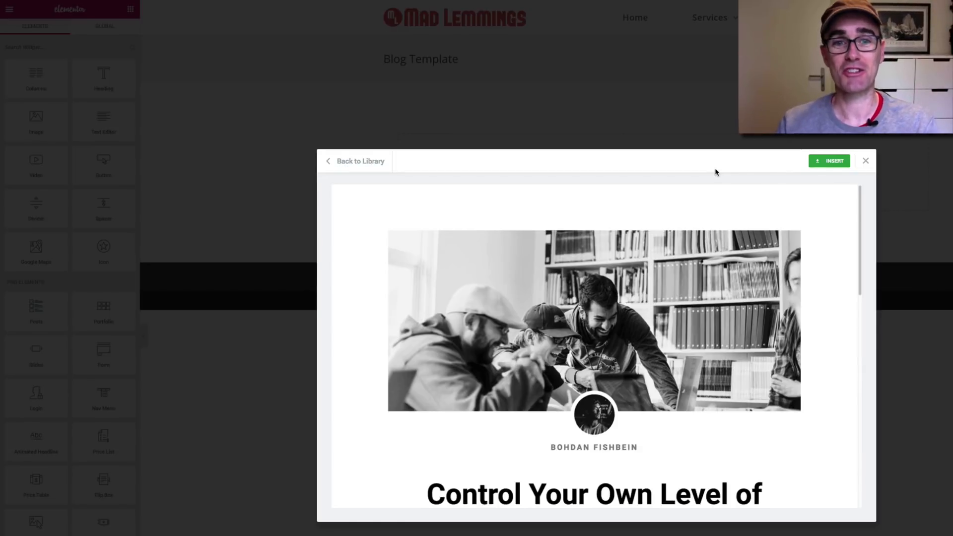
mouse_move(654, 176)
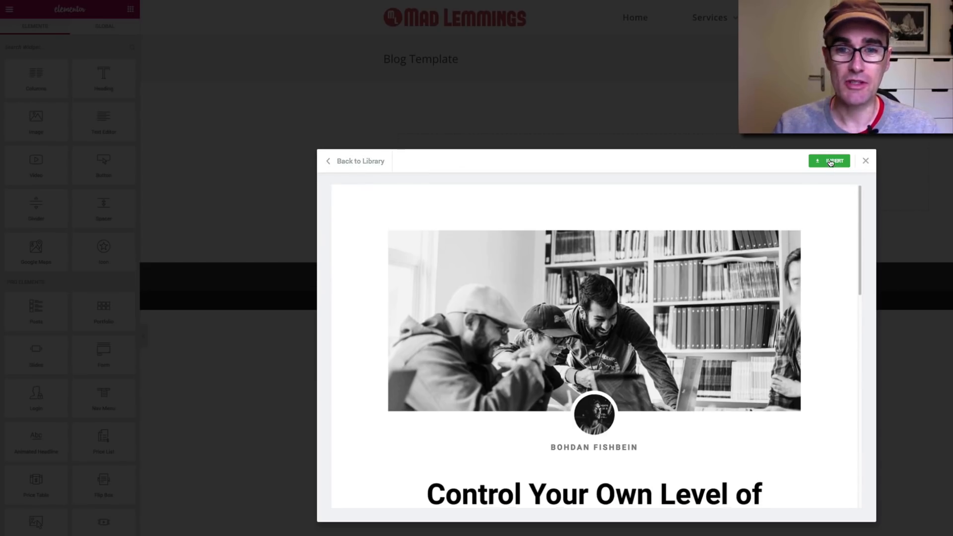
left_click(829, 160)
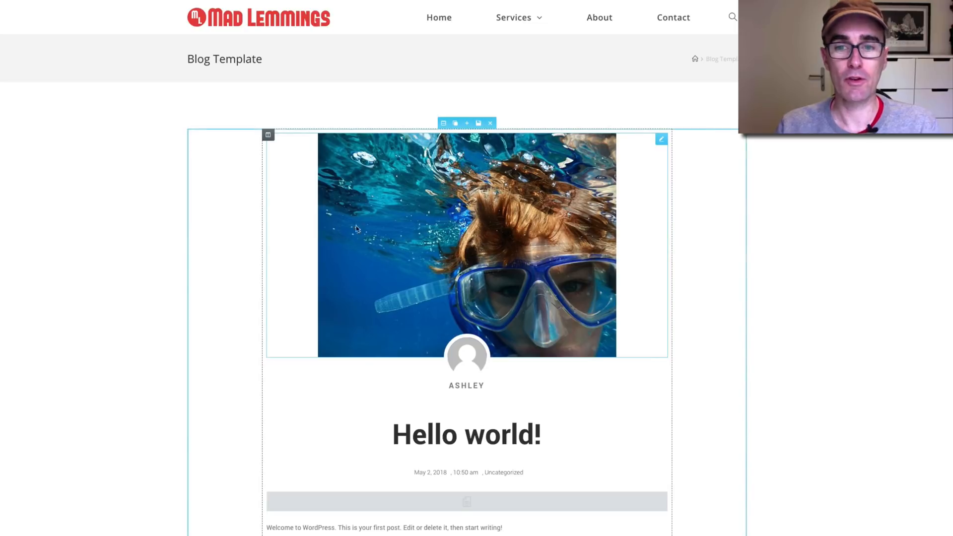
mouse_move(366, 227)
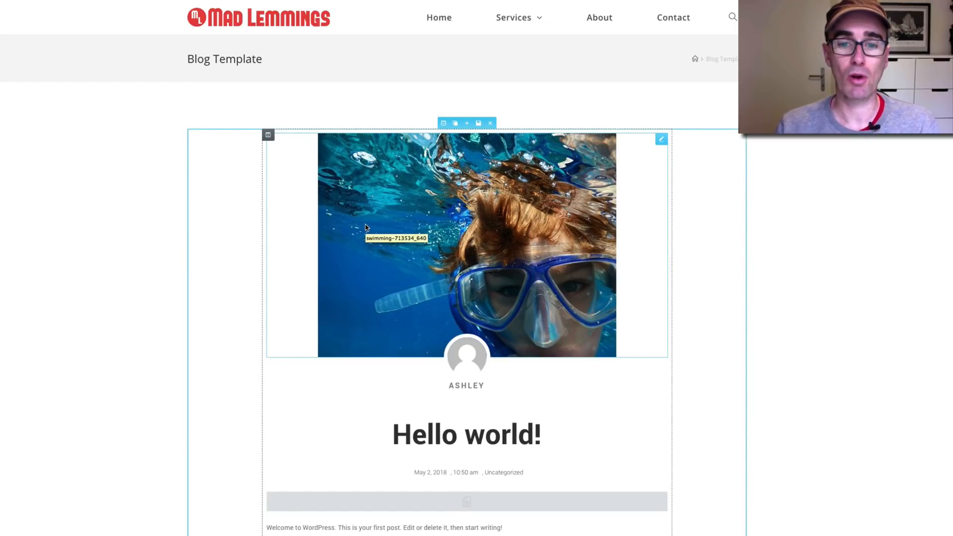
mouse_move(407, 331)
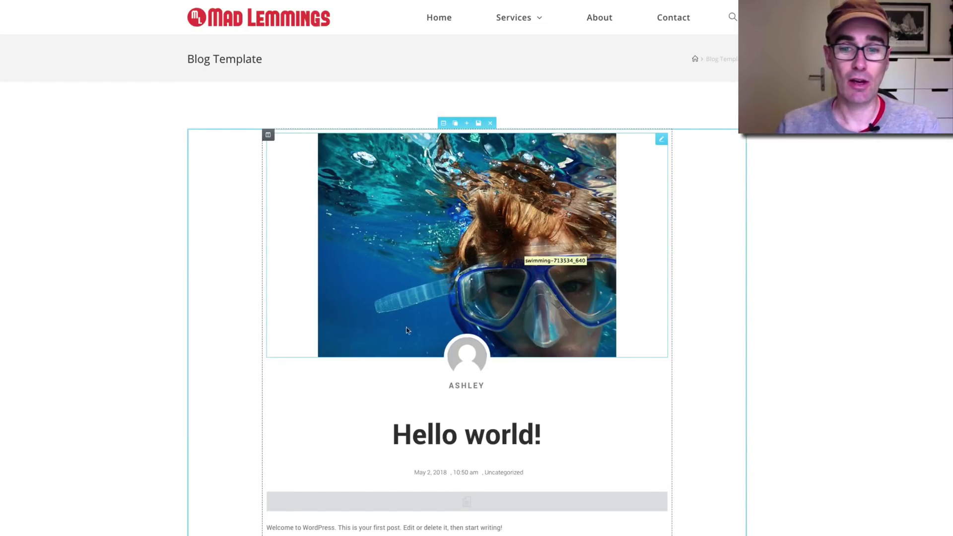
Step: Select the post content text element and scroll through the inserted layout
left_click(451, 435)
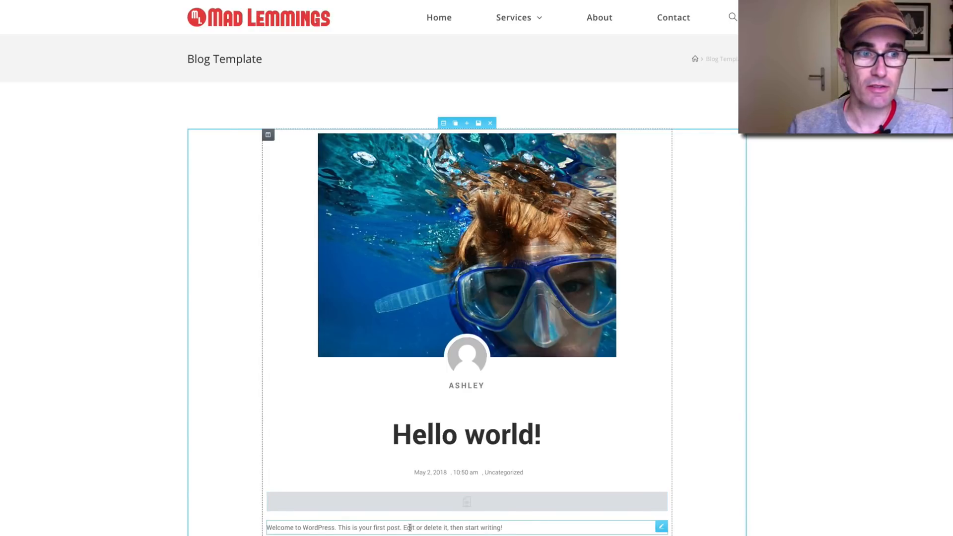
scroll("down", 3)
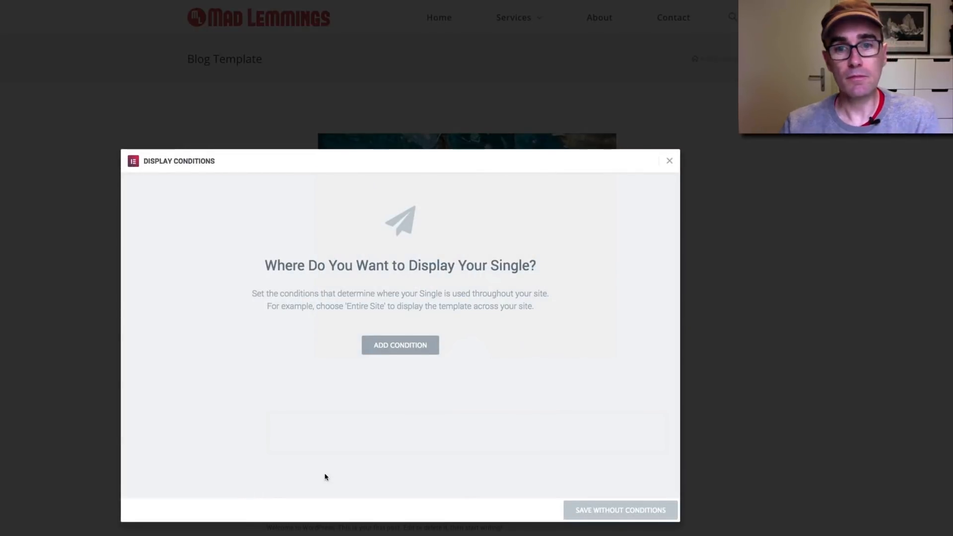
mouse_move(658, 203)
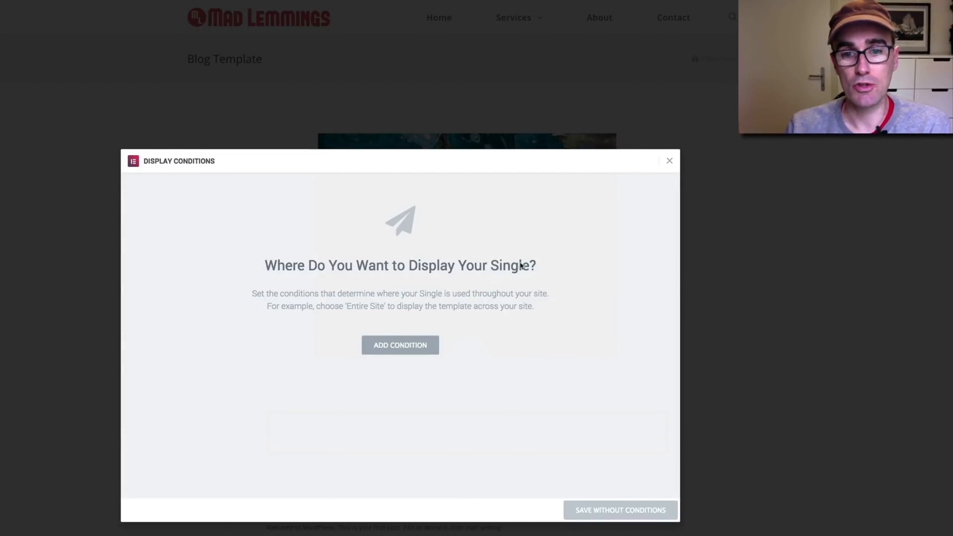
mouse_move(395, 296)
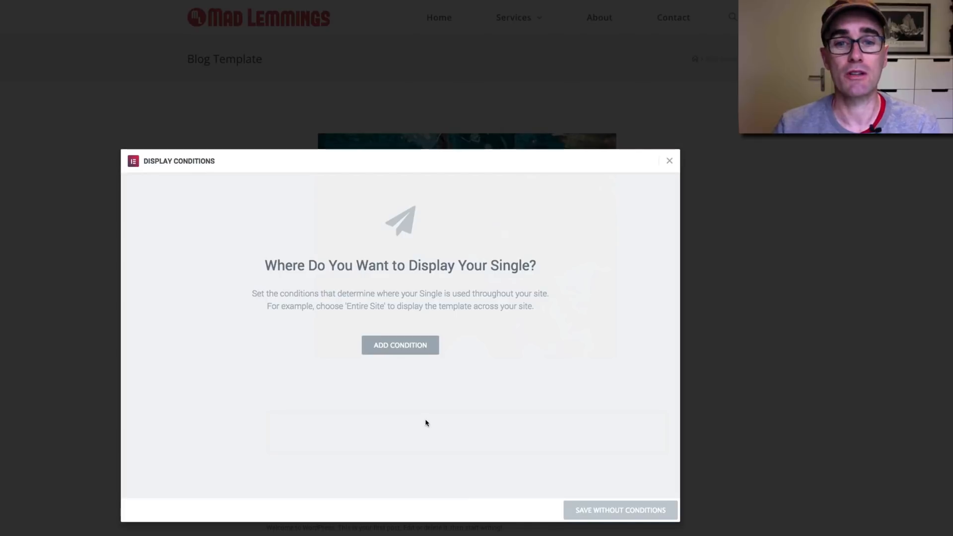
mouse_move(430, 412)
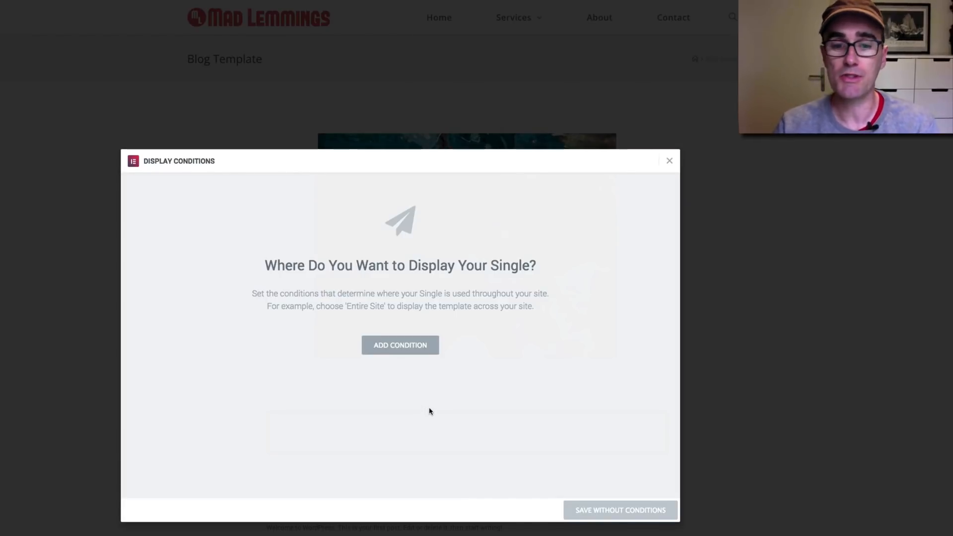
mouse_move(400, 373)
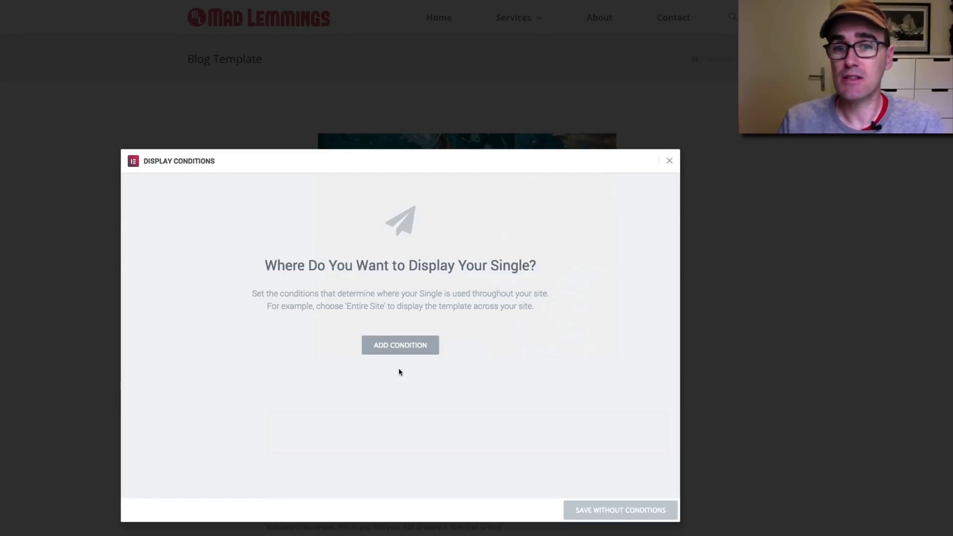
mouse_move(401, 354)
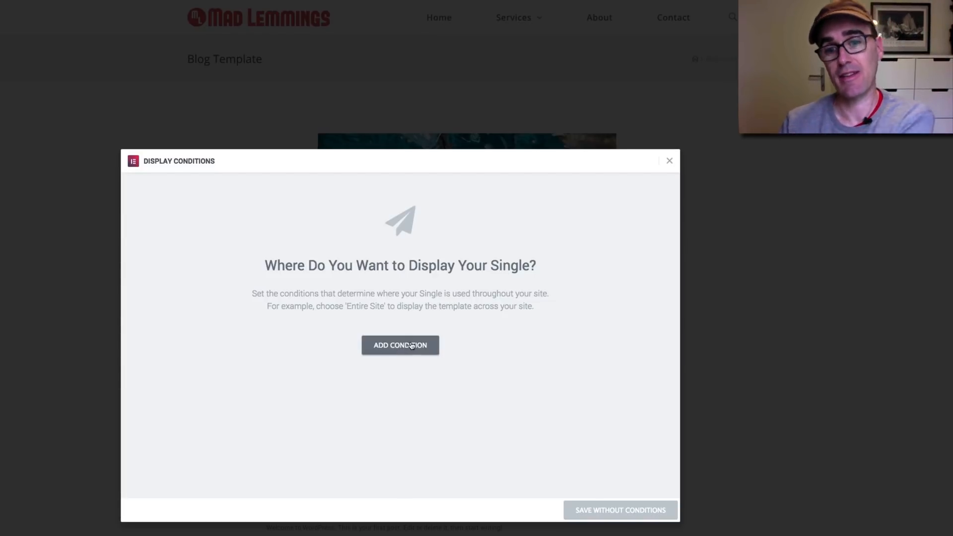
Step: Add a display condition targeting All Posts, after briefly trying In Category
left_click(400, 345)
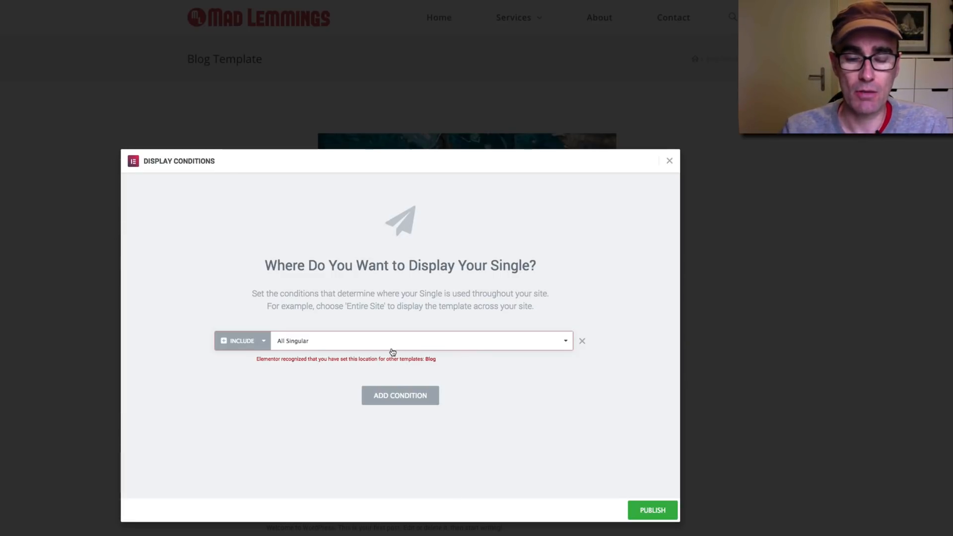
left_click(419, 341)
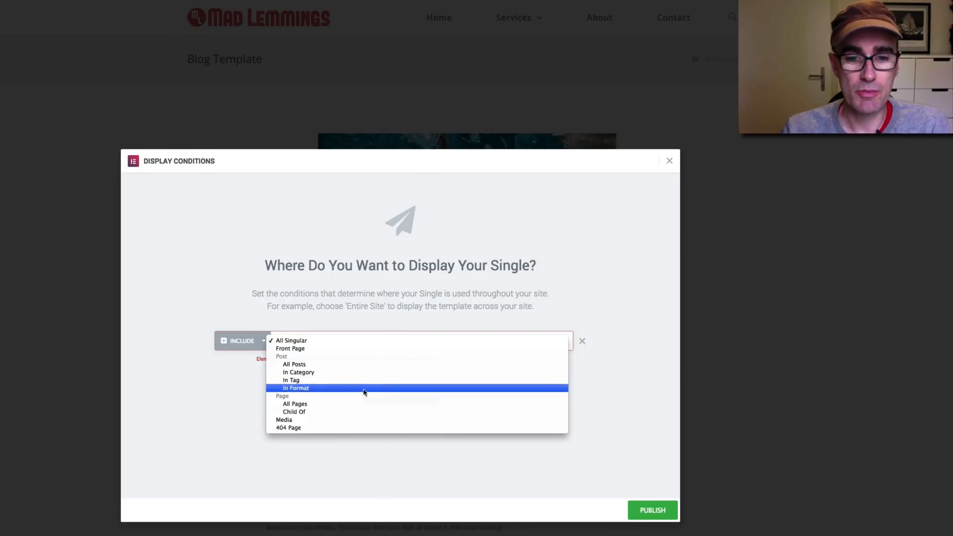
left_click(299, 372)
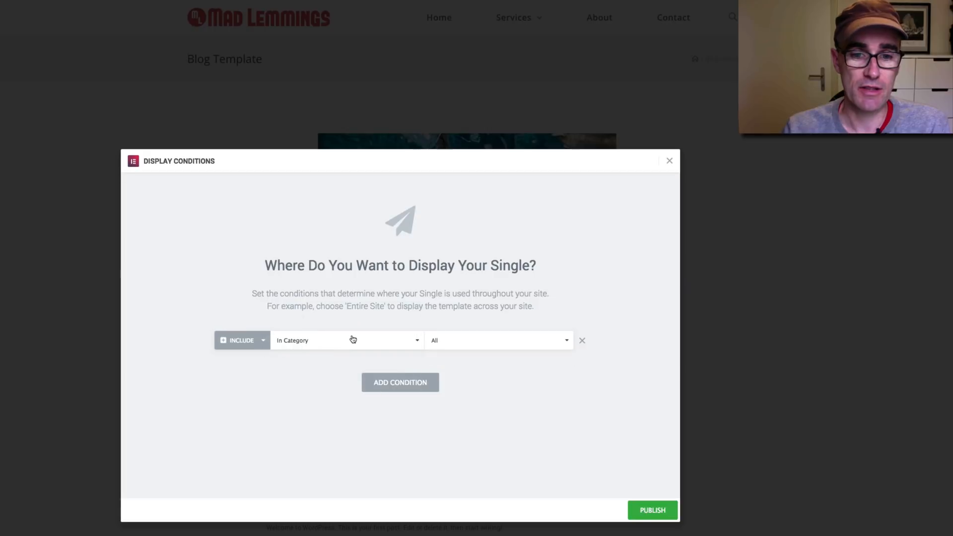
left_click(346, 340)
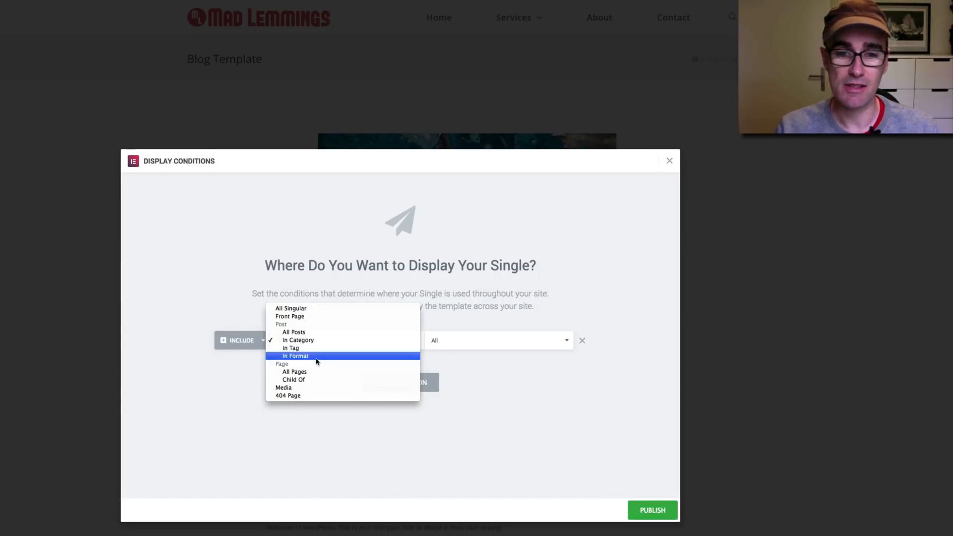
mouse_move(311, 372)
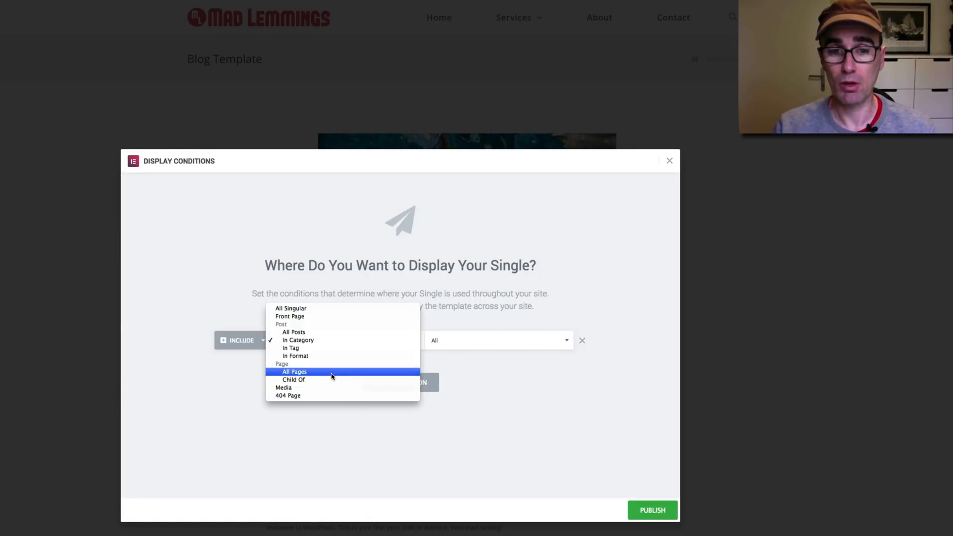
mouse_move(325, 351)
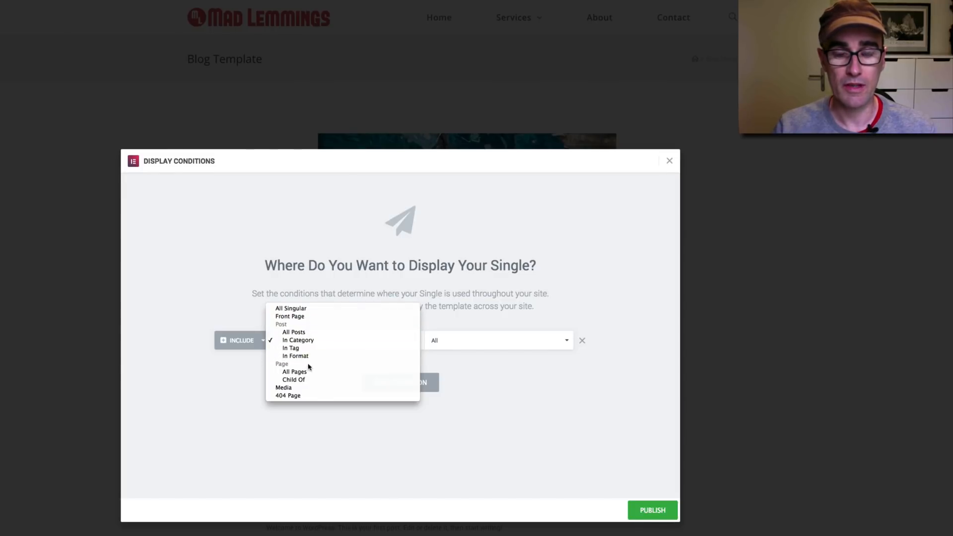
mouse_move(307, 332)
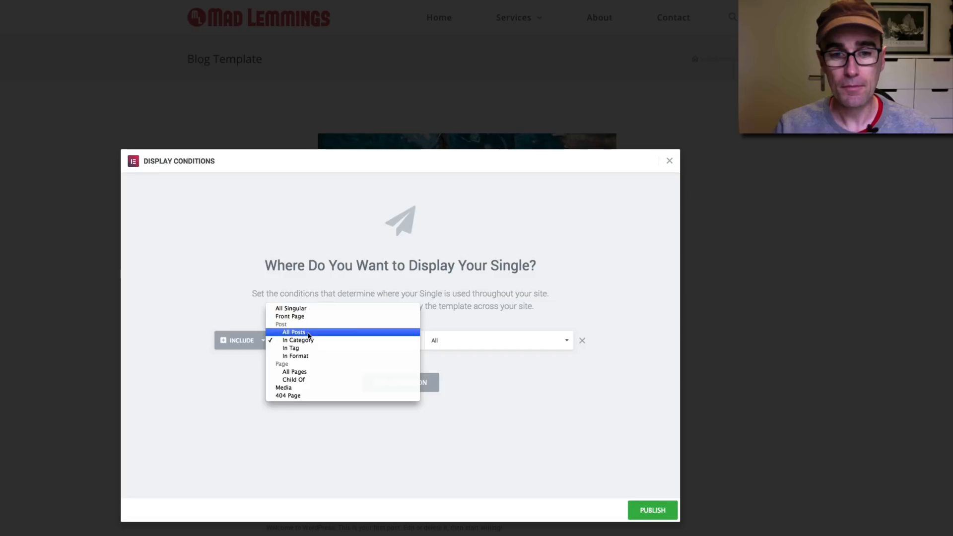
mouse_move(311, 309)
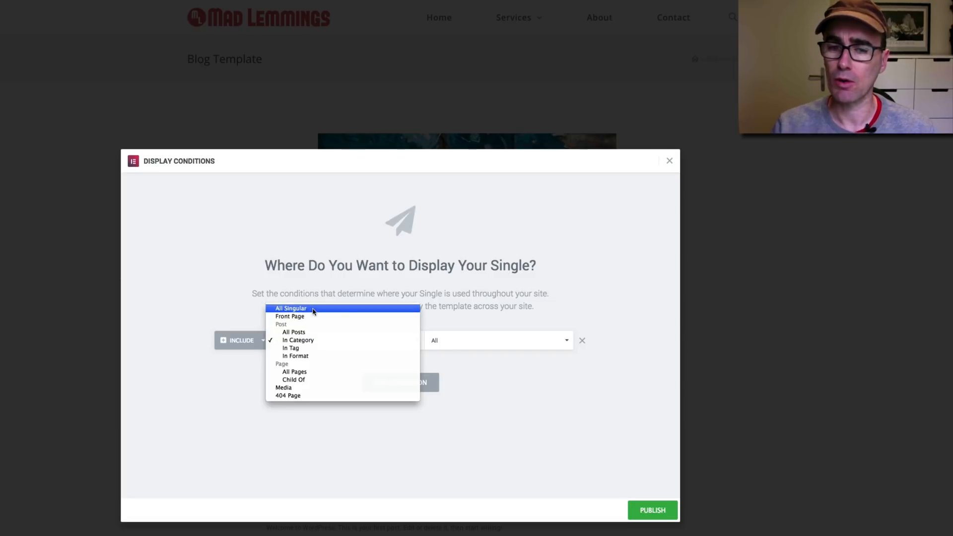
mouse_move(293, 332)
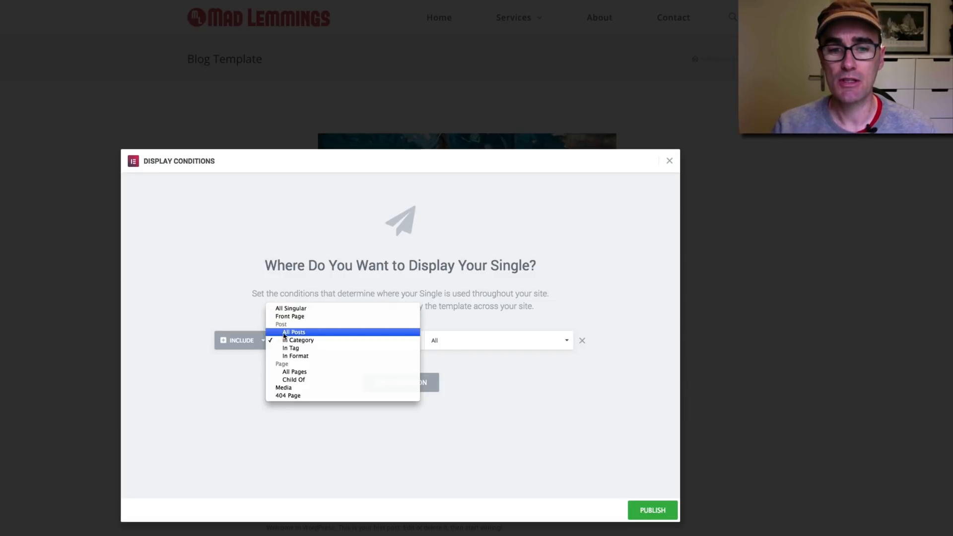
left_click(293, 332)
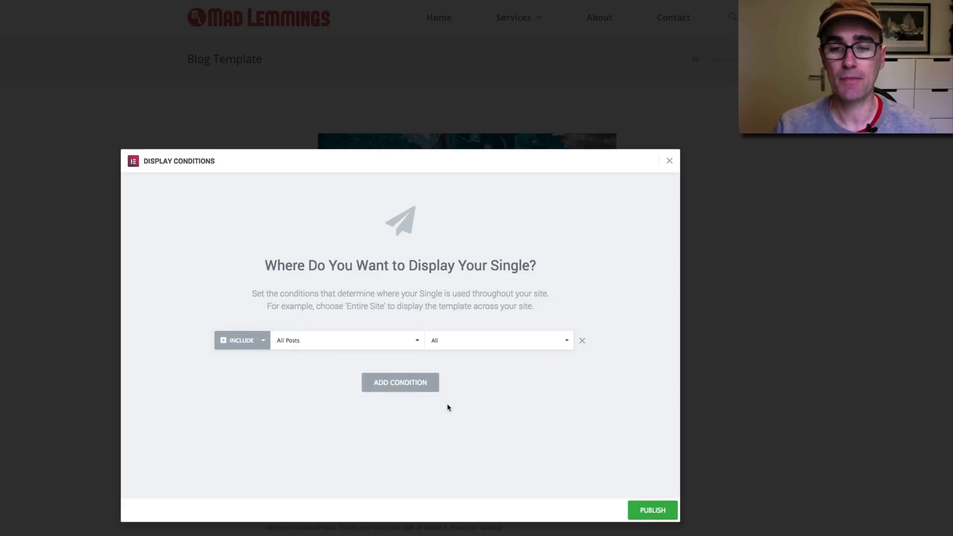
mouse_move(671, 160)
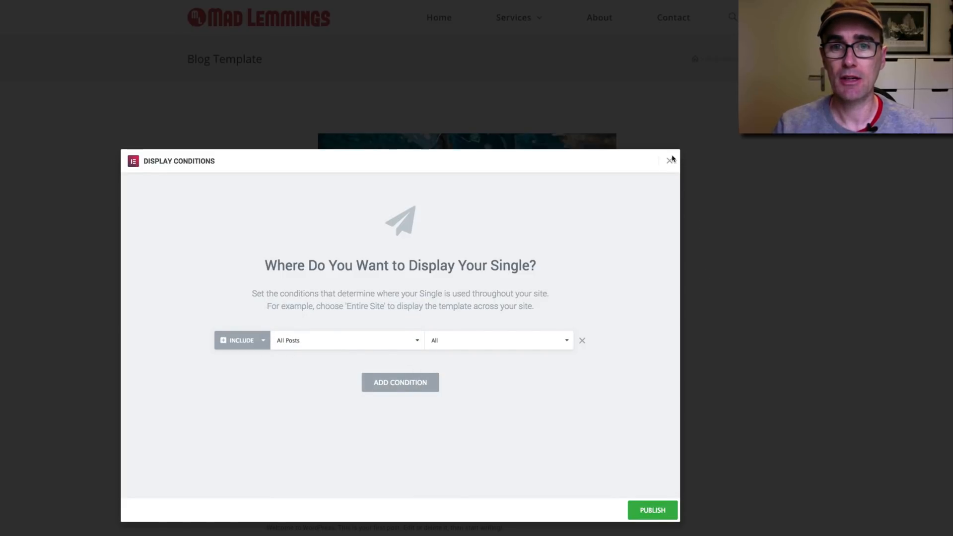
Step: Dismiss the display conditions dialog without publishing
left_click(669, 160)
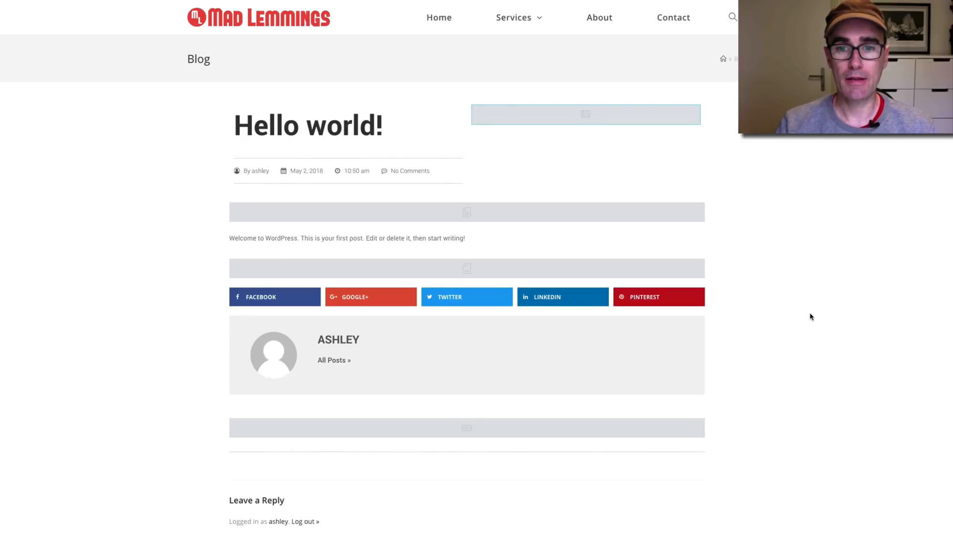
mouse_move(13, 252)
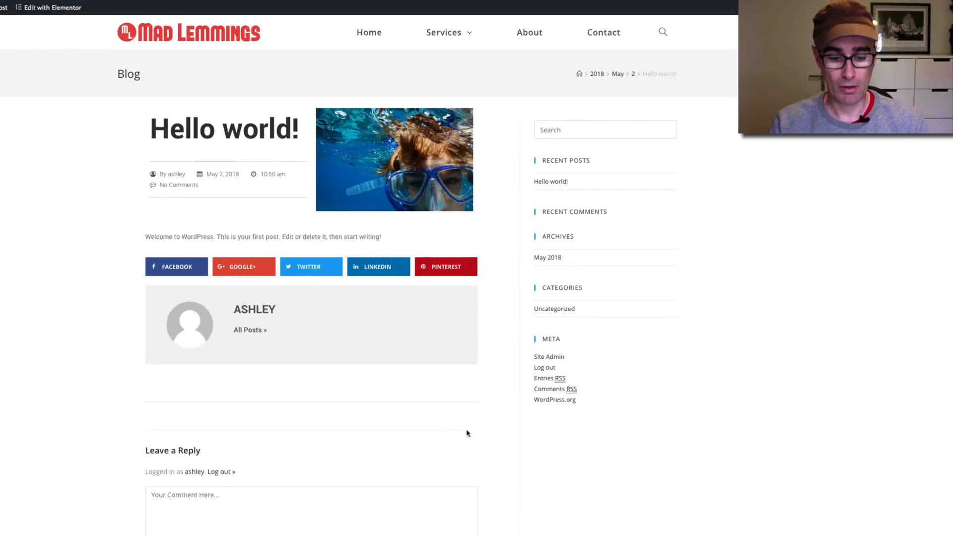
mouse_move(527, 434)
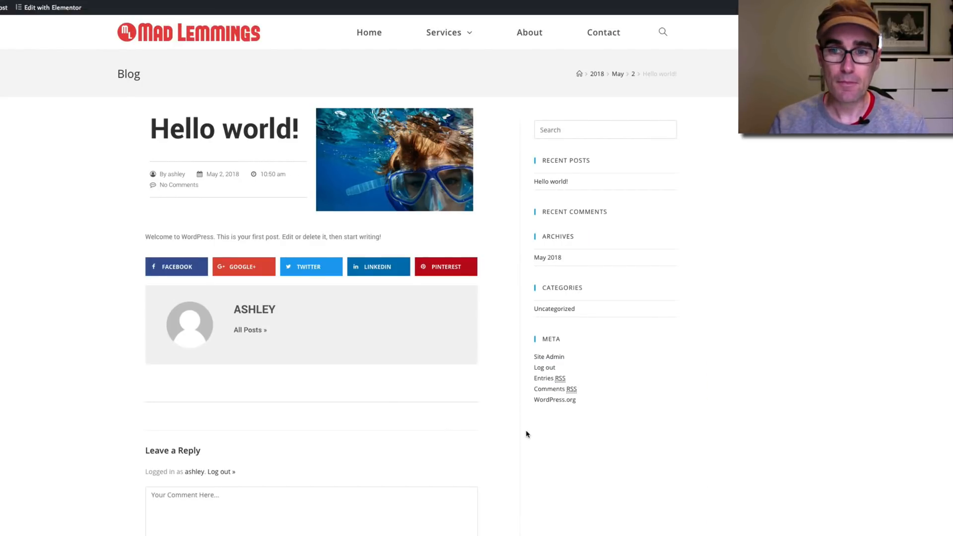
mouse_move(601, 422)
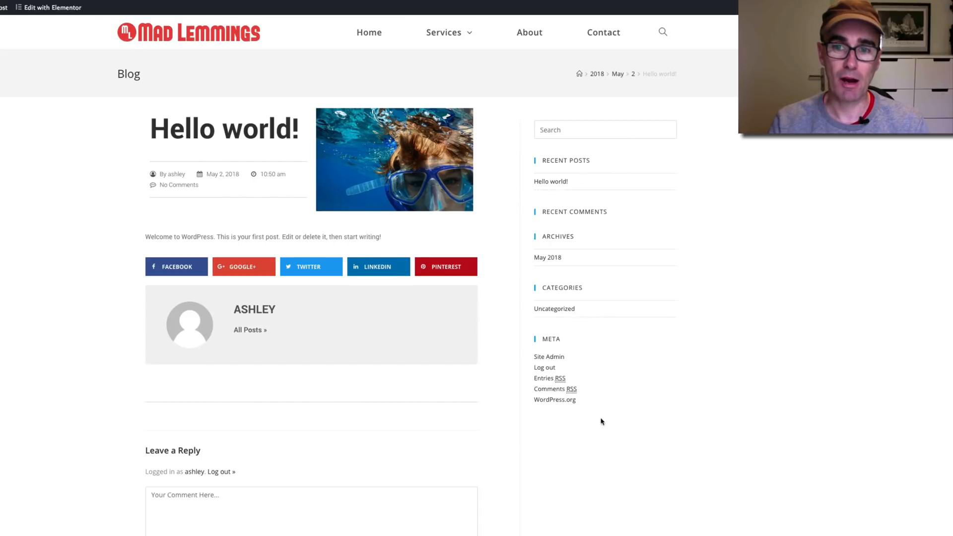
mouse_move(610, 298)
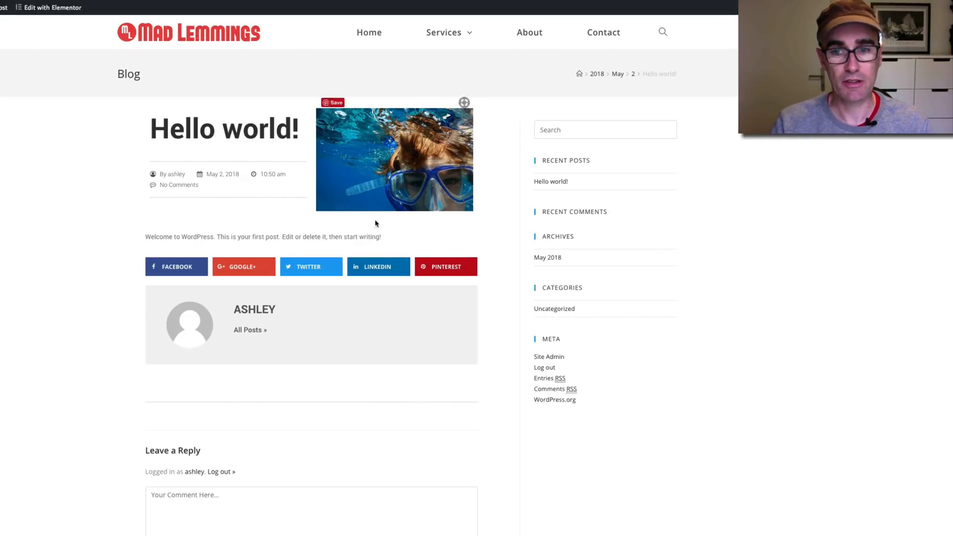
mouse_move(452, 182)
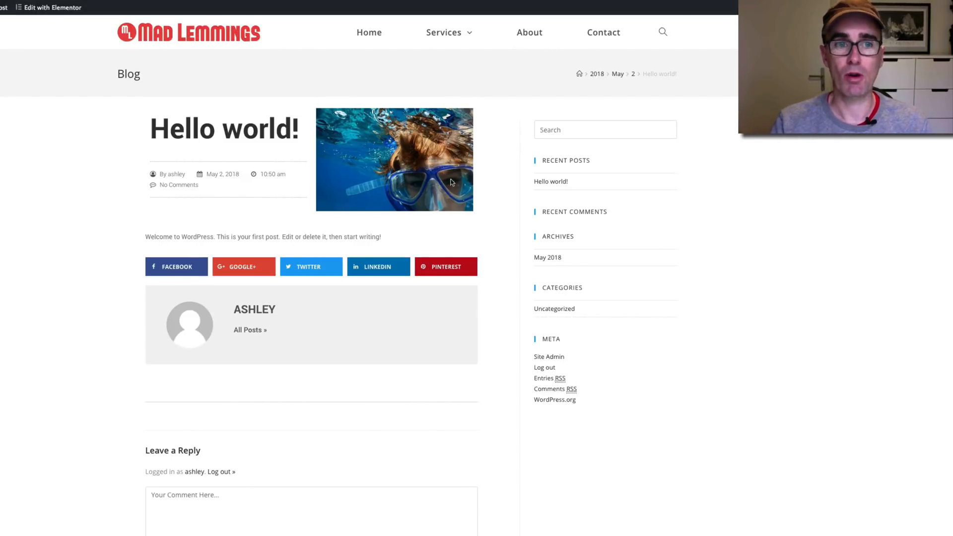
mouse_move(153, 96)
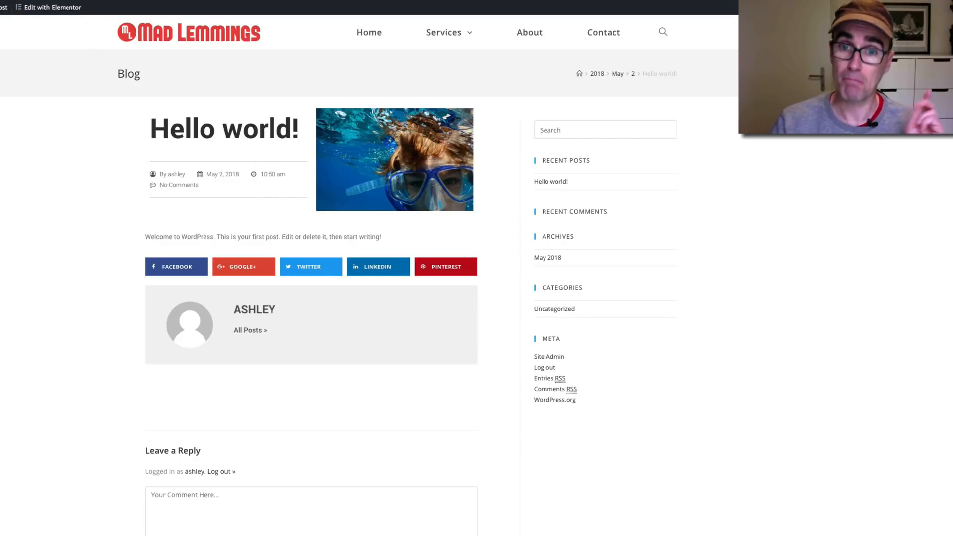
mouse_move(76, 34)
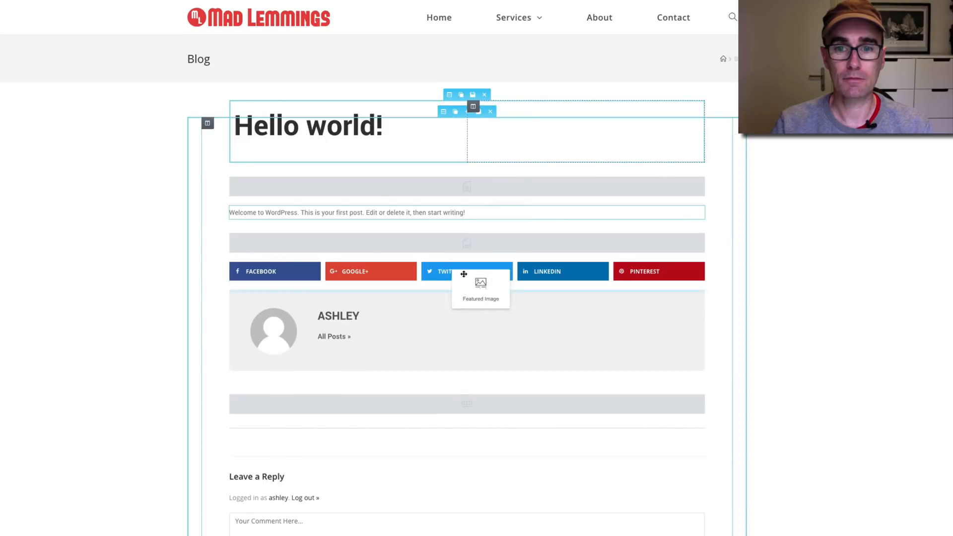
Step: Drop the Featured Image widget into the template's top section
left_click(480, 286)
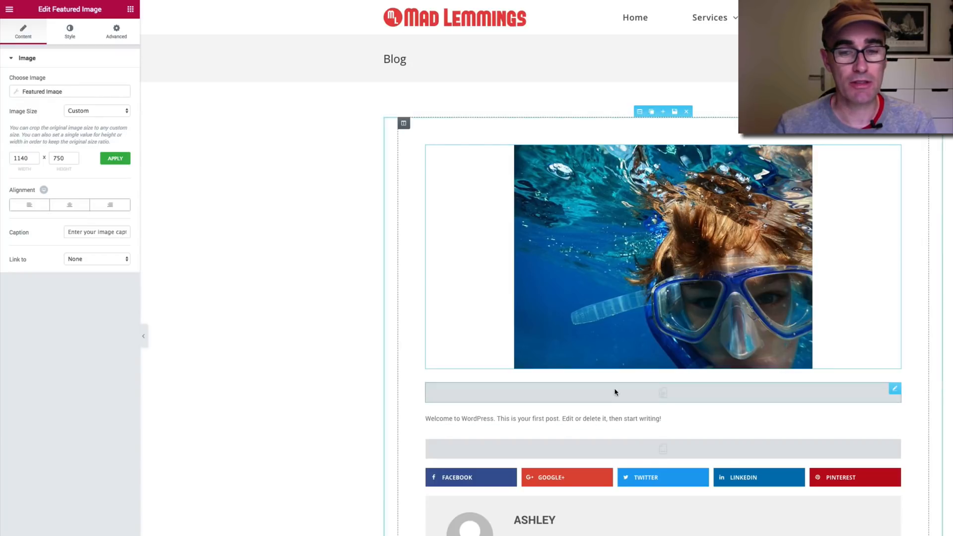
Step: Inspect the Post Excerpt and Author Box, toggling Profile Picture and Display Name off and on
left_click(661, 449)
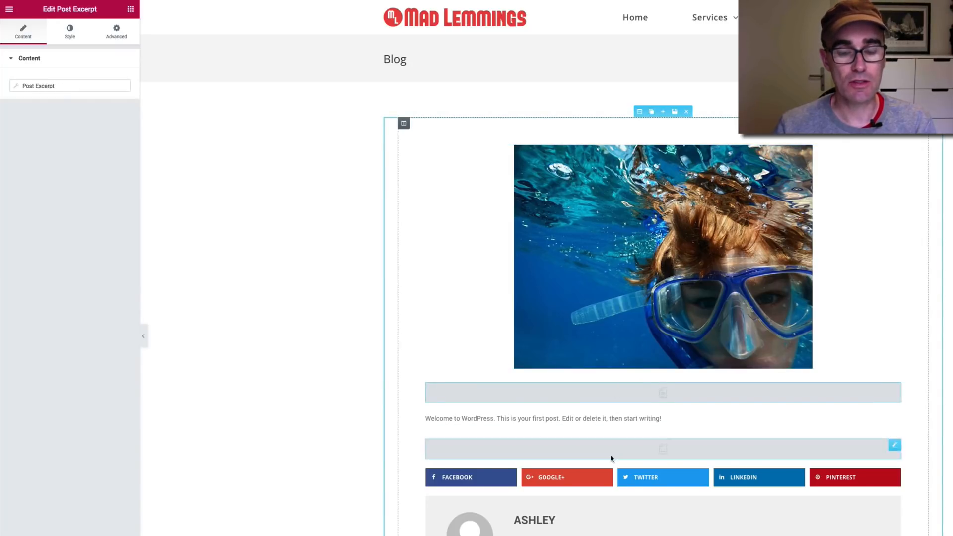
mouse_move(619, 442)
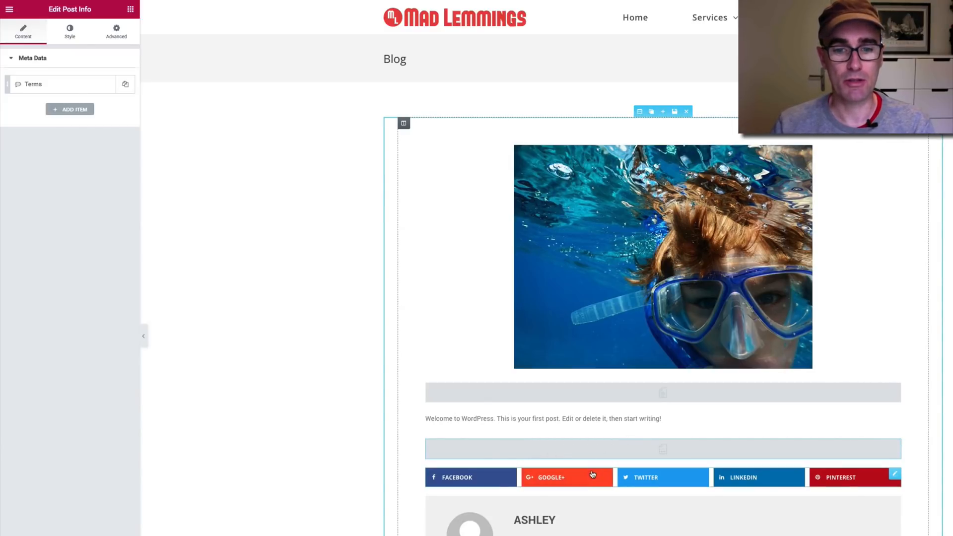
mouse_move(634, 526)
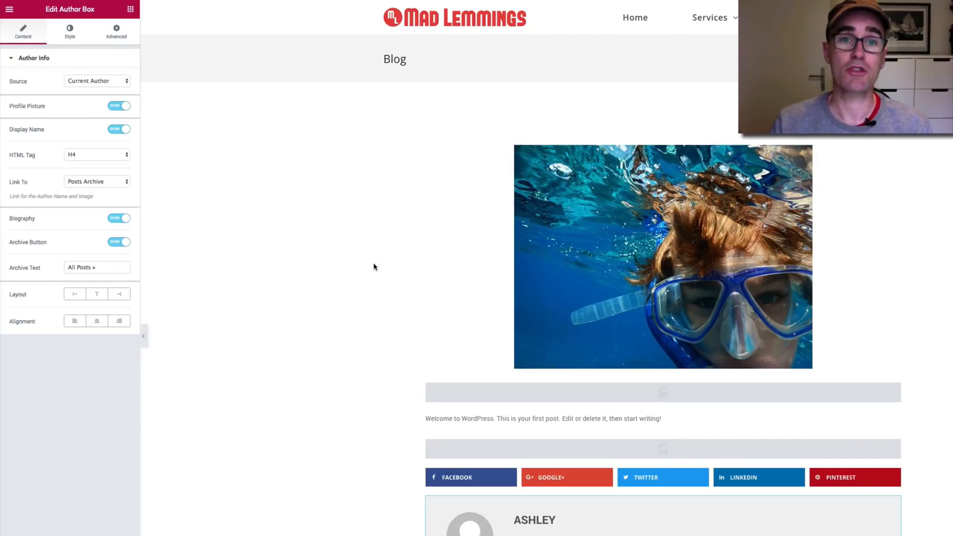
mouse_move(291, 245)
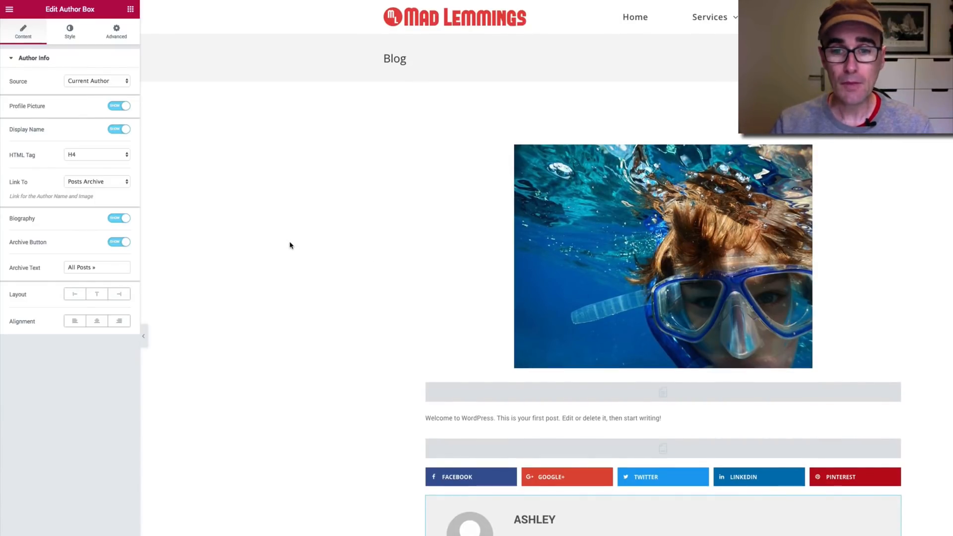
left_click(662, 255)
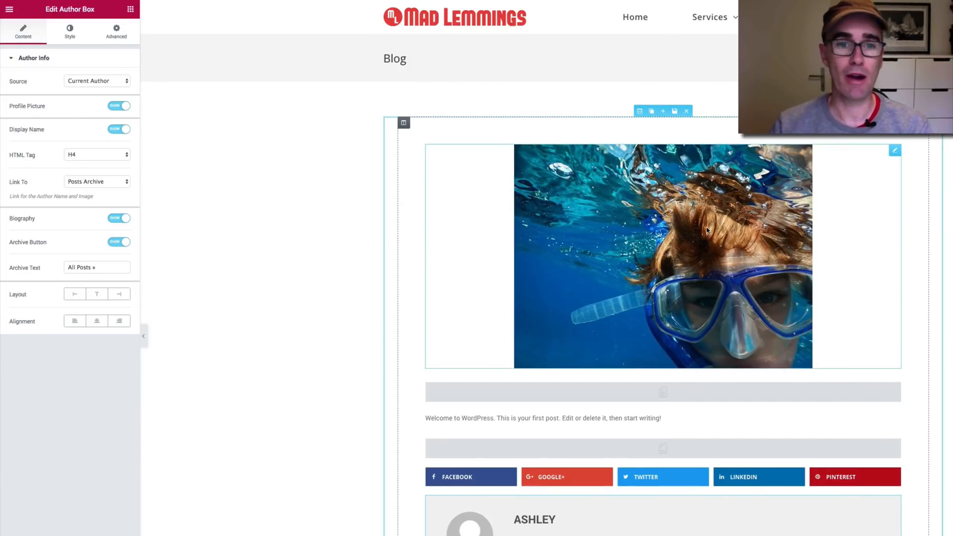
mouse_move(695, 232)
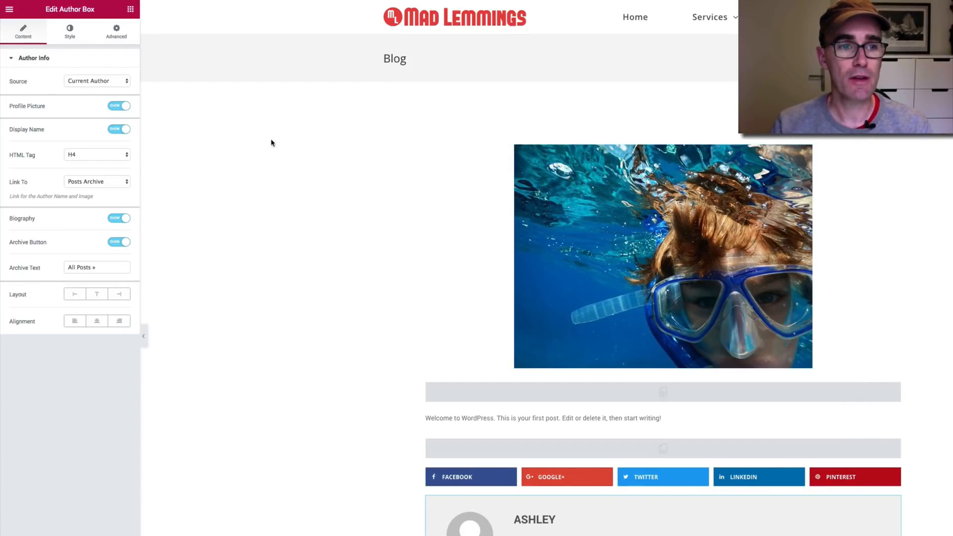
left_click(119, 106)
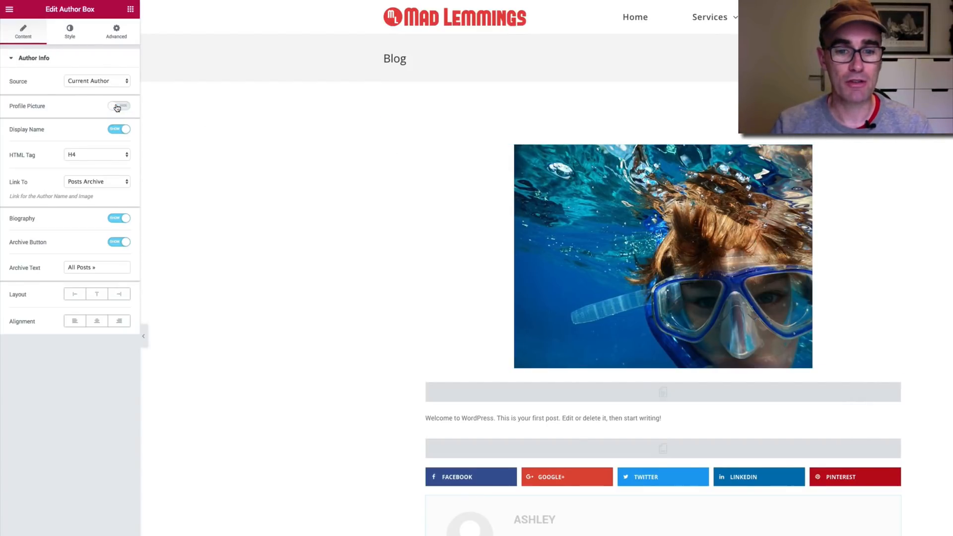
left_click(119, 106)
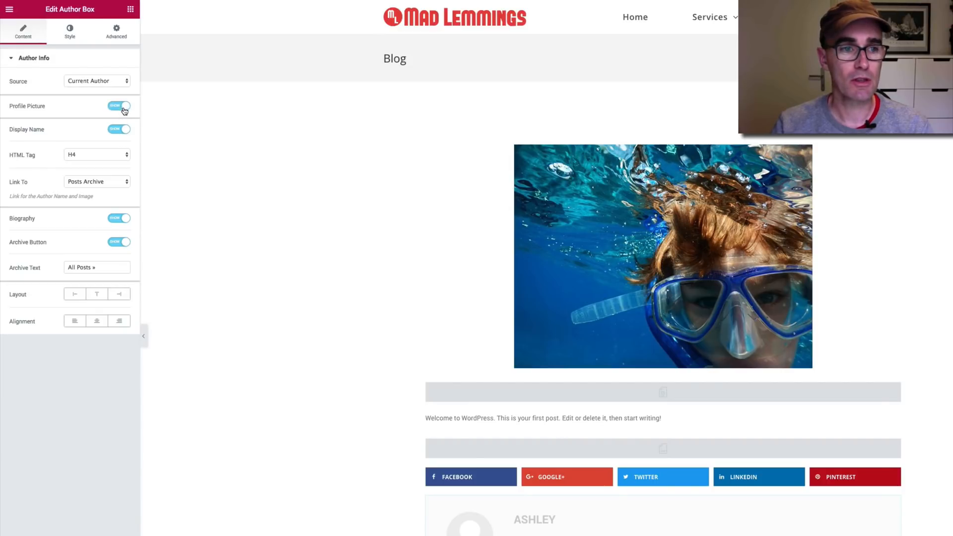
left_click(119, 129)
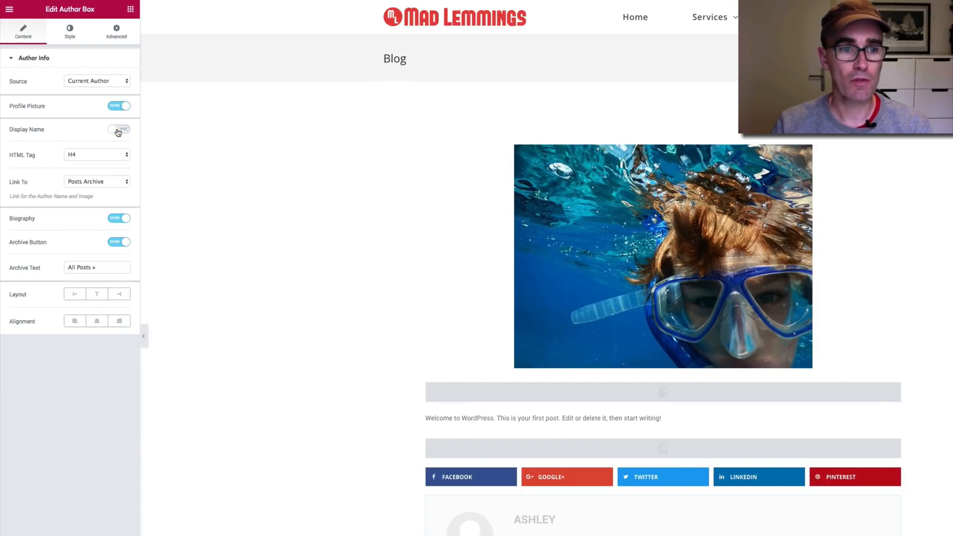
left_click(119, 130)
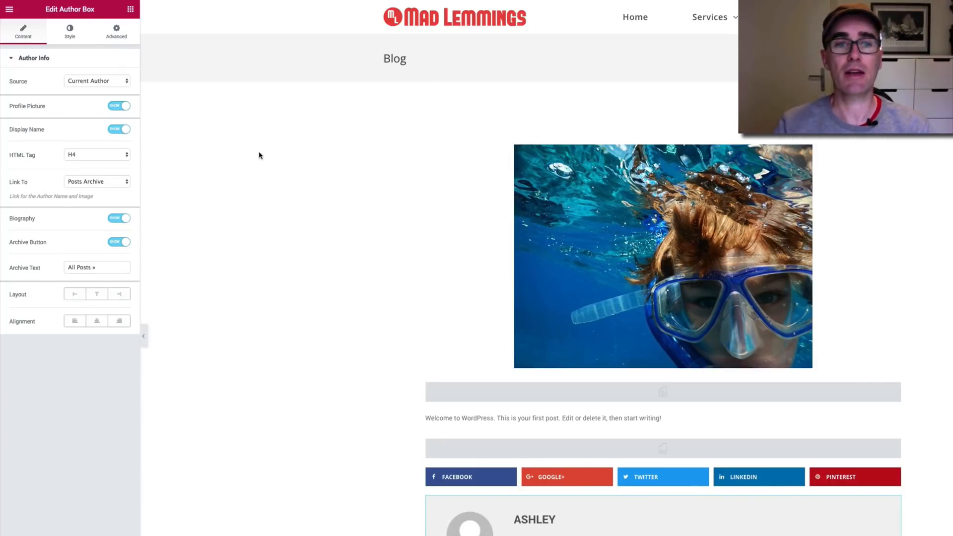
left_click(662, 260)
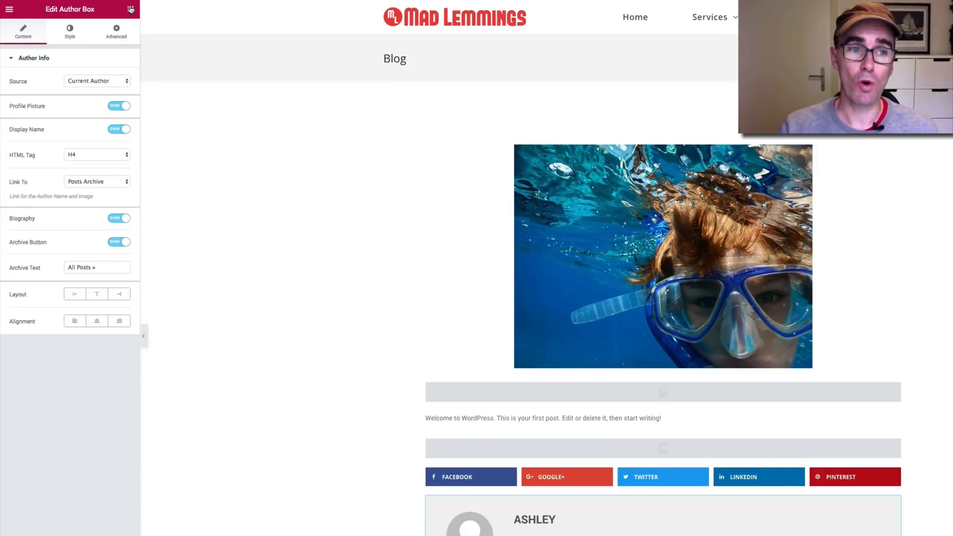
left_click(129, 9)
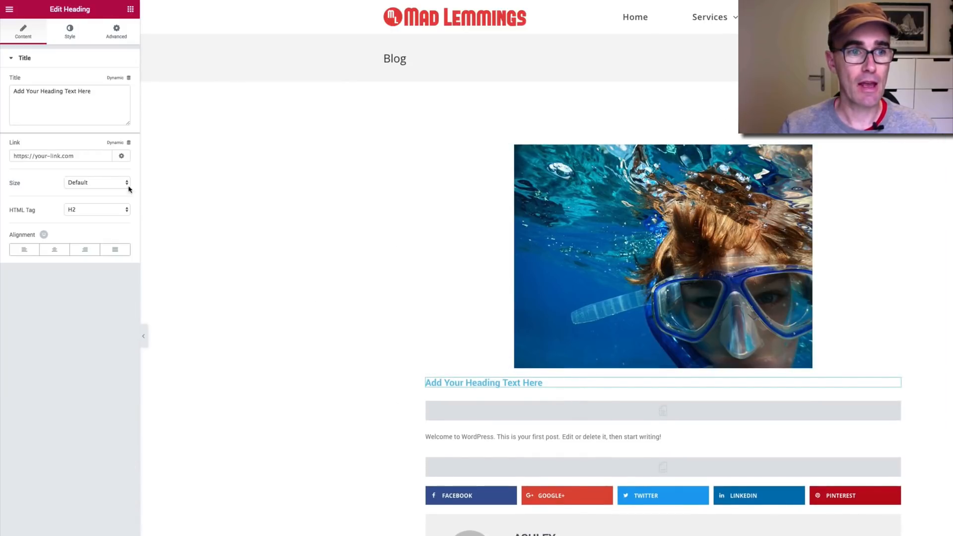
Step: Set the heading typography to 54px size and Tahoma font family
left_click(68, 32)
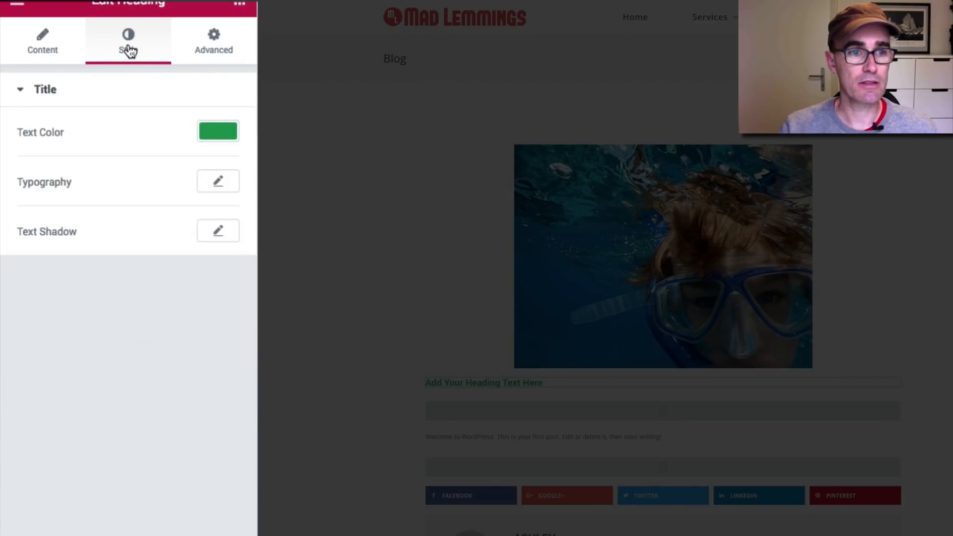
left_click(218, 181)
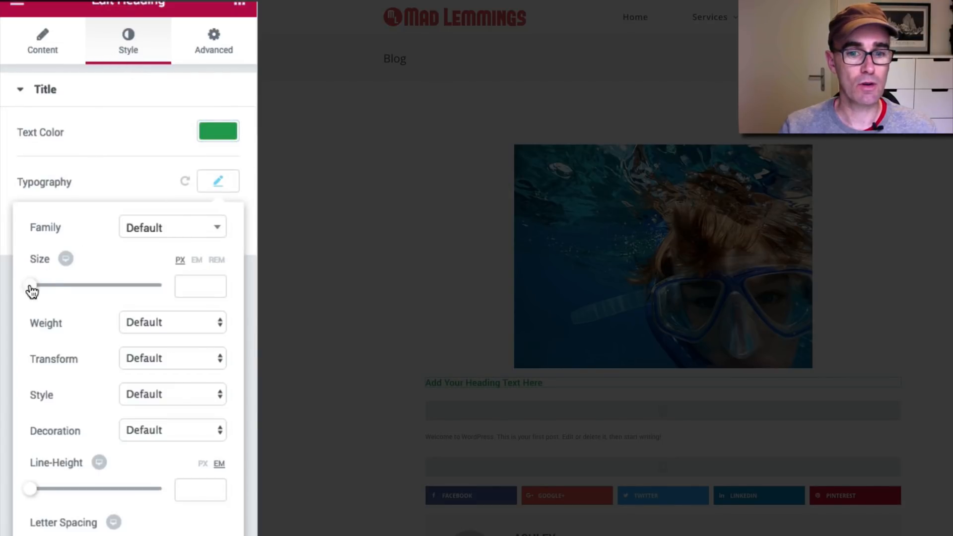
left_click_drag(30, 284, 65, 284)
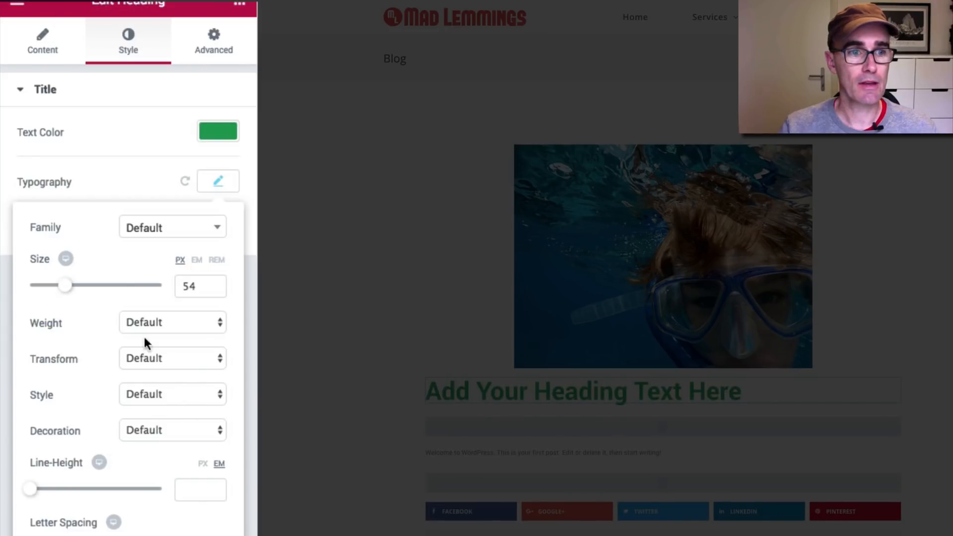
left_click(172, 226)
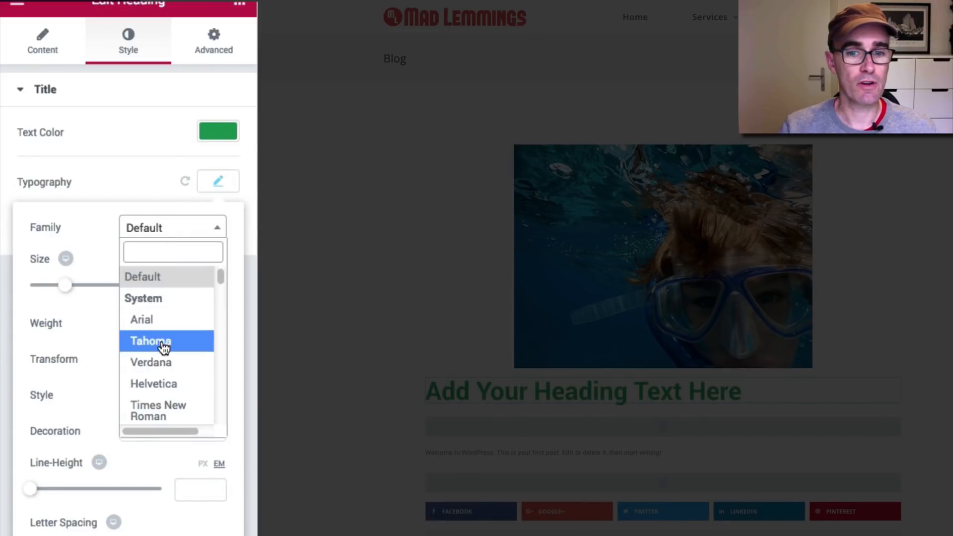
left_click(150, 341)
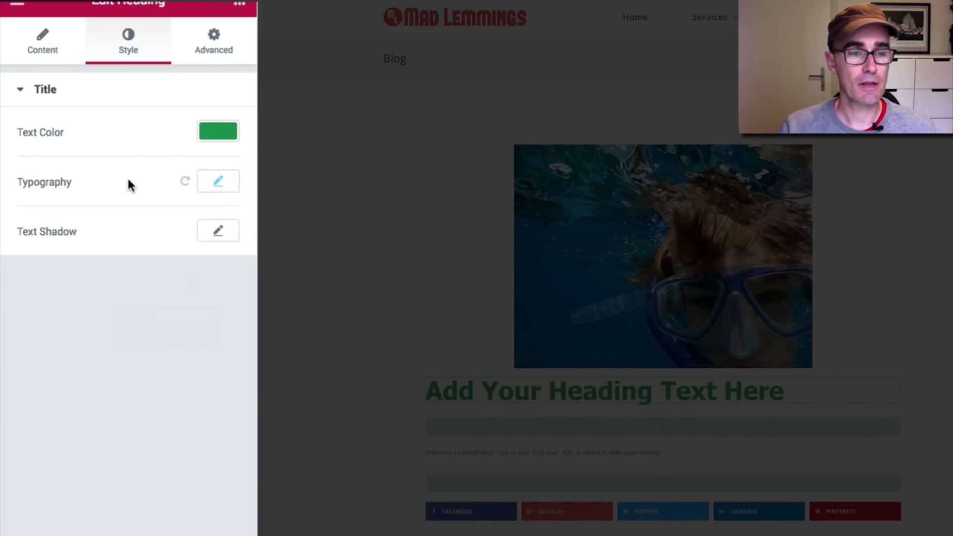
left_click(43, 42)
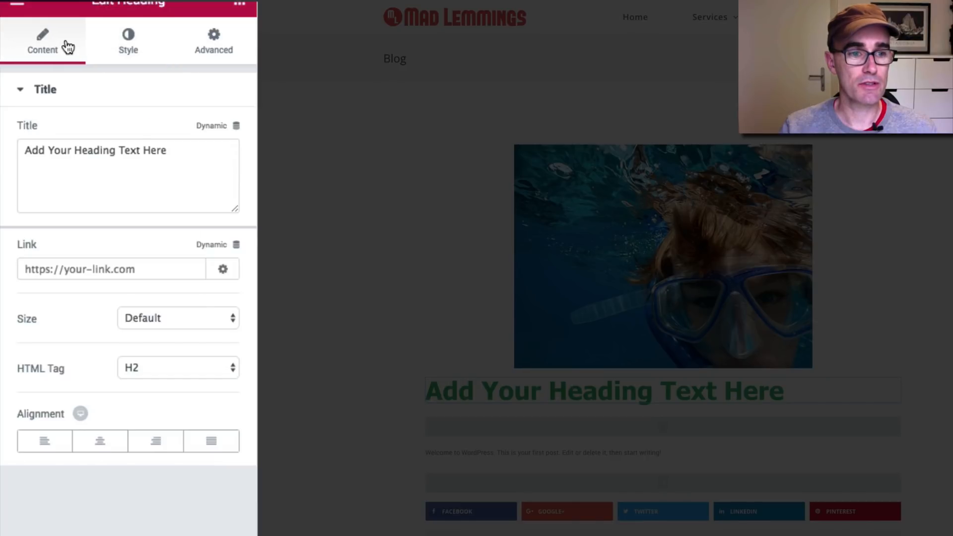
left_click(99, 441)
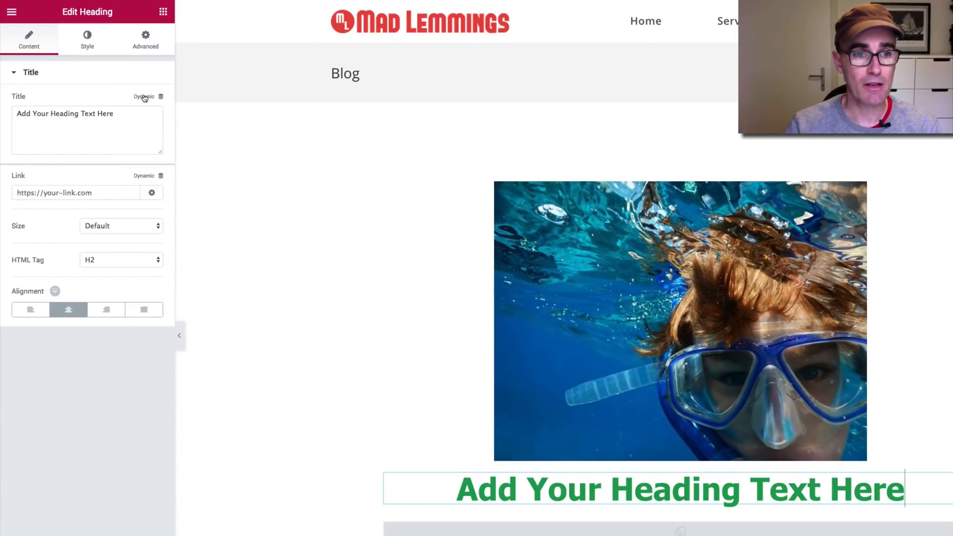
Step: Link the heading's Title to the dynamic Post Title tag, showing 'Hello world!'
left_click(144, 97)
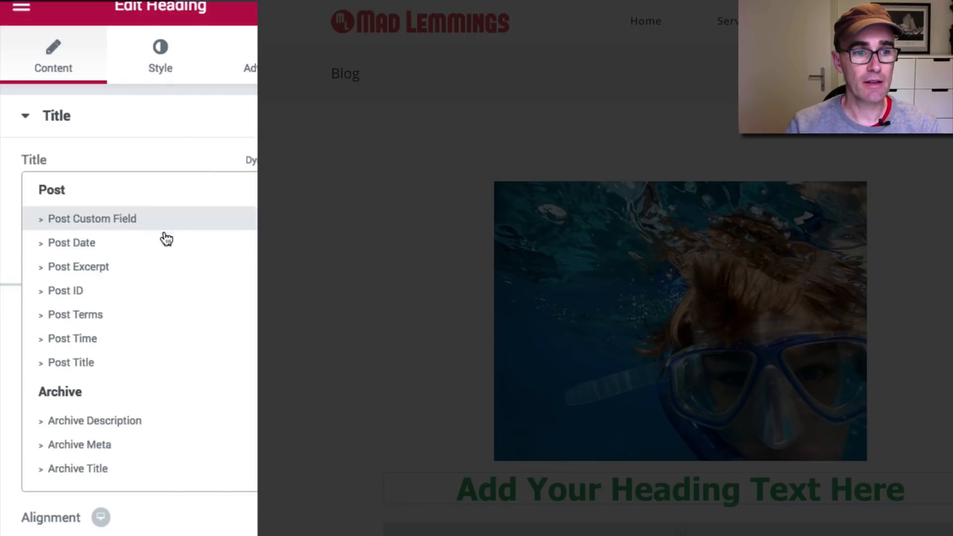
mouse_move(178, 282)
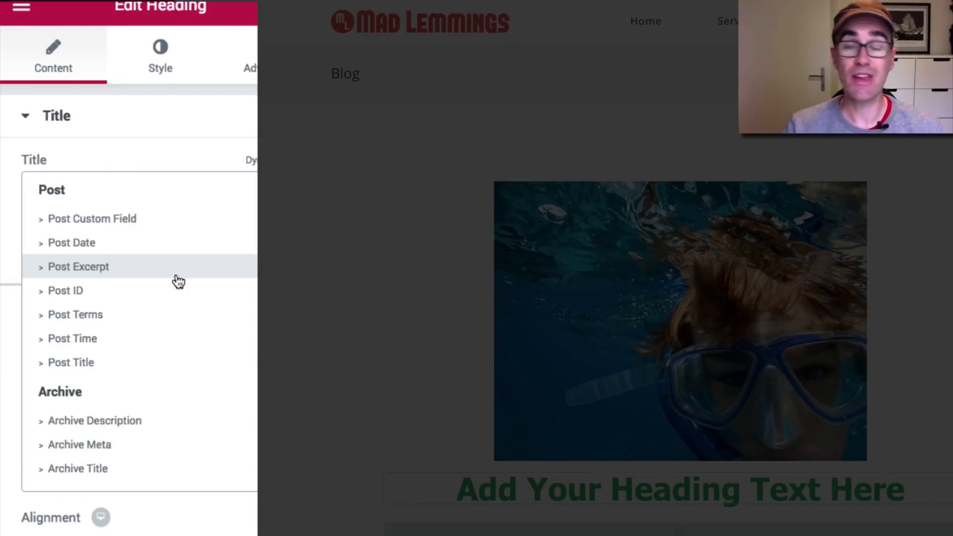
mouse_move(122, 336)
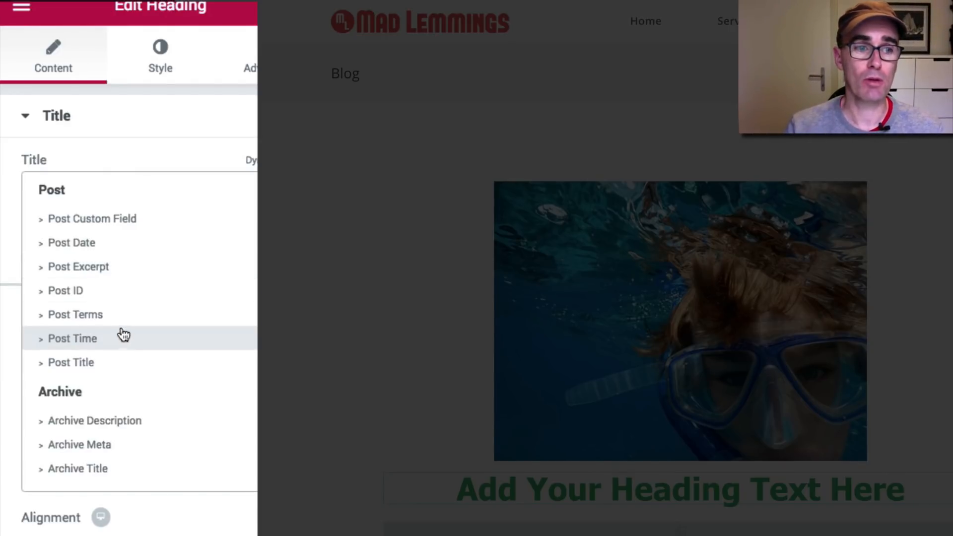
mouse_move(135, 363)
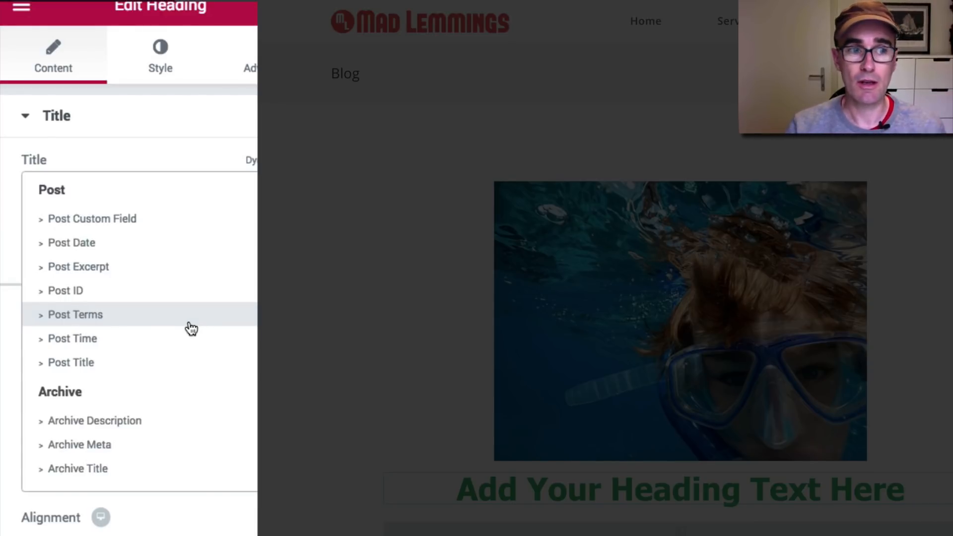
mouse_move(182, 254)
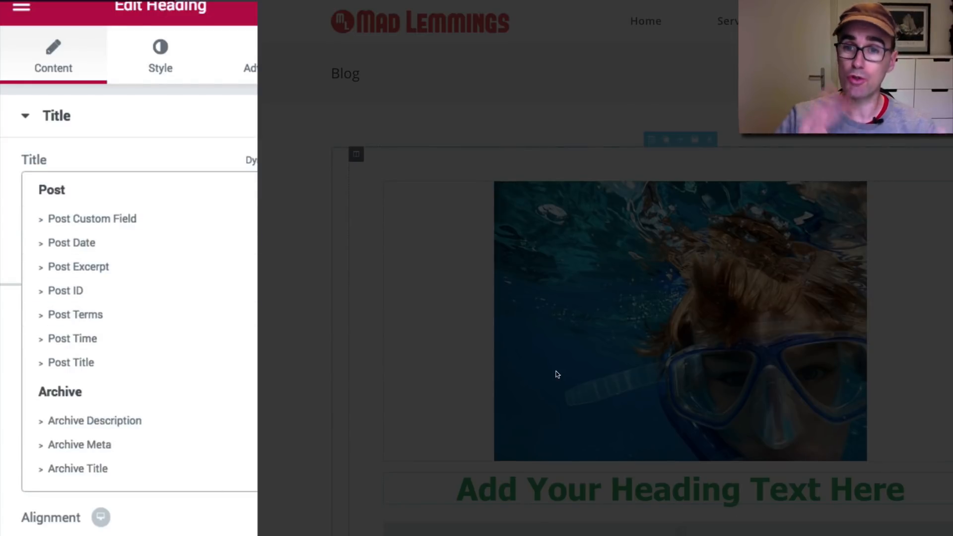
mouse_move(556, 374)
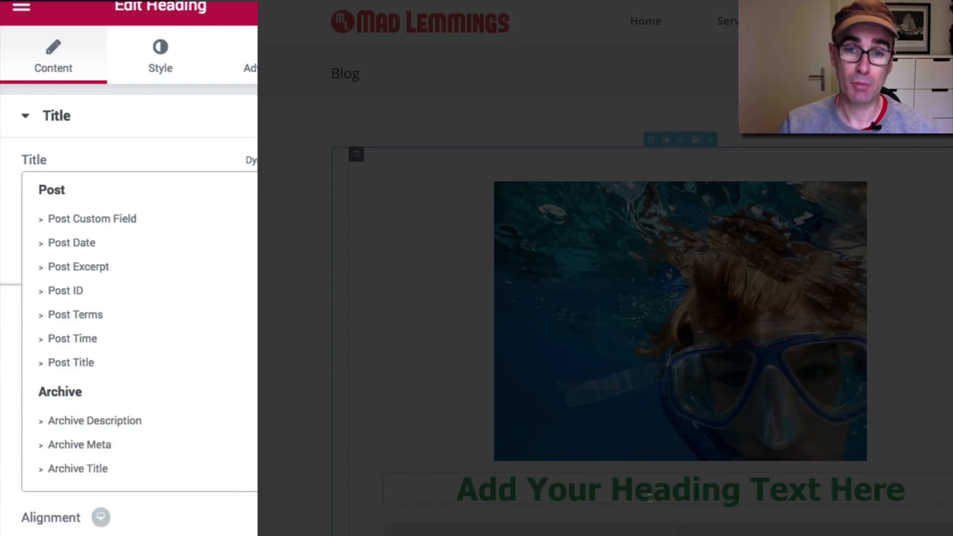
scroll("down", 3)
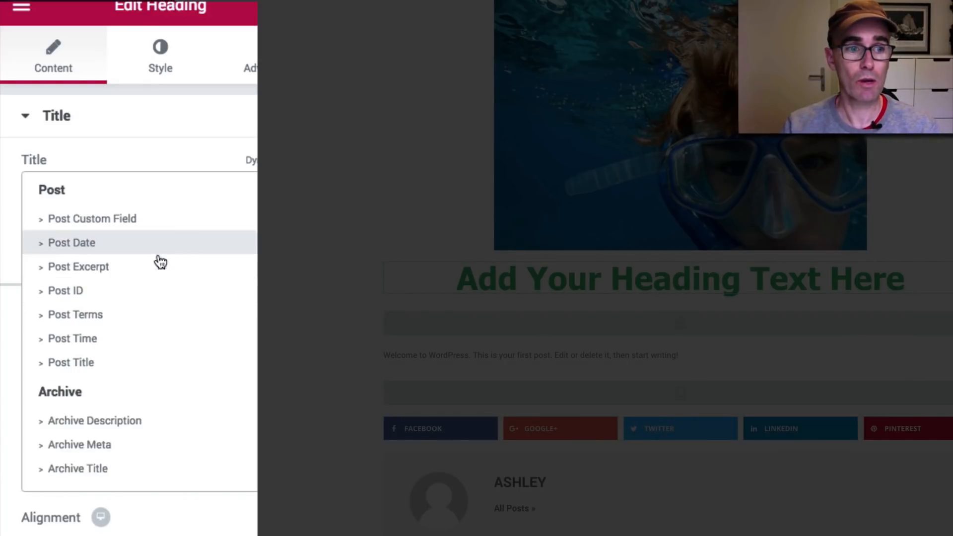
left_click(71, 362)
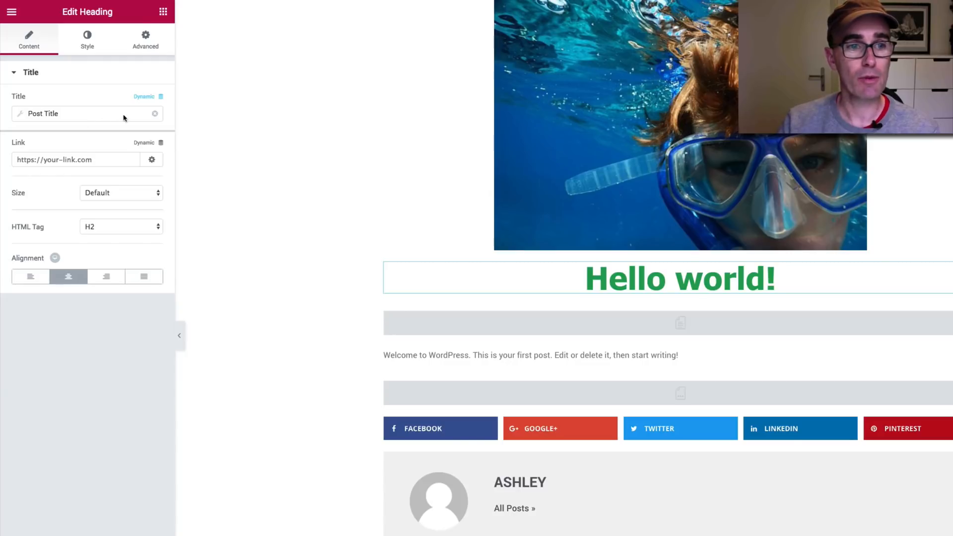
left_click(71, 113)
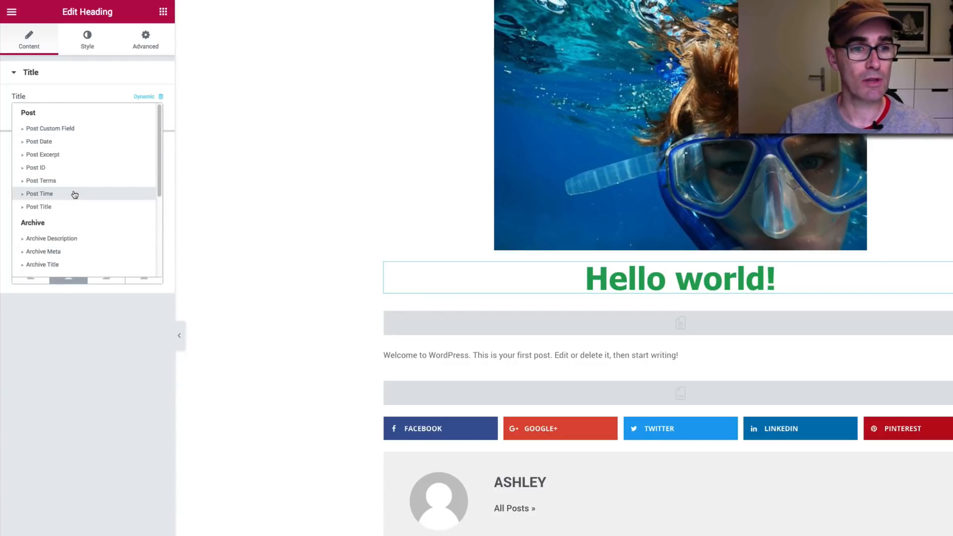
scroll("down", 3)
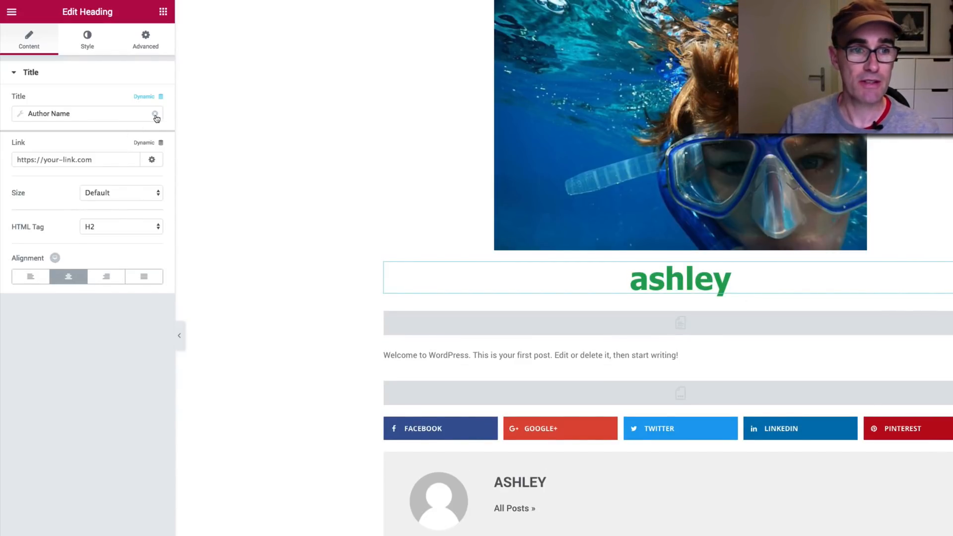
left_click(156, 115)
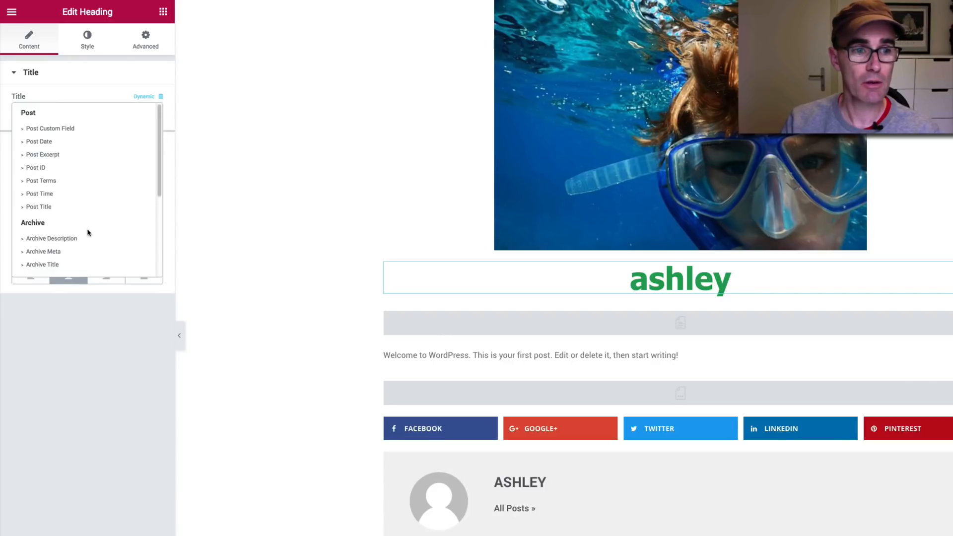
left_click(38, 207)
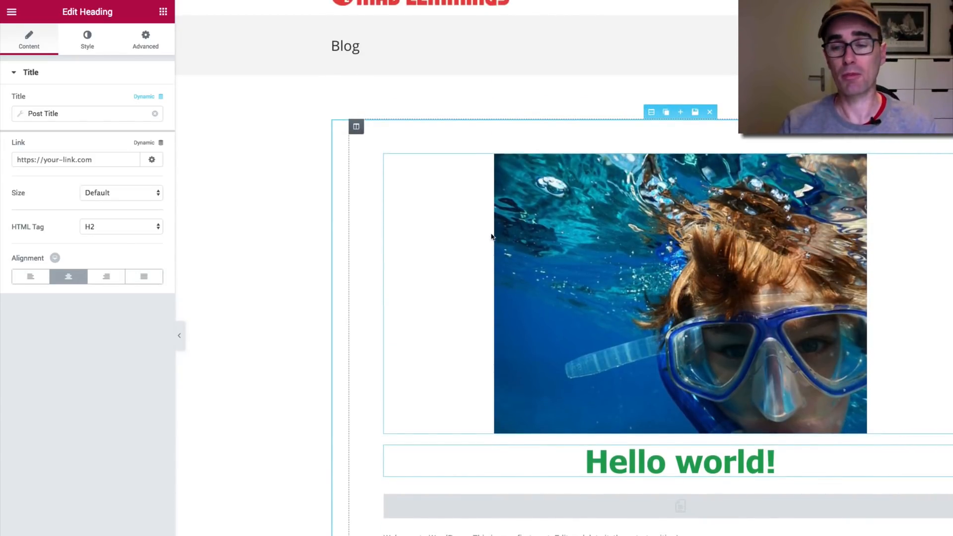
mouse_move(579, 308)
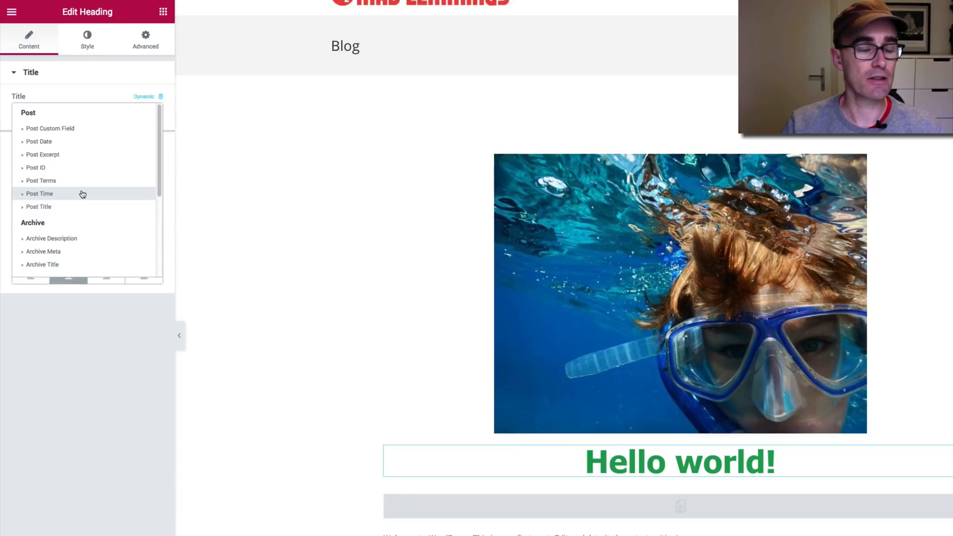
scroll("down", 3)
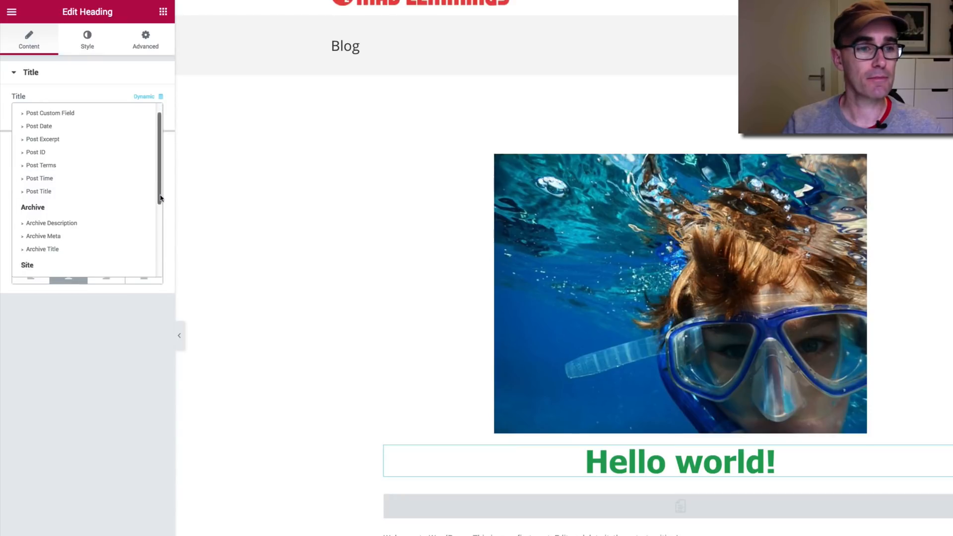
scroll("down", 3)
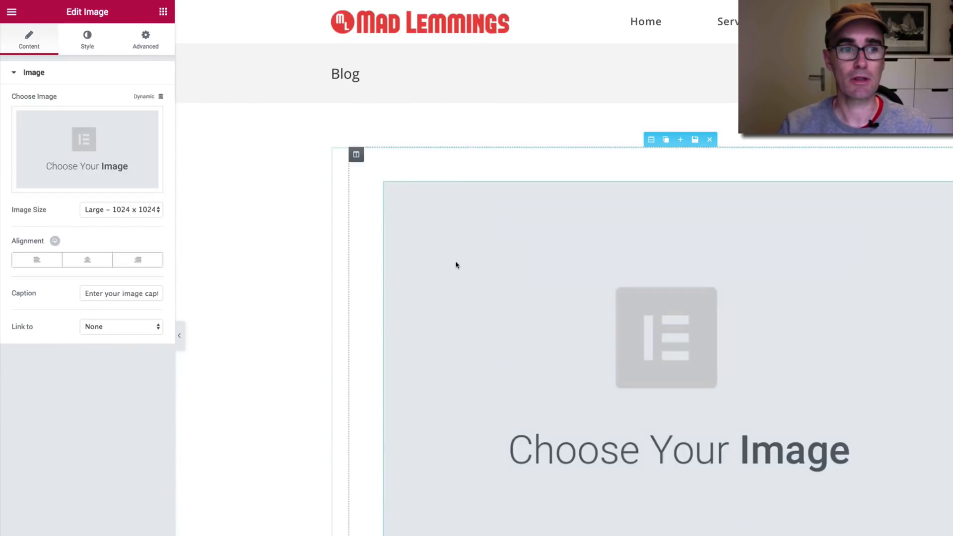
Step: Select the post image and set its Image Size to Medium 300 × 300
left_click(144, 97)
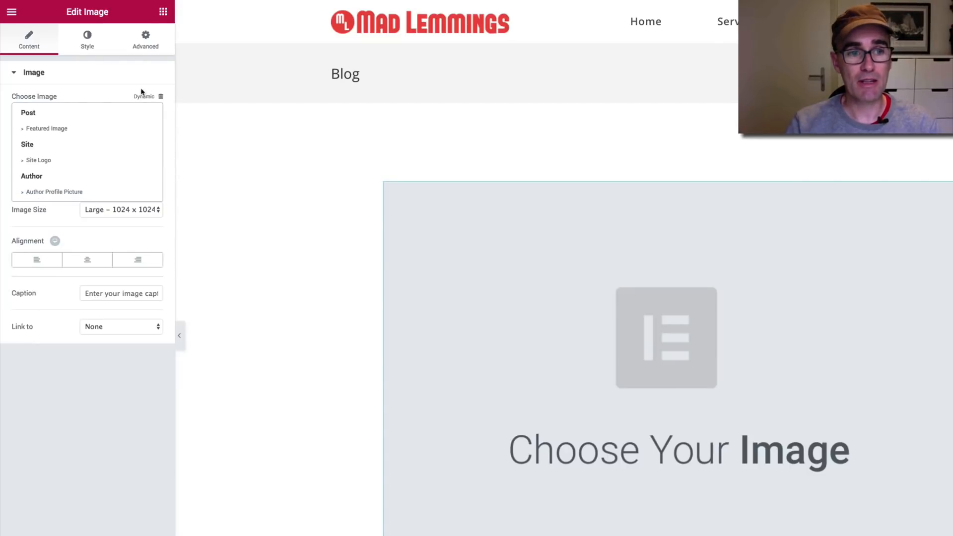
mouse_move(128, 113)
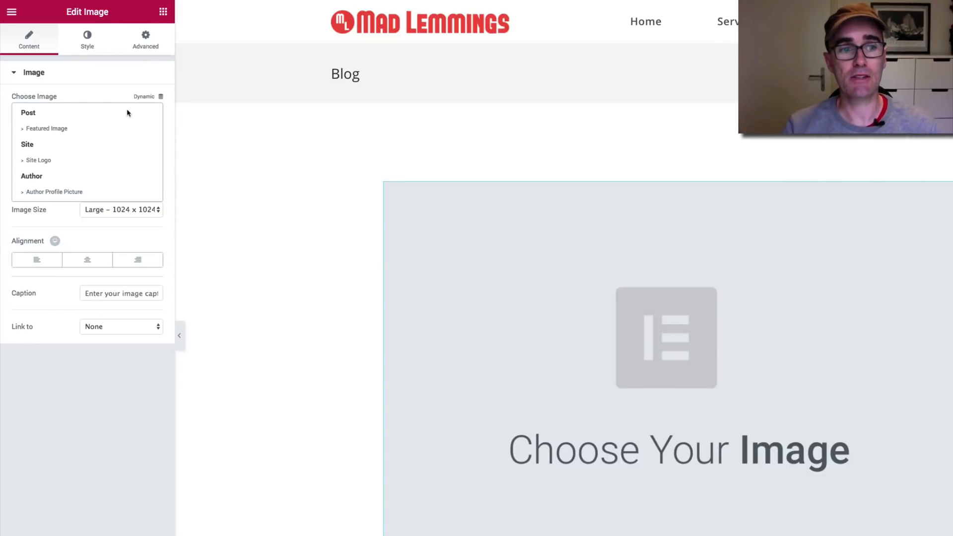
left_click(120, 210)
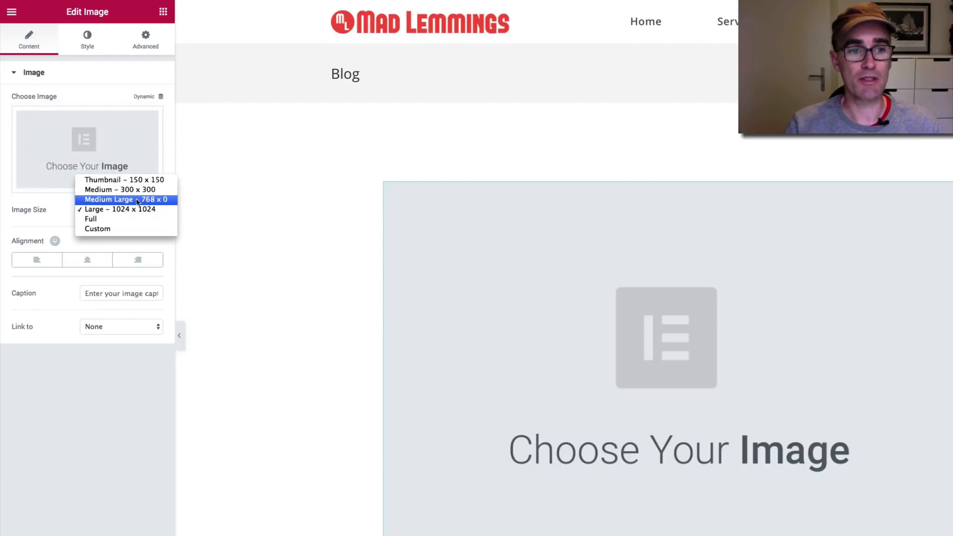
left_click(124, 200)
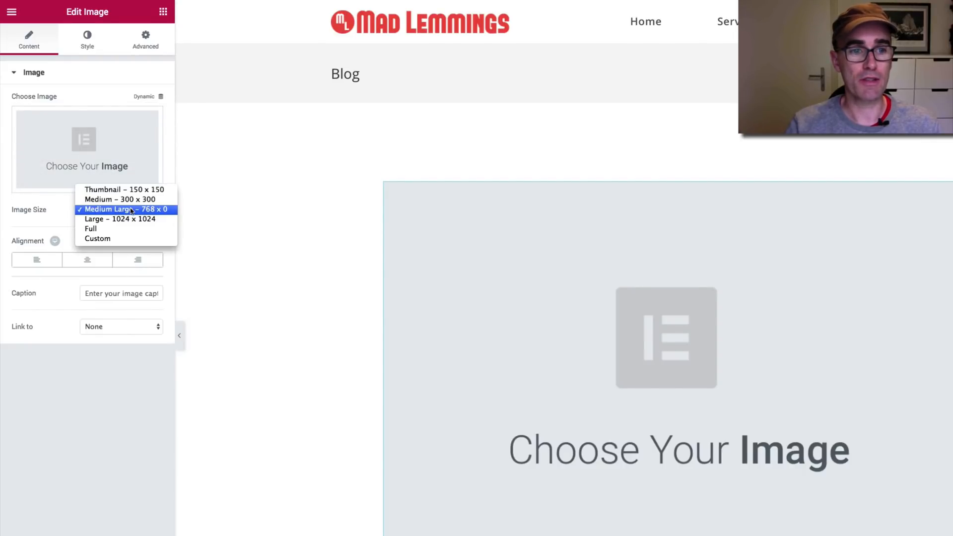
left_click(118, 199)
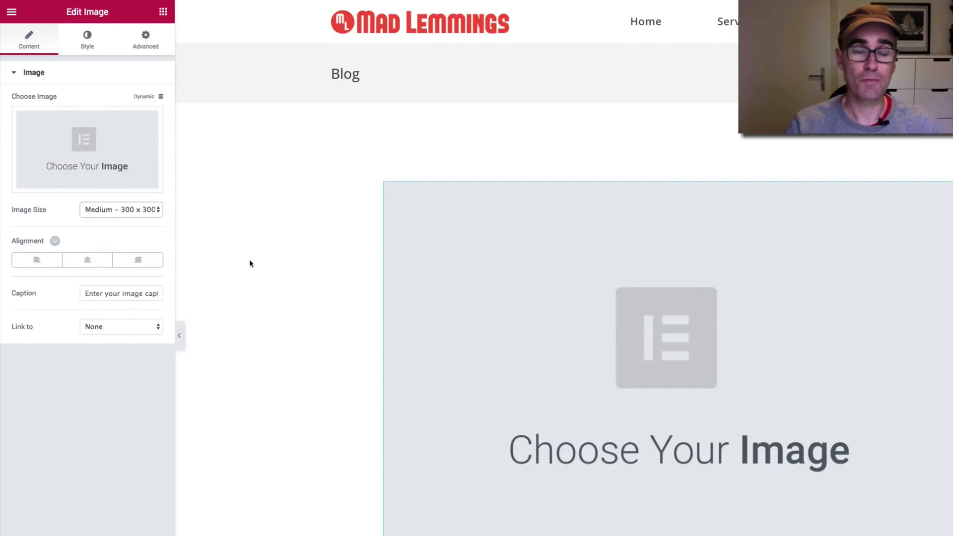
scroll("down", 3)
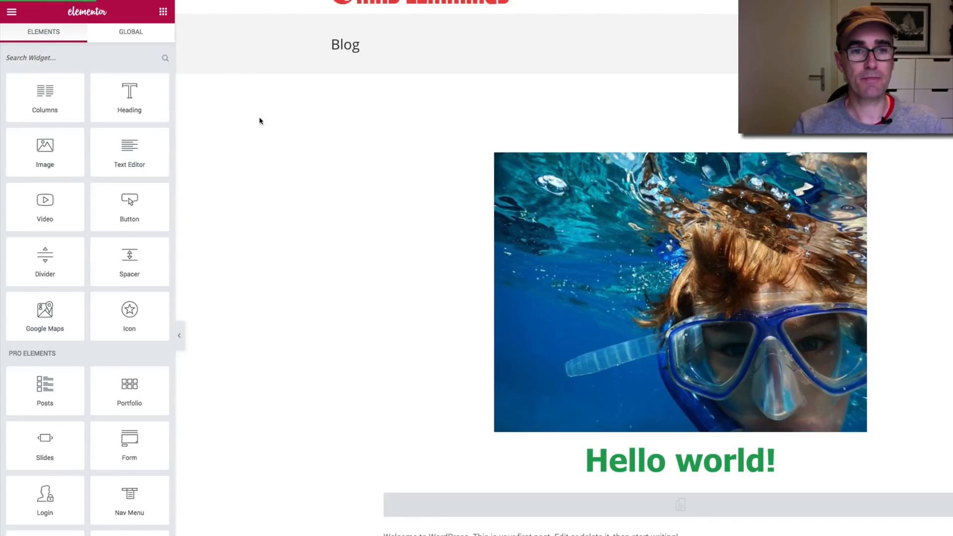
Step: Preview the post on the live site and scroll past the image and Hello world! title
left_click(269, 21)
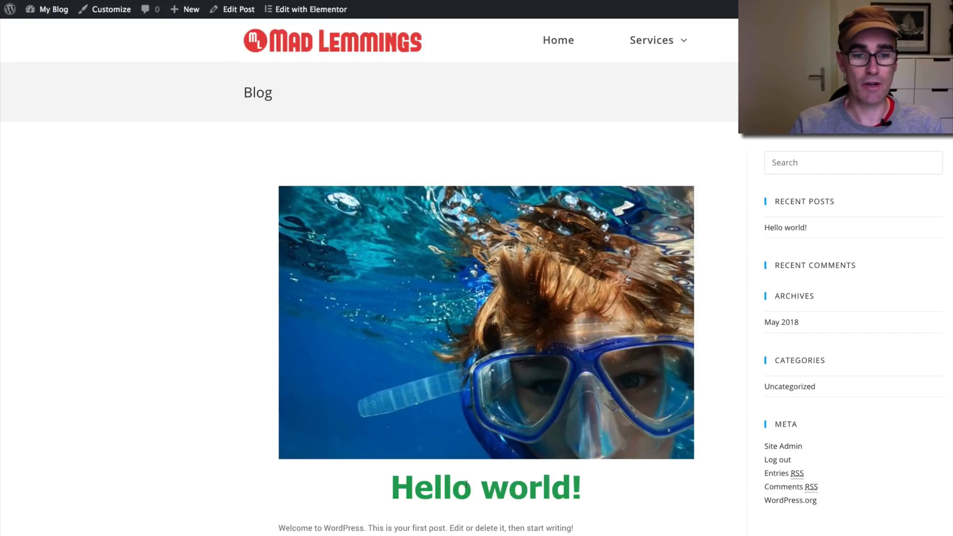
scroll("down", 3)
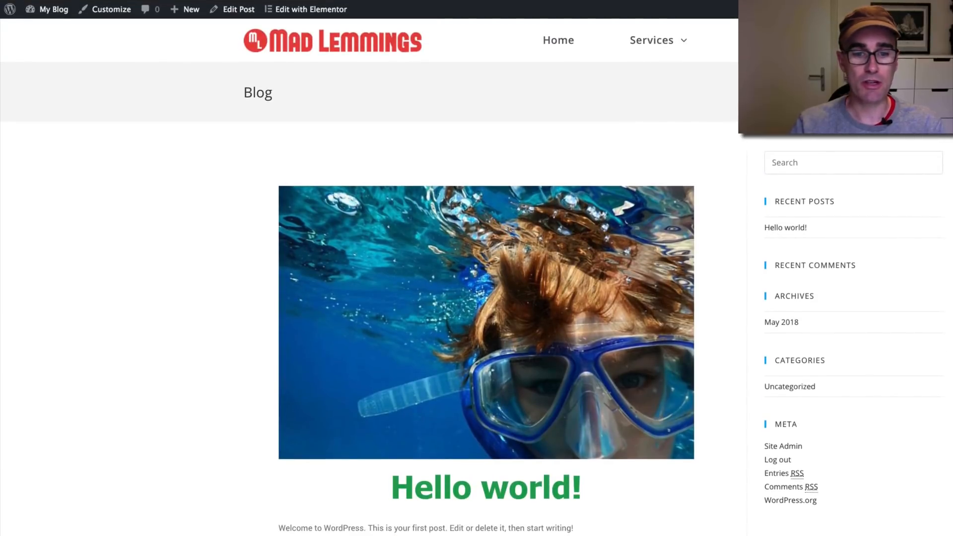
scroll("down", 3)
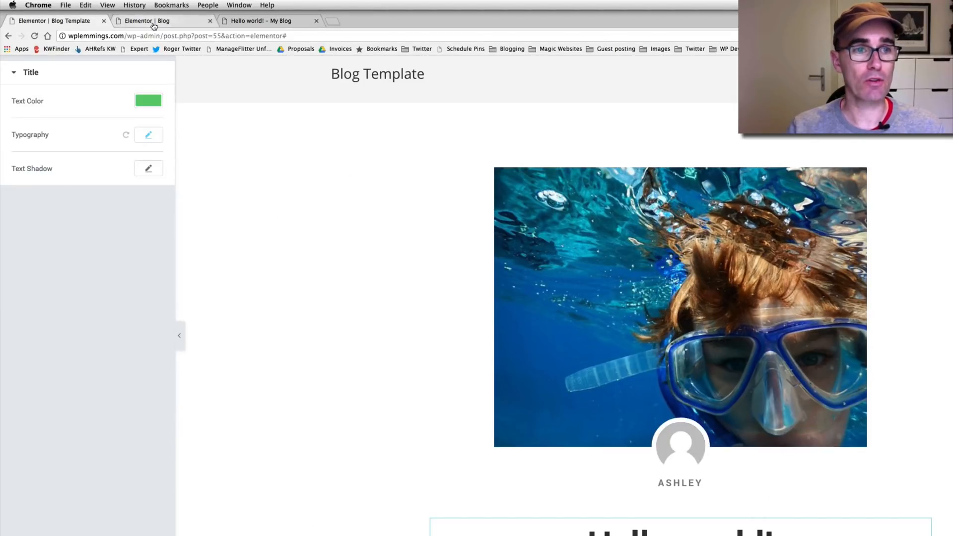
Step: Leave the Blog template editor without saving and return to My Templates
left_click(9, 49)
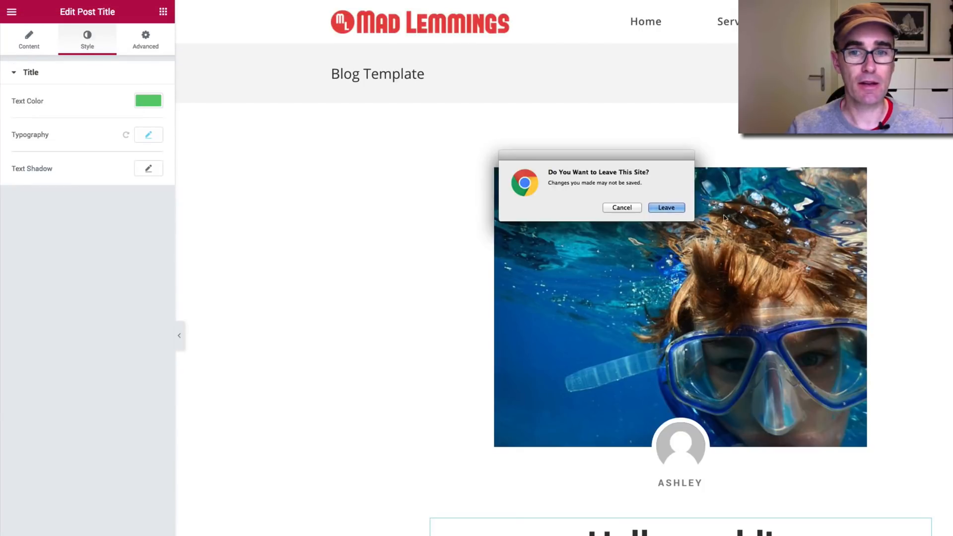
left_click(666, 207)
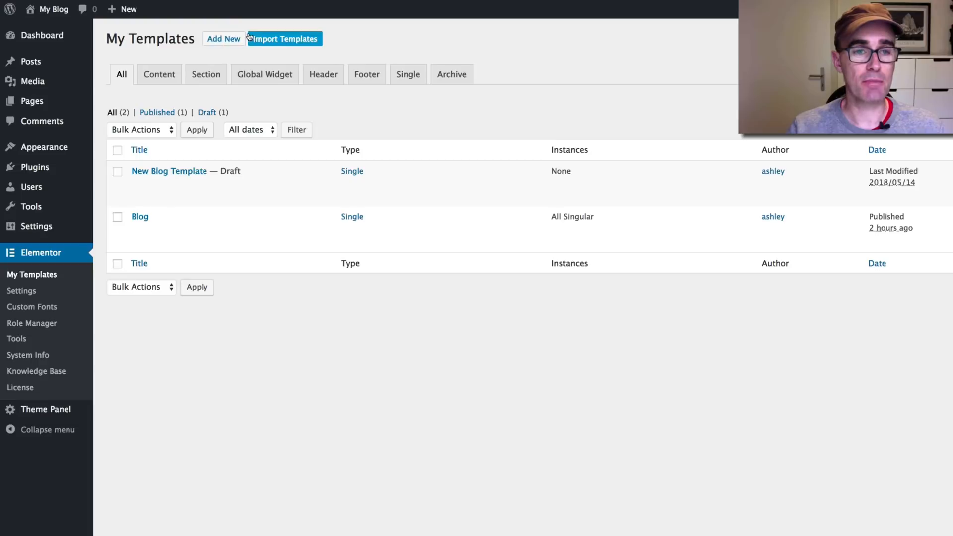
left_click(223, 39)
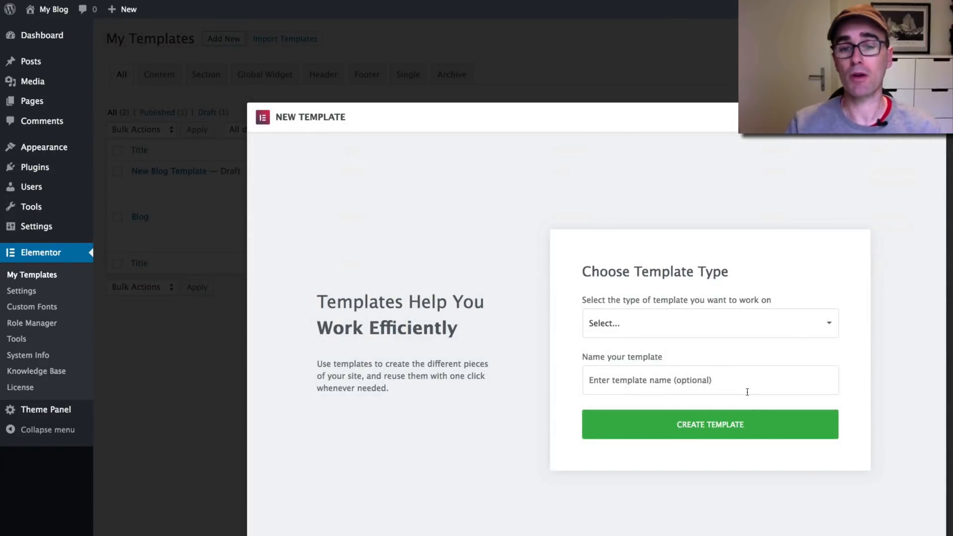
mouse_move(664, 360)
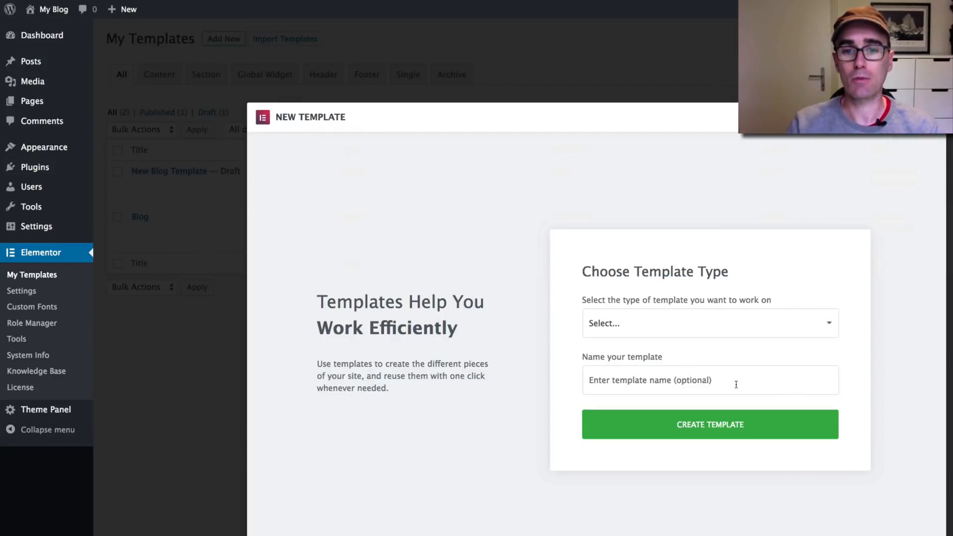
Step: Name the new Archive-type template 'Archive' and create it
left_click(710, 324)
type("Archive")
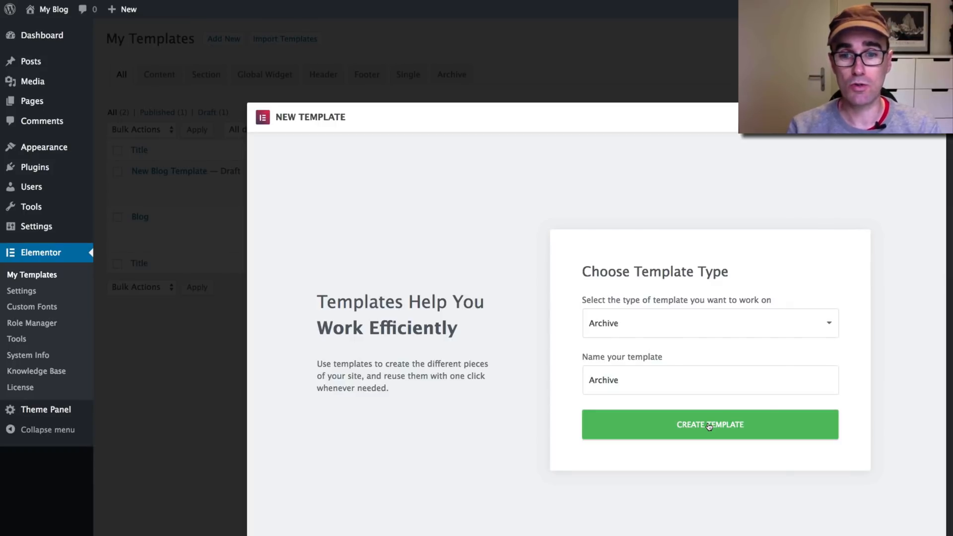
left_click(710, 425)
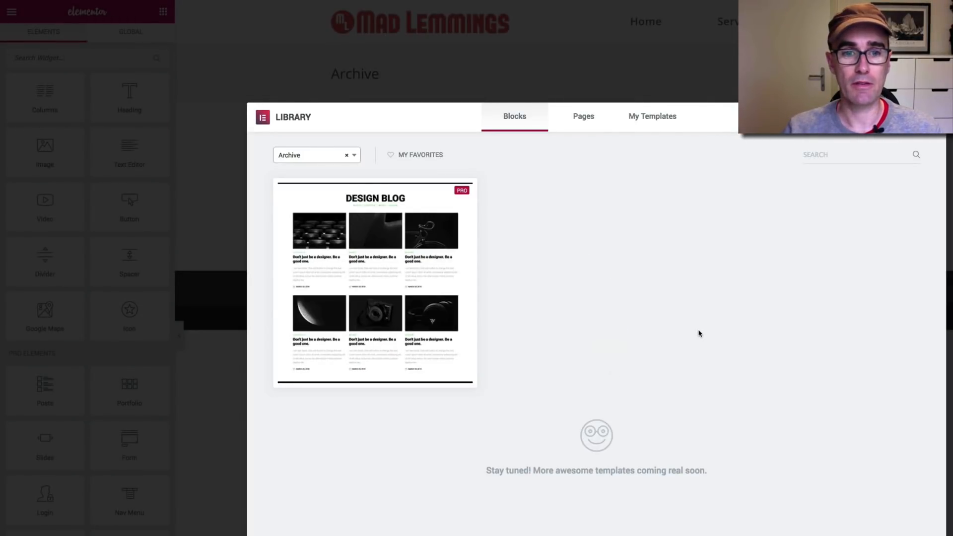
mouse_move(358, 251)
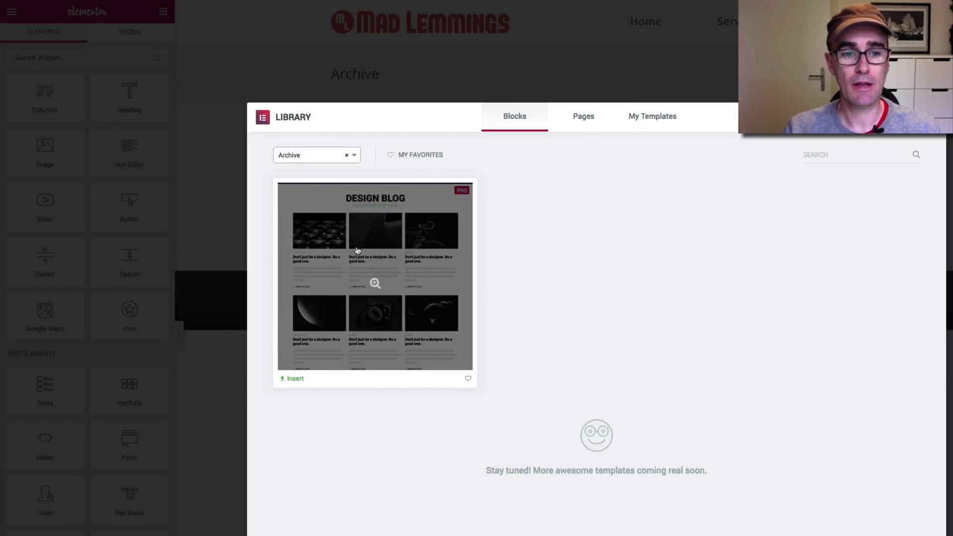
Step: Insert the Design Blog archive block into the template
left_click(291, 378)
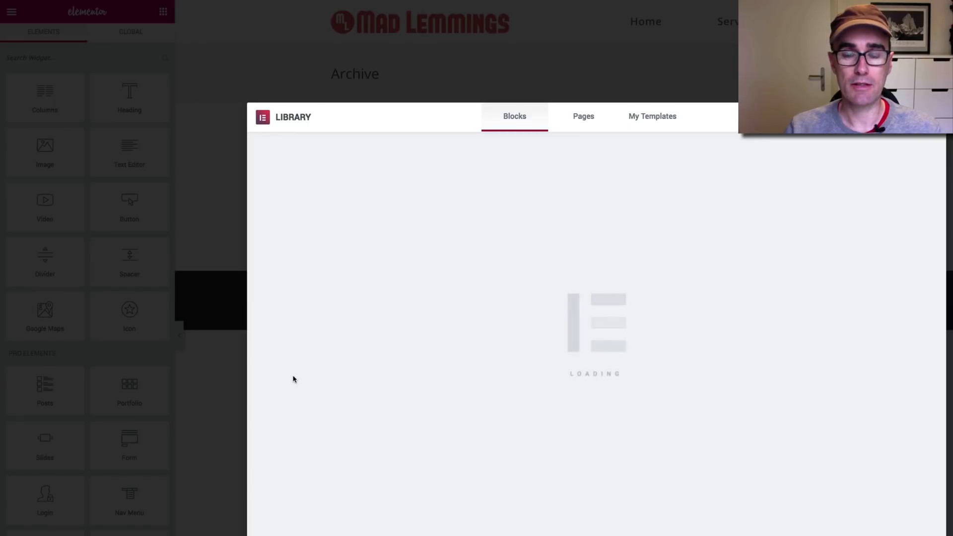
mouse_move(476, 334)
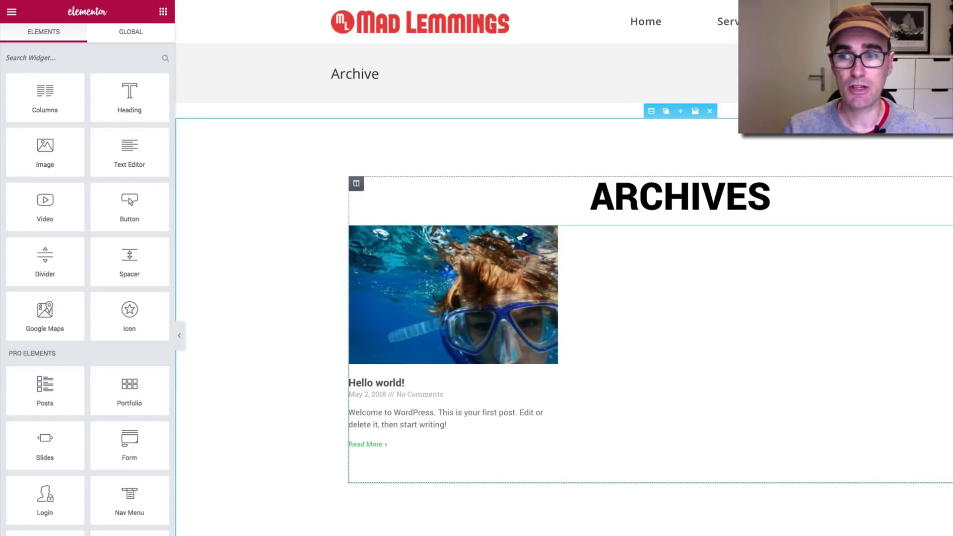
Step: Select the Archive Posts widget to show its Classic-skin, three-column layout settings
left_click(355, 183)
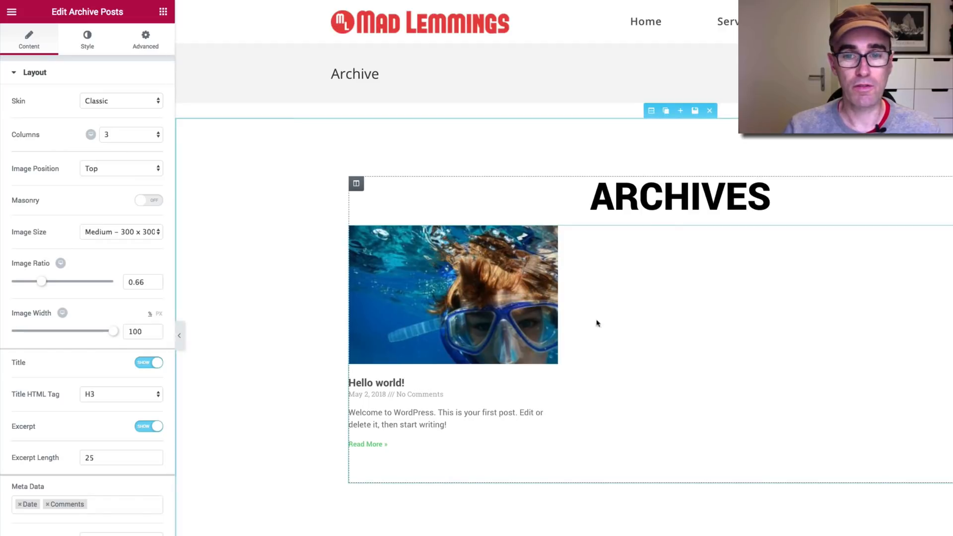
mouse_move(593, 354)
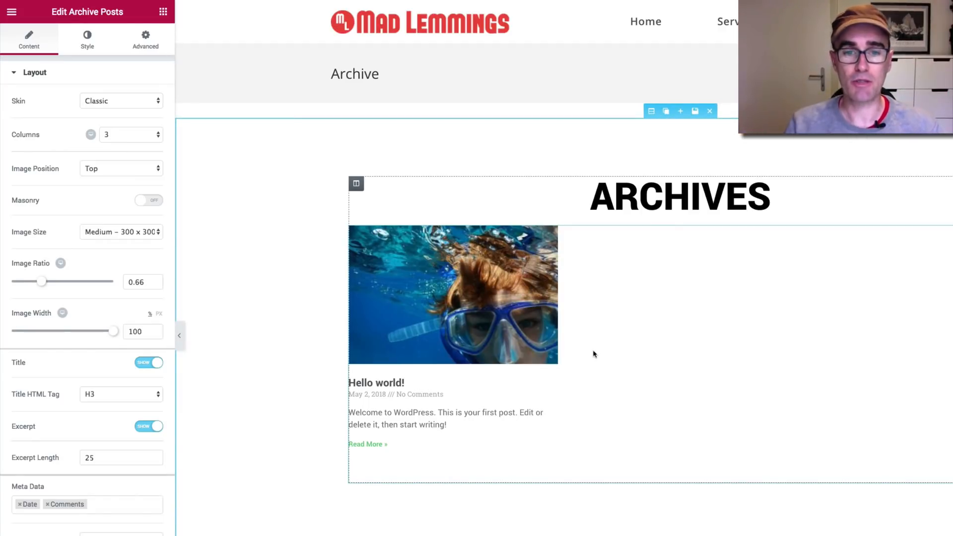
mouse_move(641, 340)
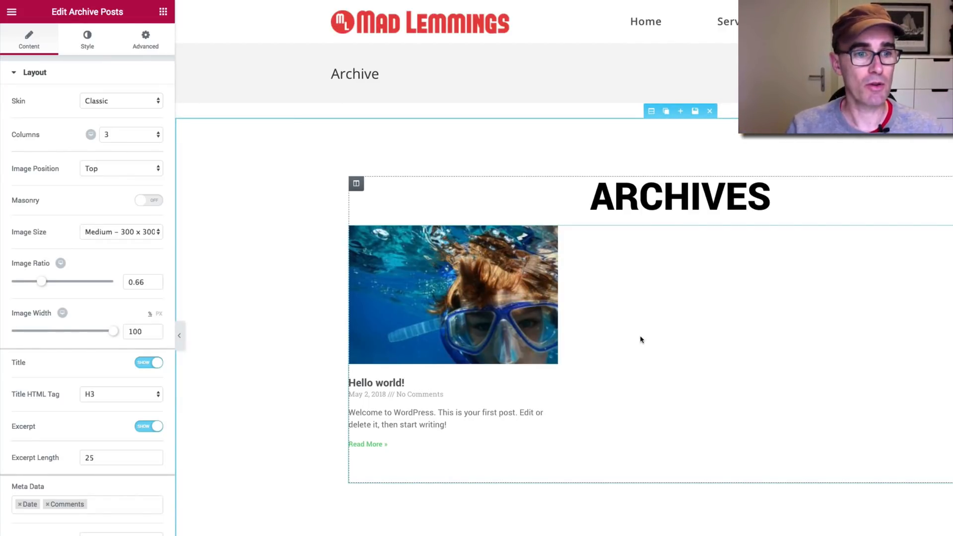
mouse_move(646, 344)
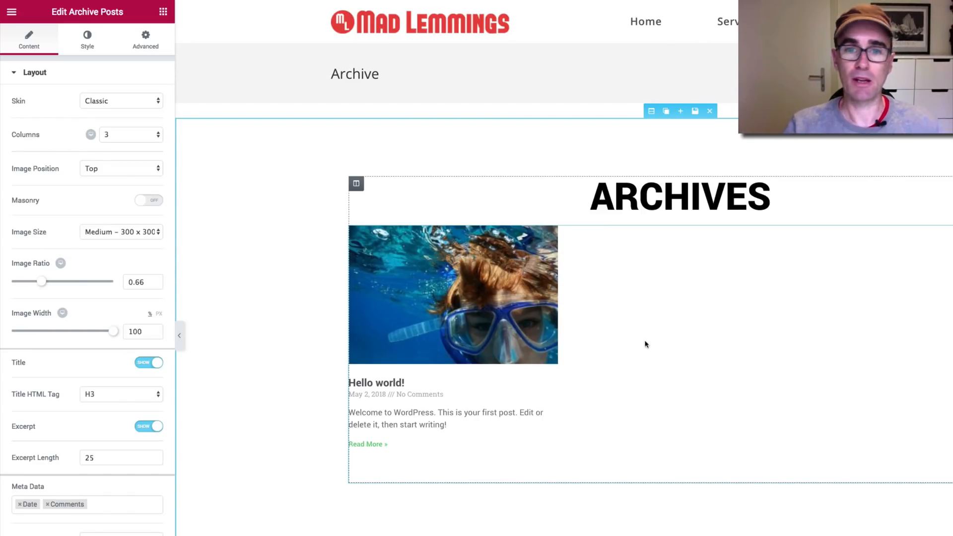
mouse_move(624, 343)
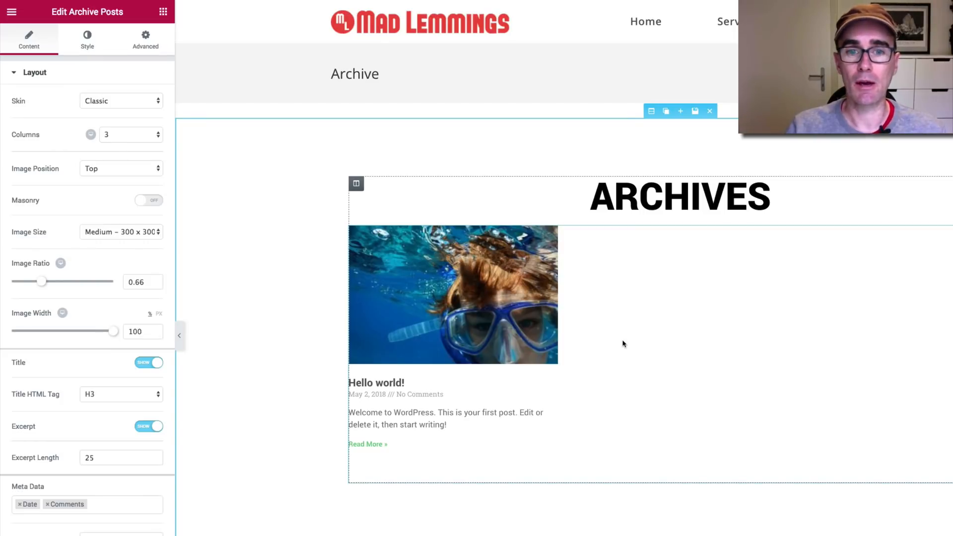
mouse_move(680, 274)
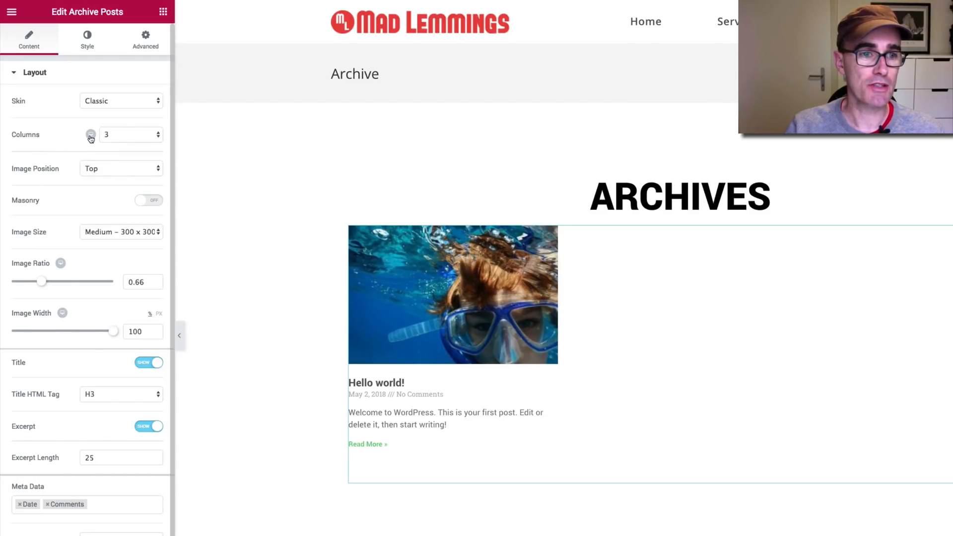
mouse_move(89, 138)
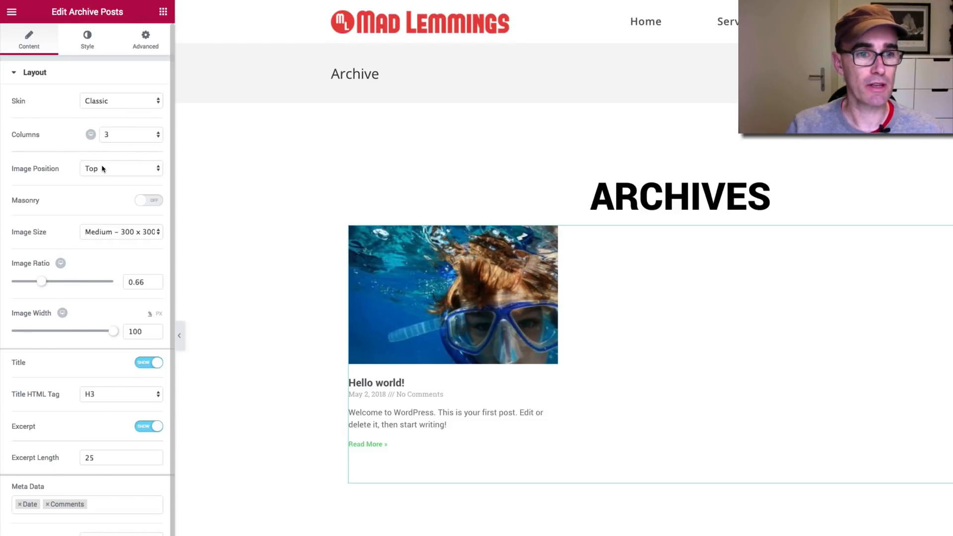
Step: Try the Image Position options for the post cards and settle on Left
left_click(120, 168)
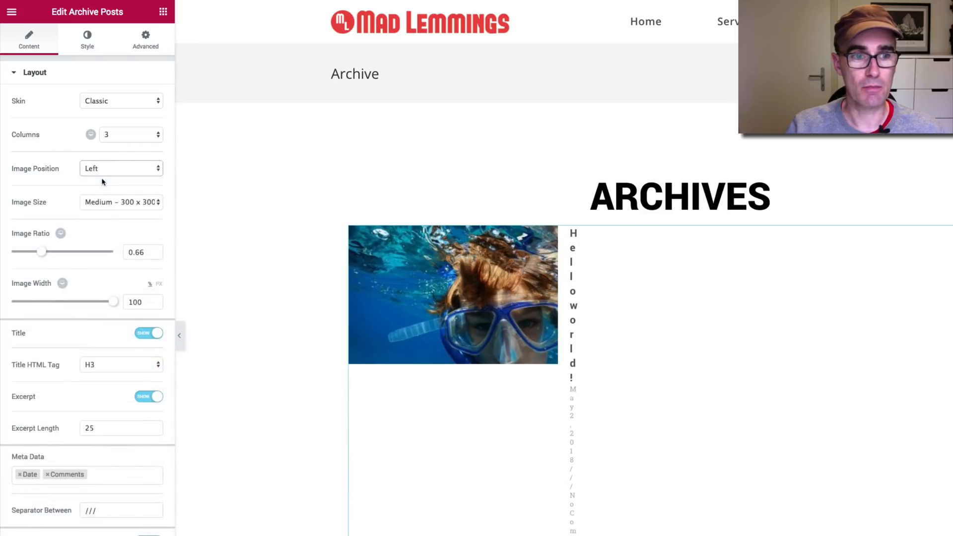
left_click(121, 168)
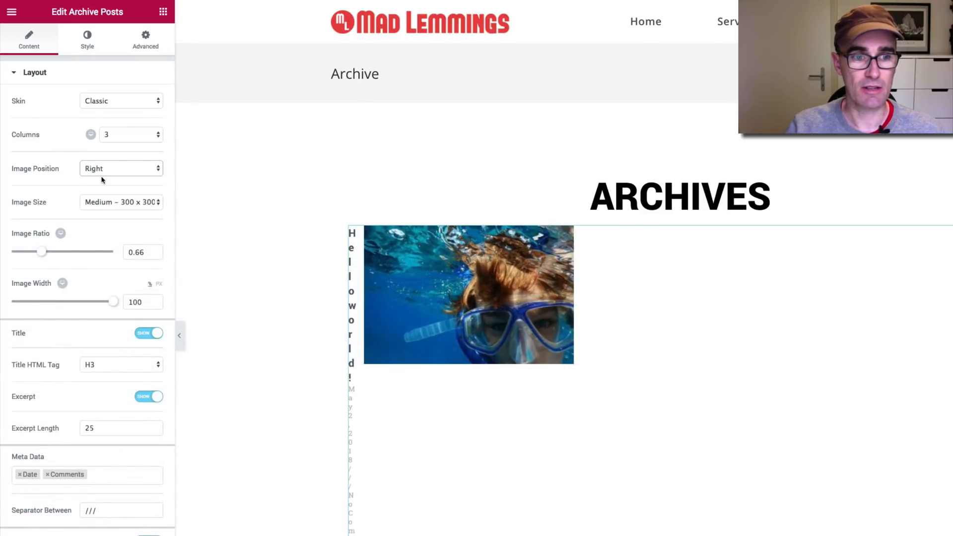
left_click(121, 168)
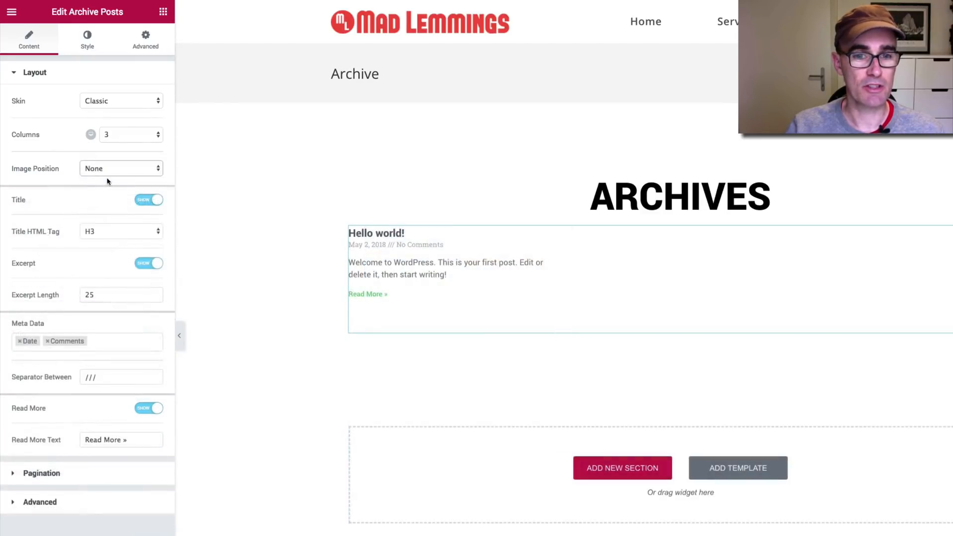
left_click(121, 167)
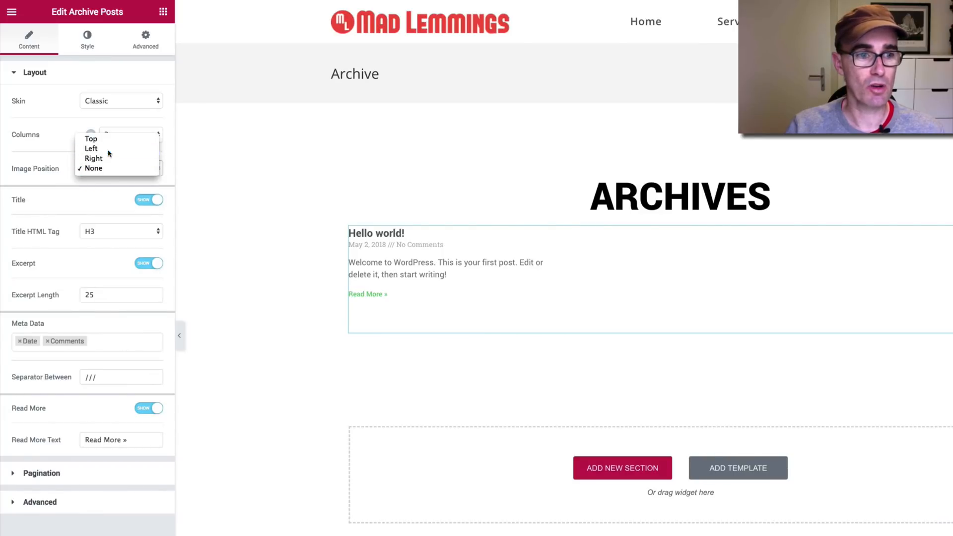
left_click(92, 148)
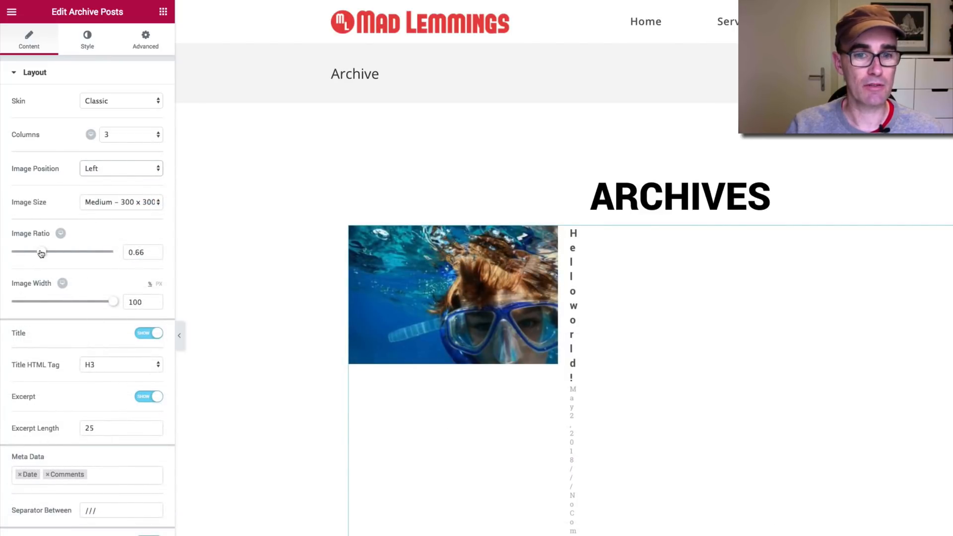
Step: Set image ratio 0.6 and width 42%, then position the image on the Right
left_click_drag(41, 251, 37, 251)
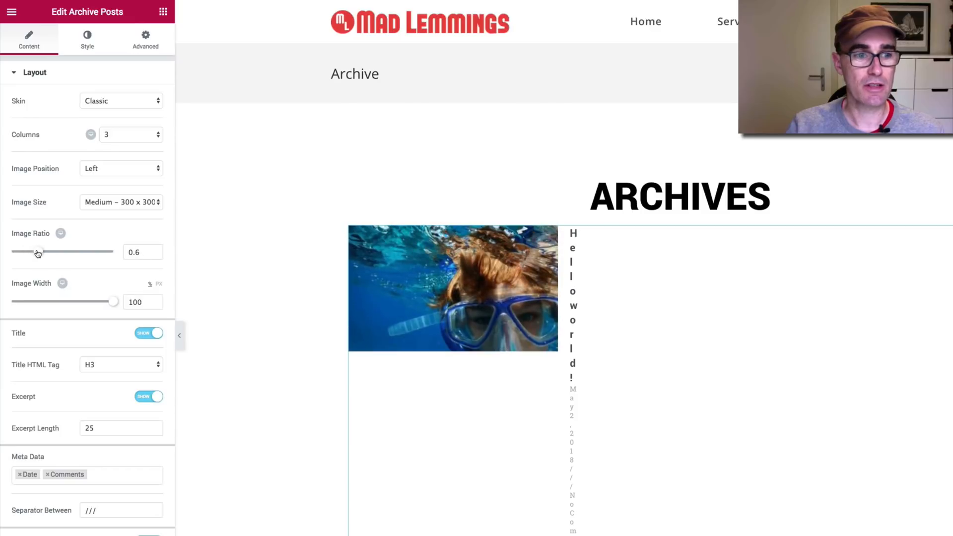
left_click_drag(114, 302, 82, 301)
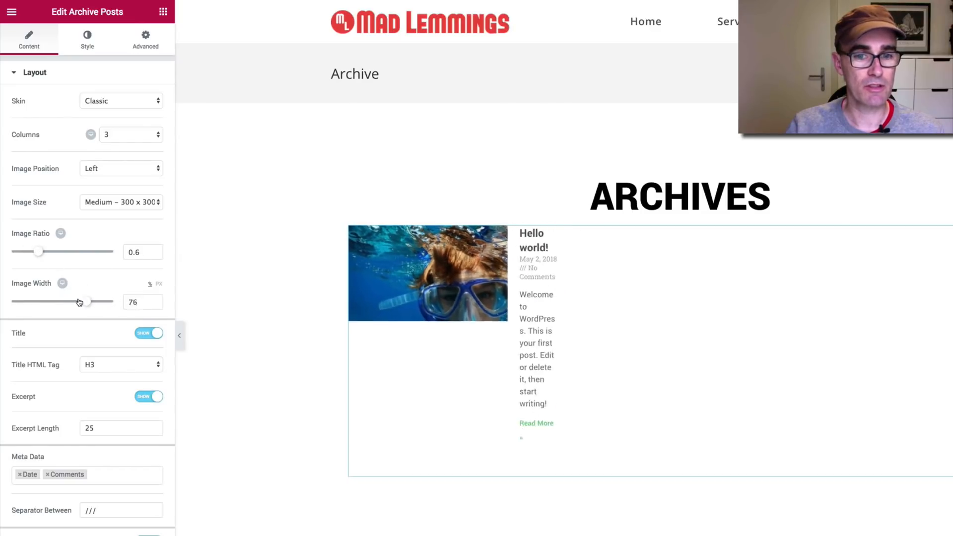
left_click_drag(82, 302, 47, 301)
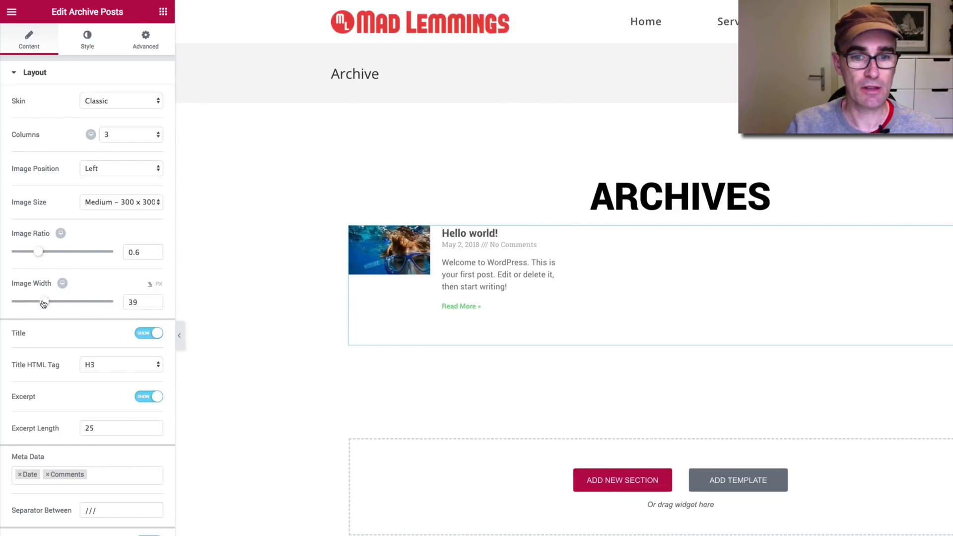
left_click_drag(43, 300, 48, 301)
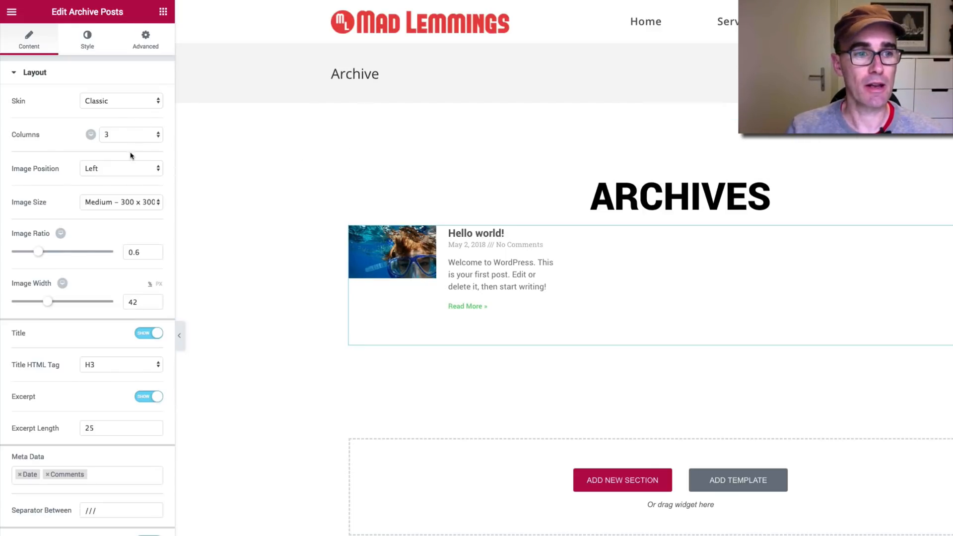
left_click(120, 169)
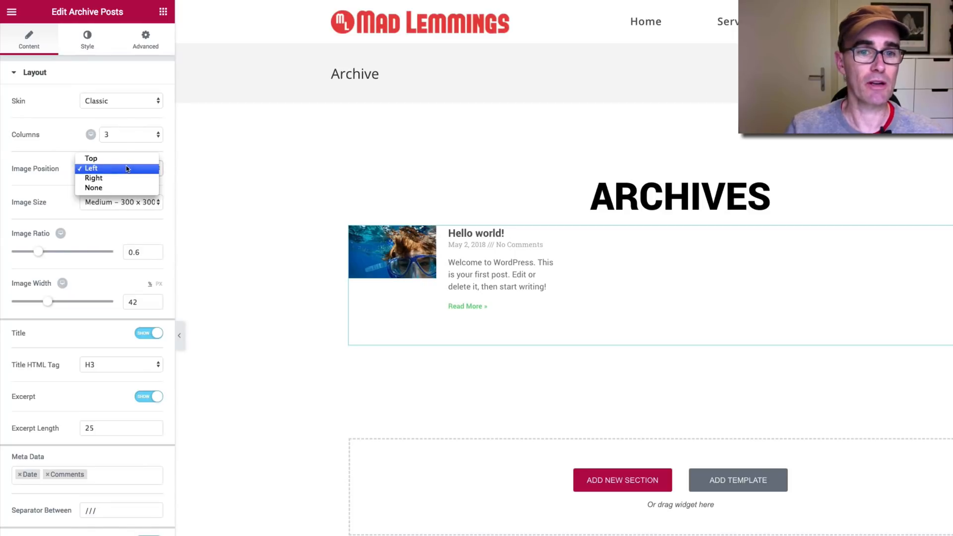
left_click(93, 178)
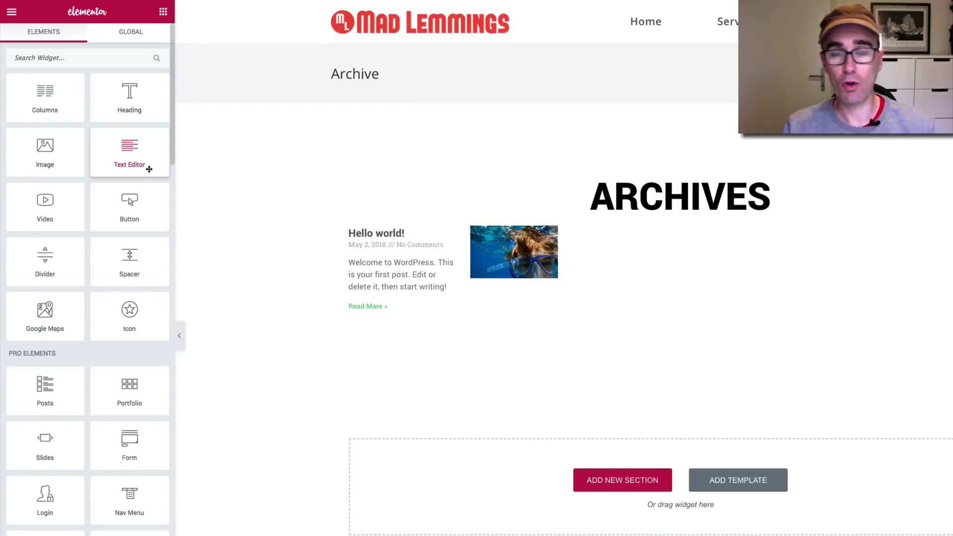
Step: Scroll the widget panel down to the WordPress and post-related widgets
scroll("down", 3)
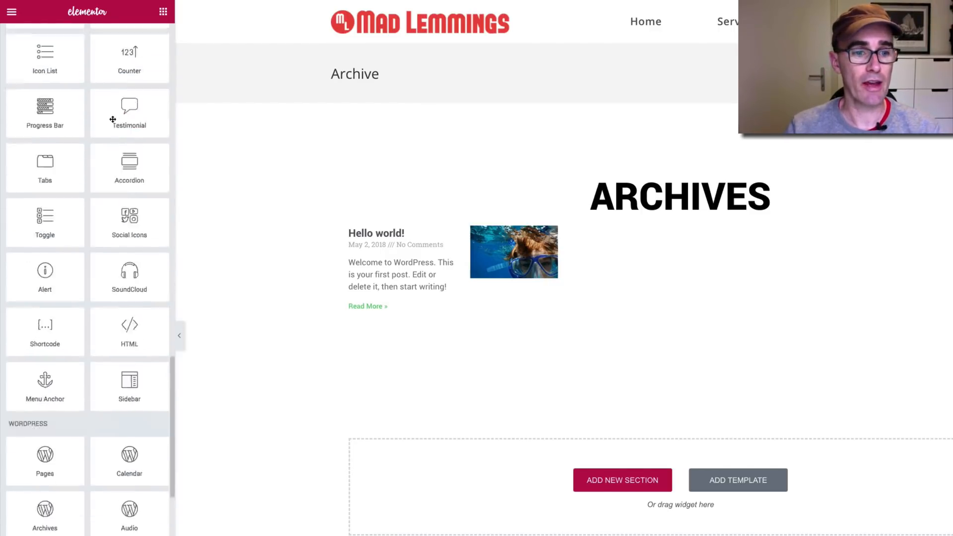
scroll("down", 3)
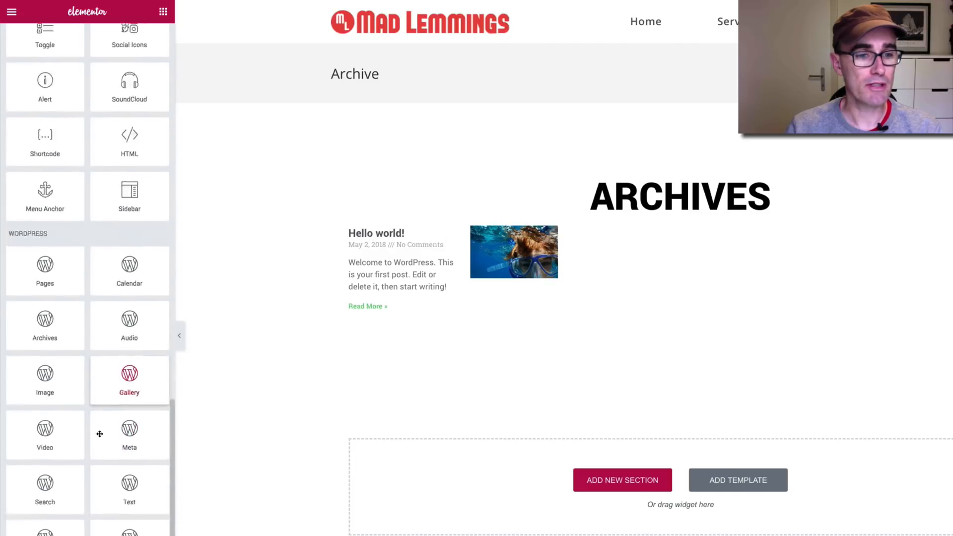
scroll("down", 3)
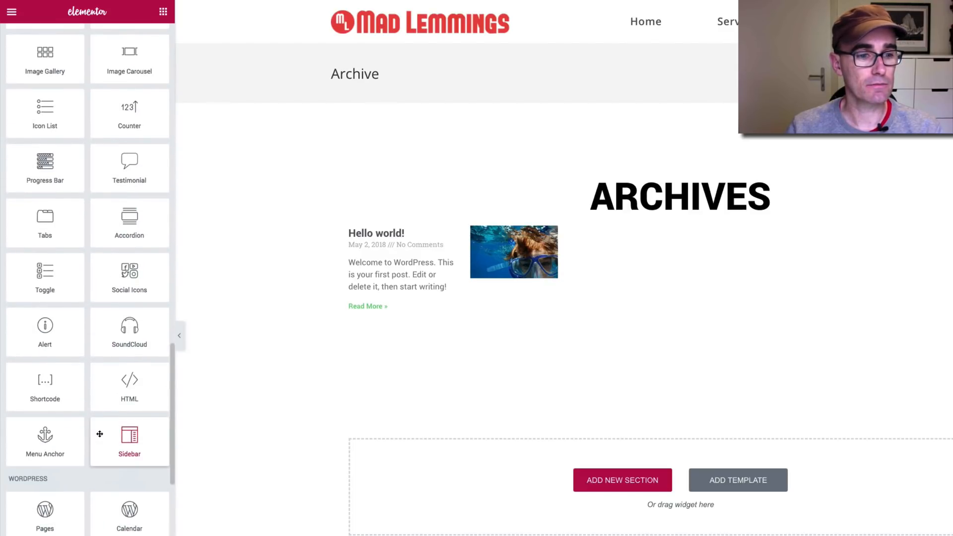
scroll("down", 3)
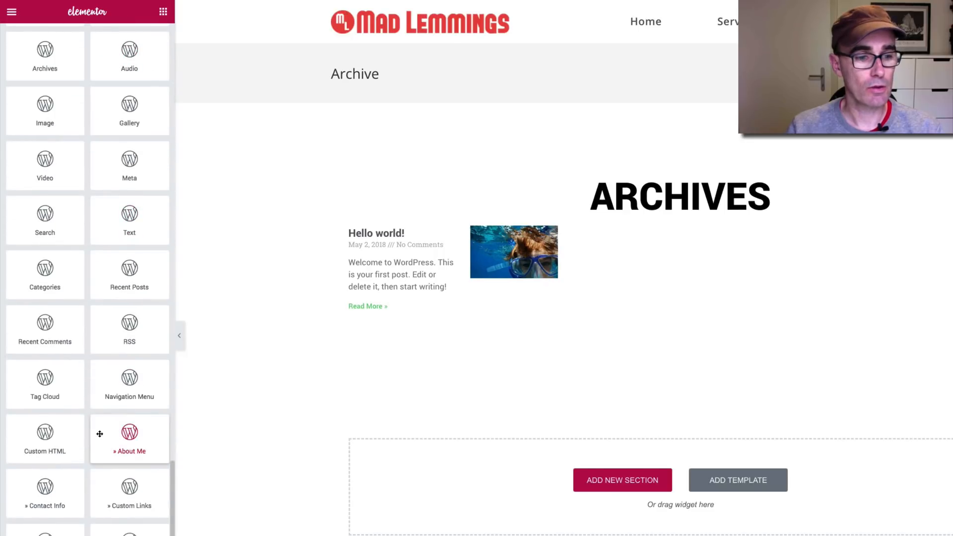
scroll("down", 3)
type("post")
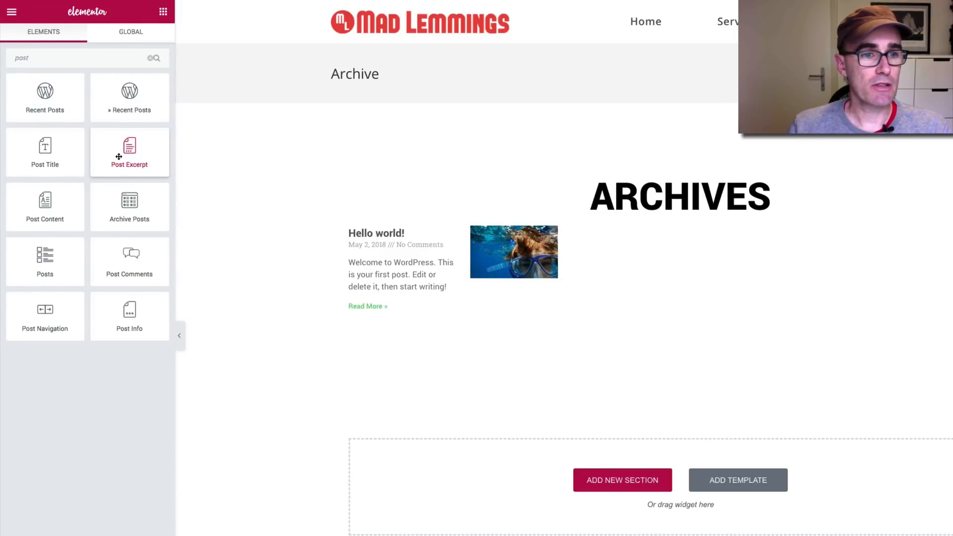
mouse_move(56, 209)
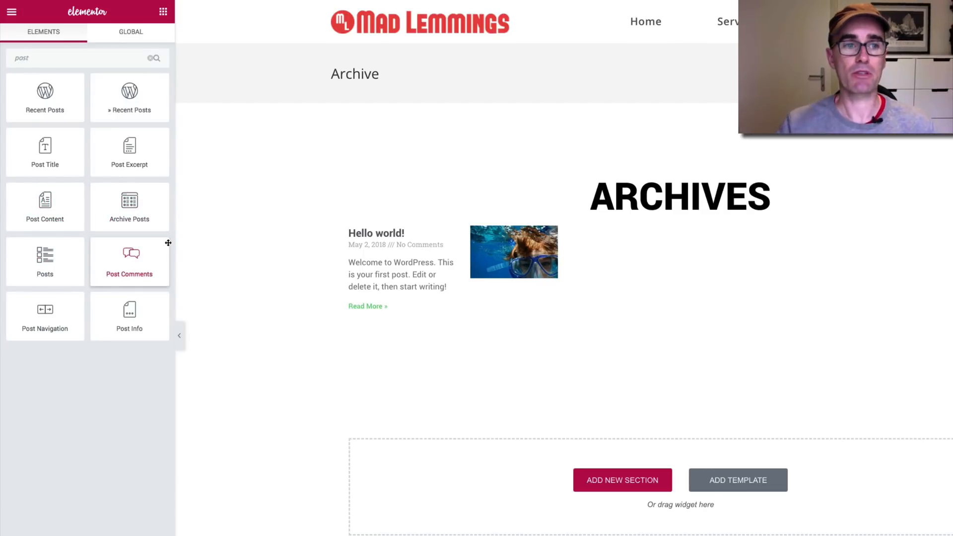
mouse_move(112, 113)
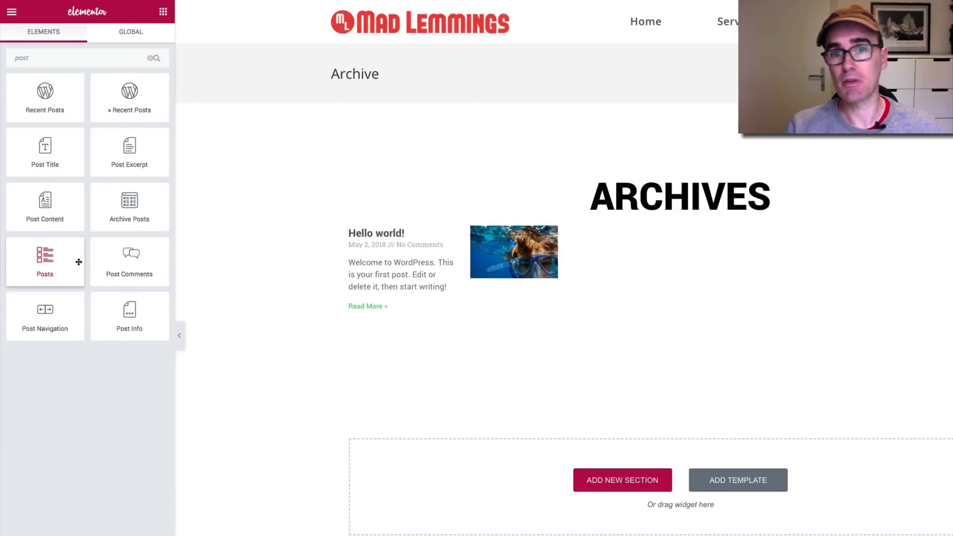
mouse_move(125, 269)
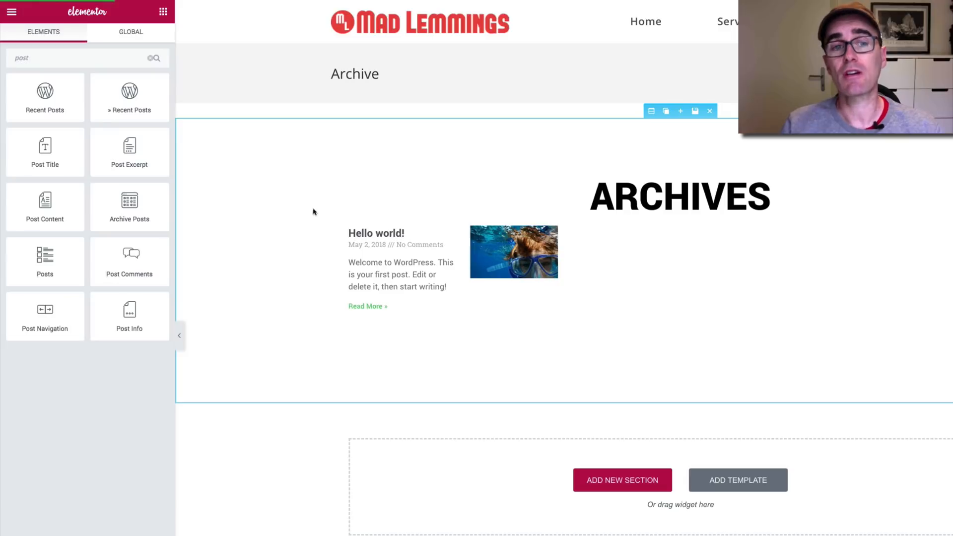
mouse_move(388, 163)
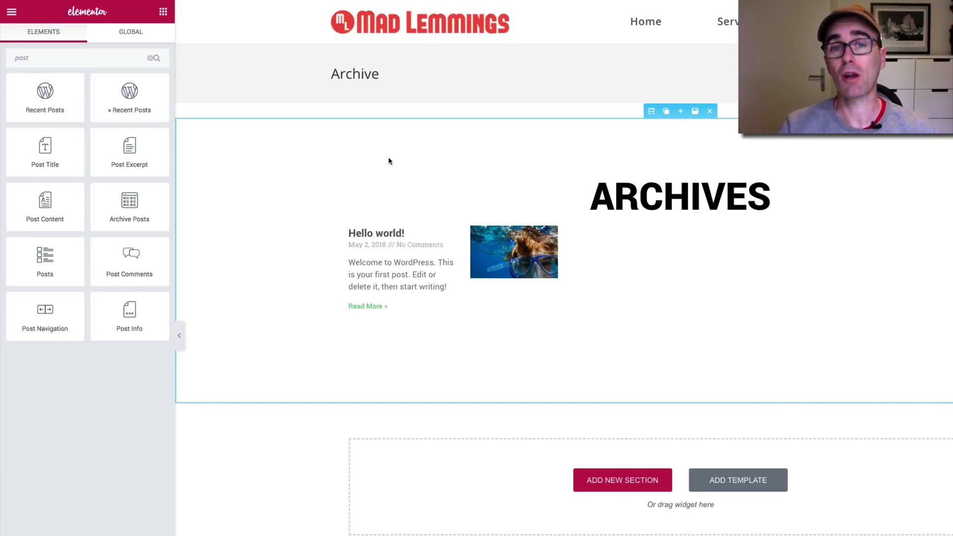
mouse_move(420, 128)
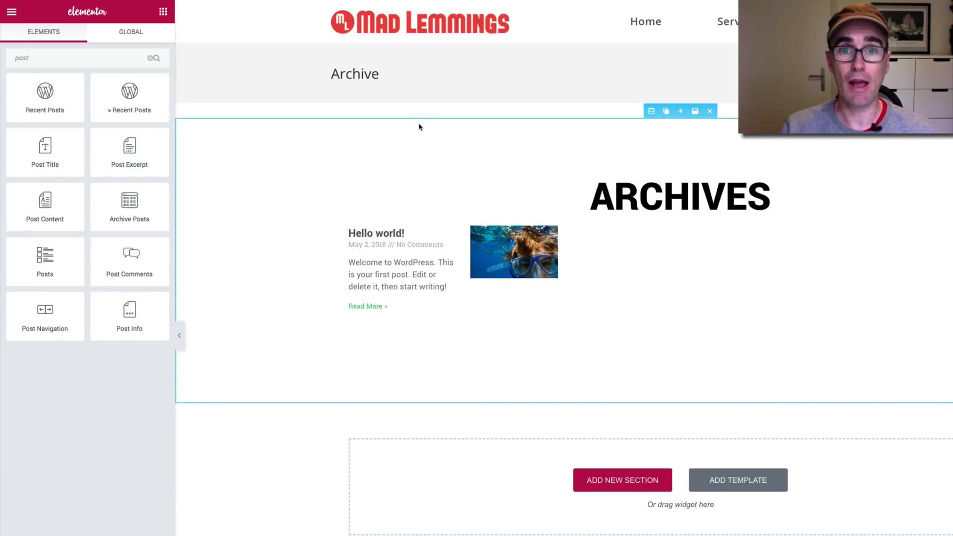